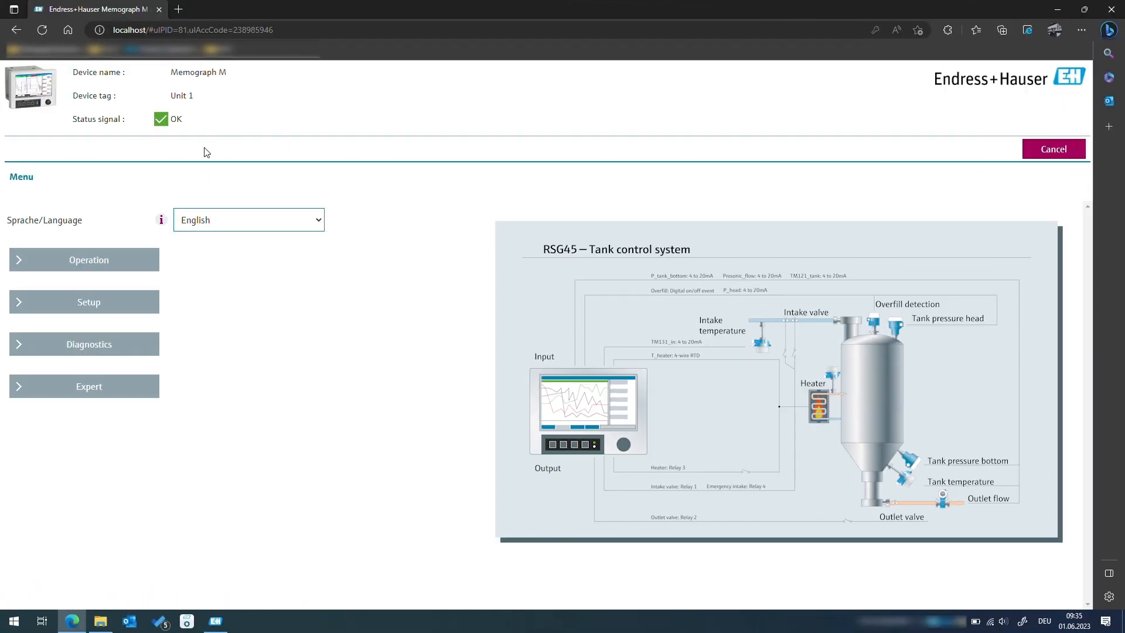
mouse_move(89, 301)
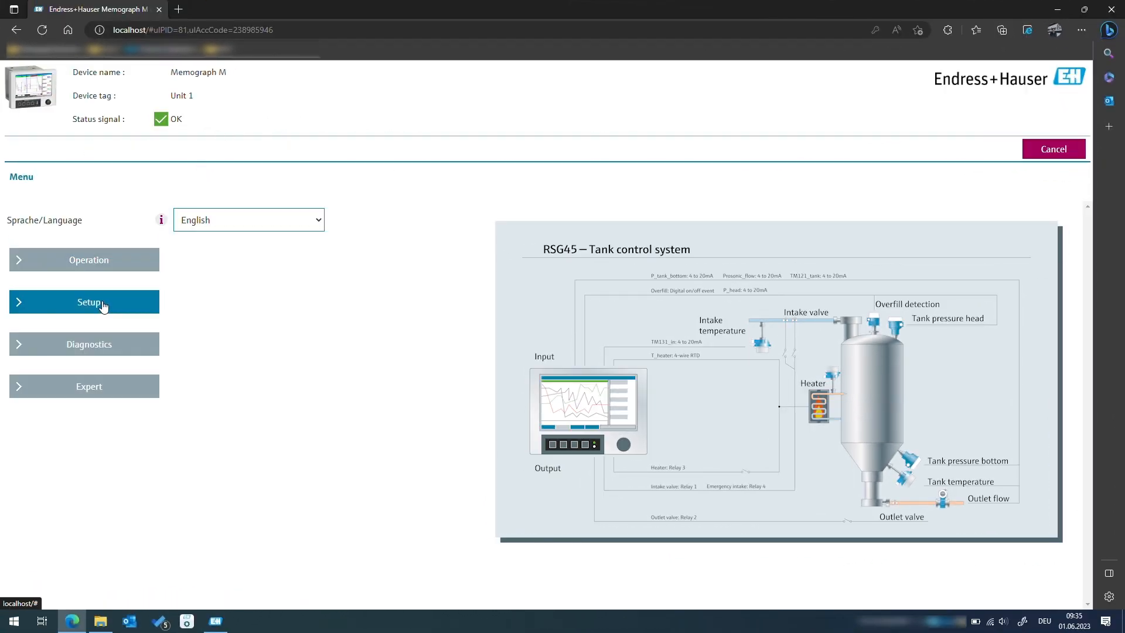
- Navigate to Setup > Advanced setup > Inputs > Universal inputs and open the Add input list
left_click(83, 301)
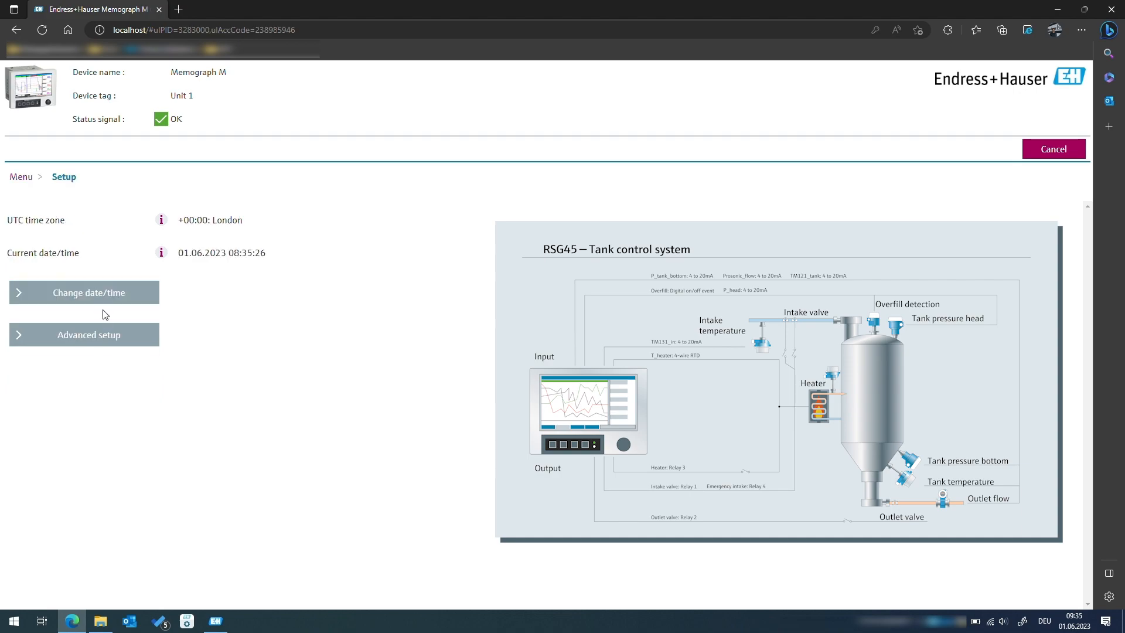
left_click(83, 334)
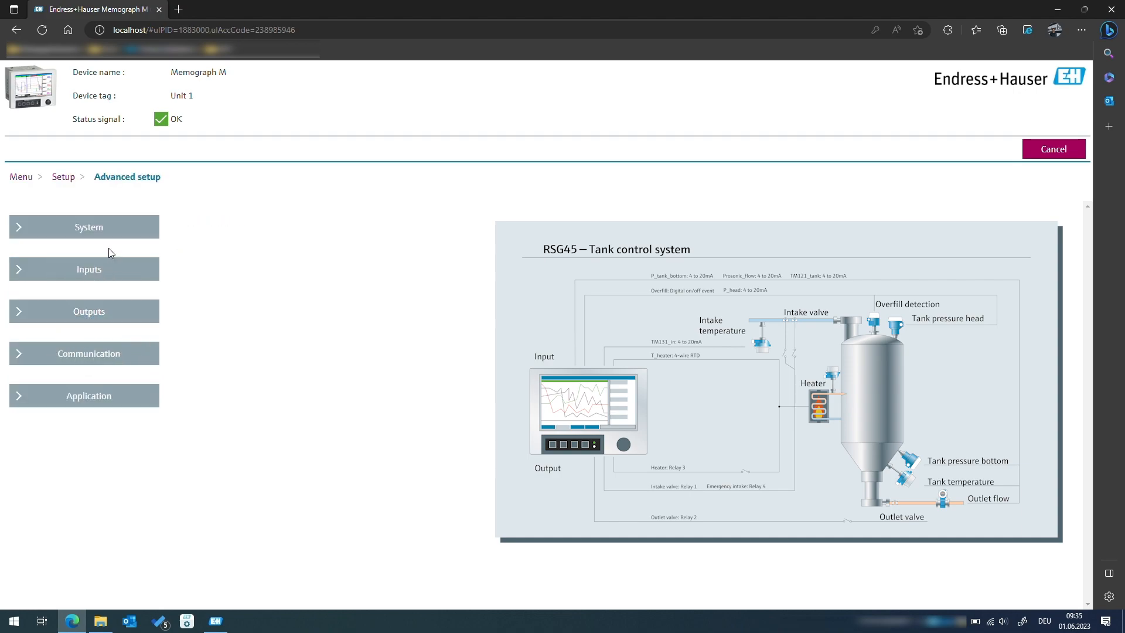
left_click(88, 269)
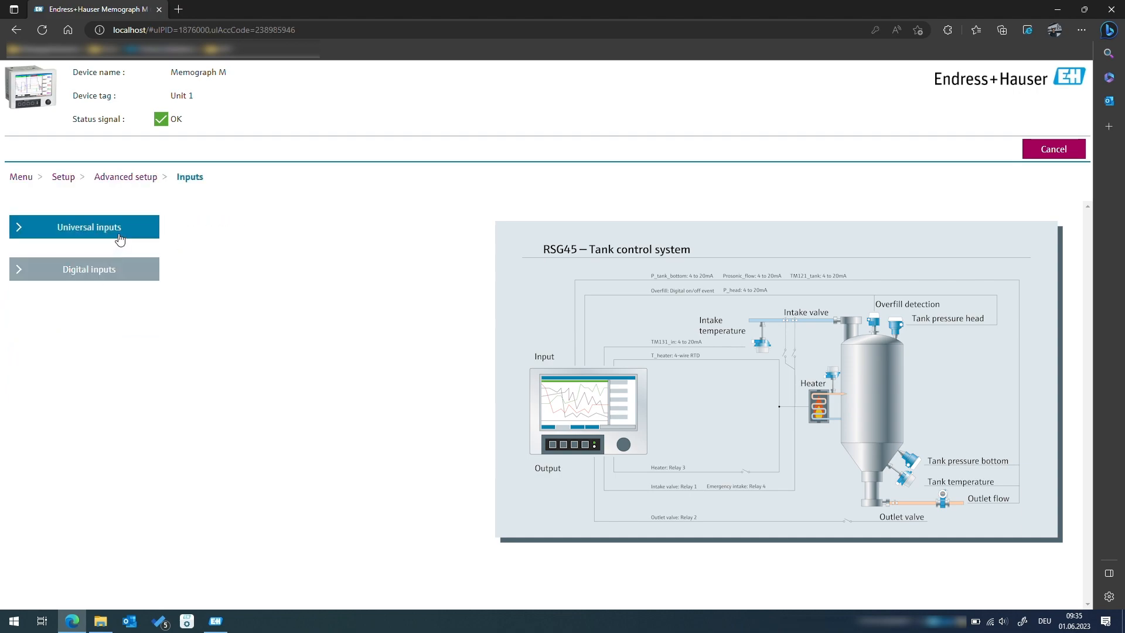
left_click(84, 227)
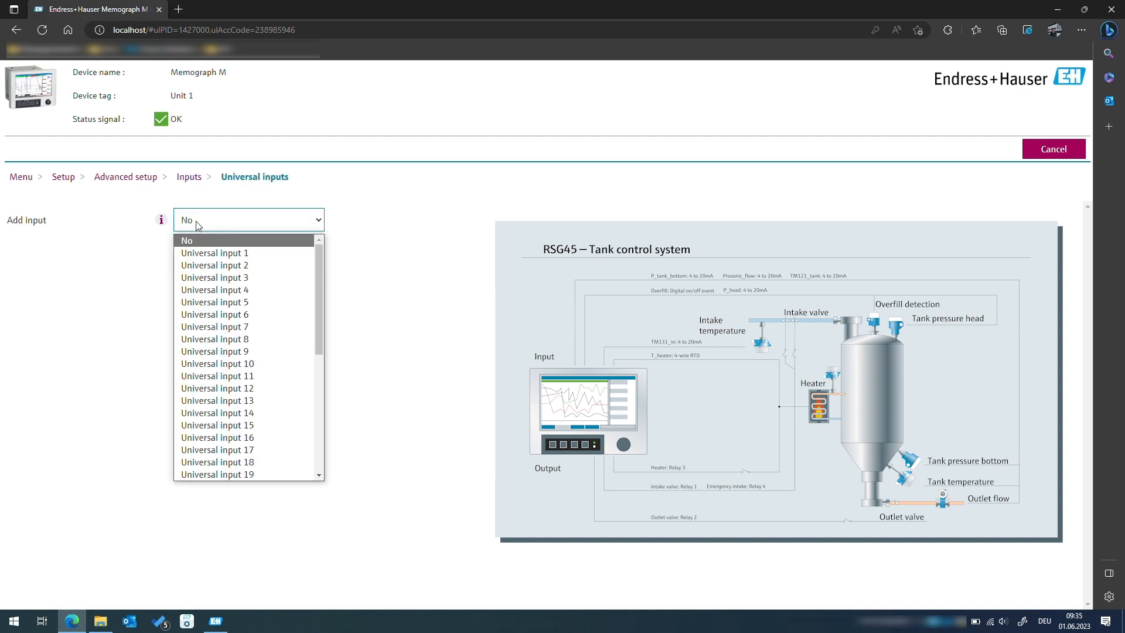
mouse_move(214, 252)
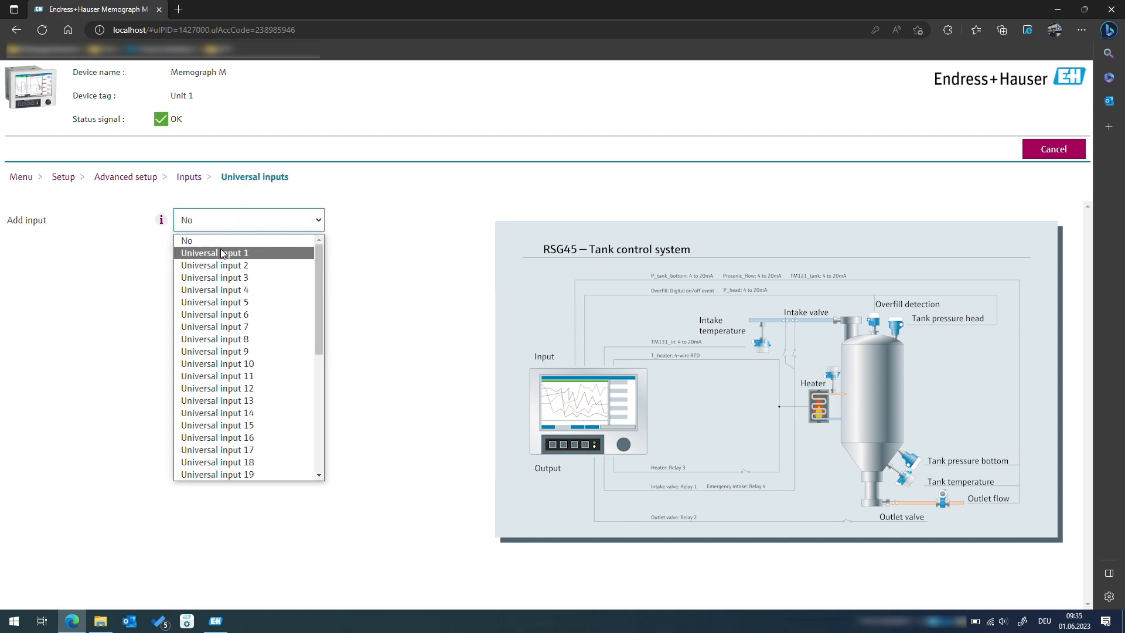
- Add universal input 1 with a Current signal and clear its channel identifier
left_click(214, 253)
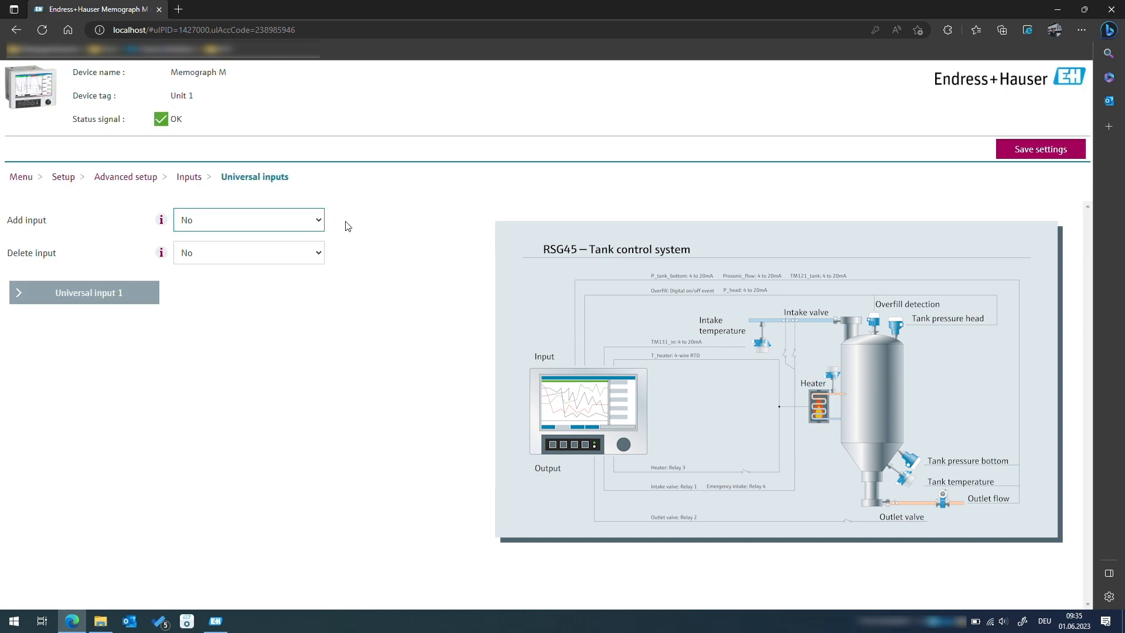
left_click(84, 292)
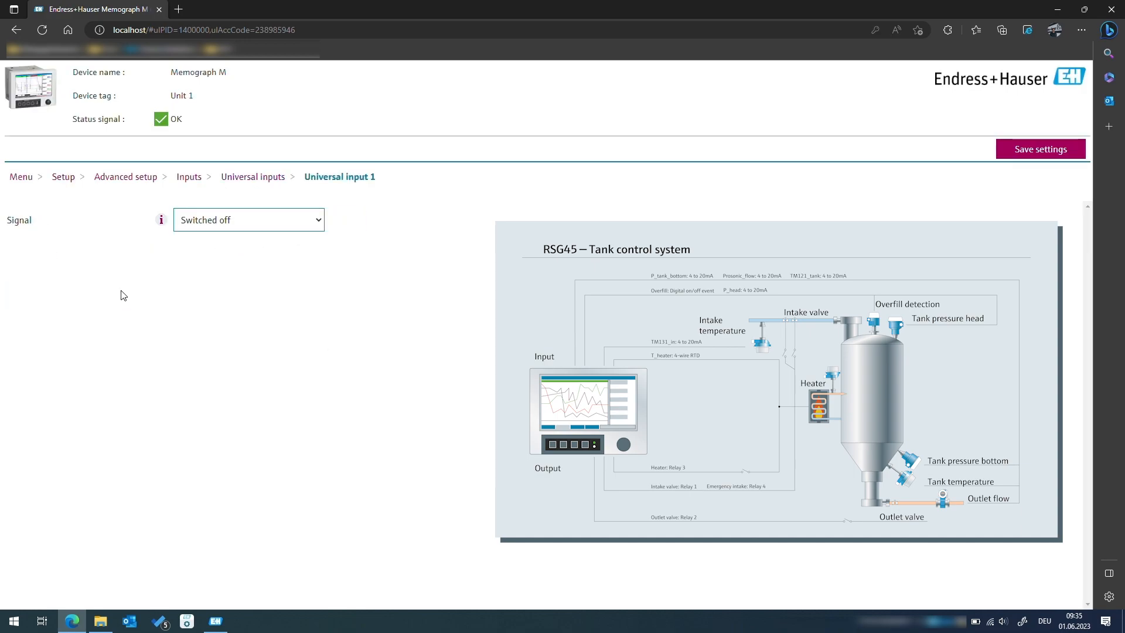
left_click(248, 220)
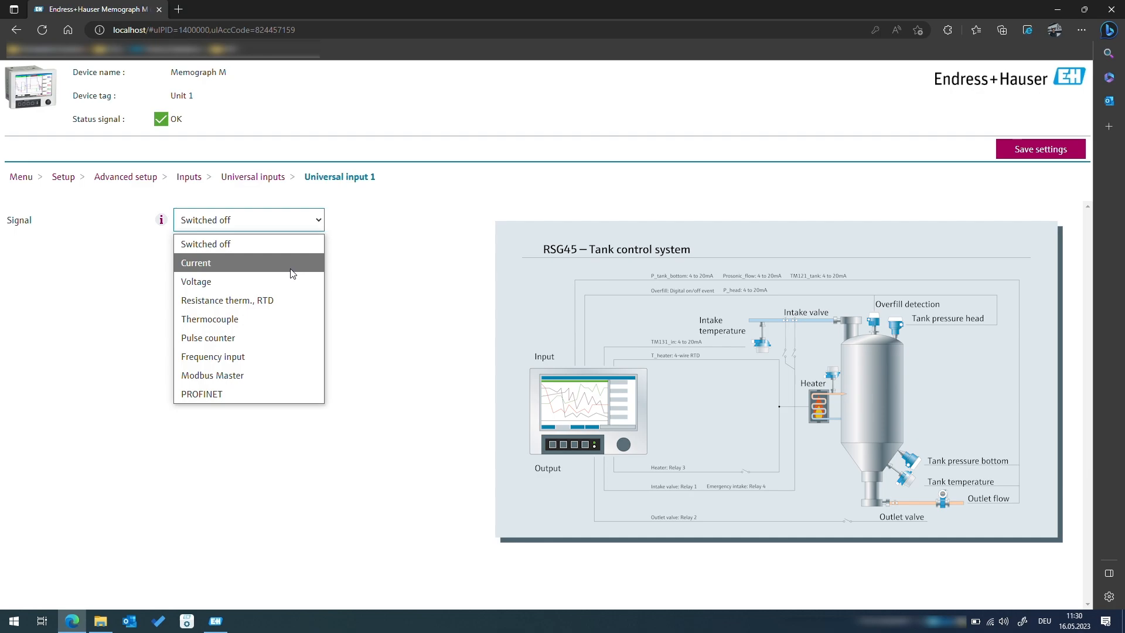
left_click(196, 262)
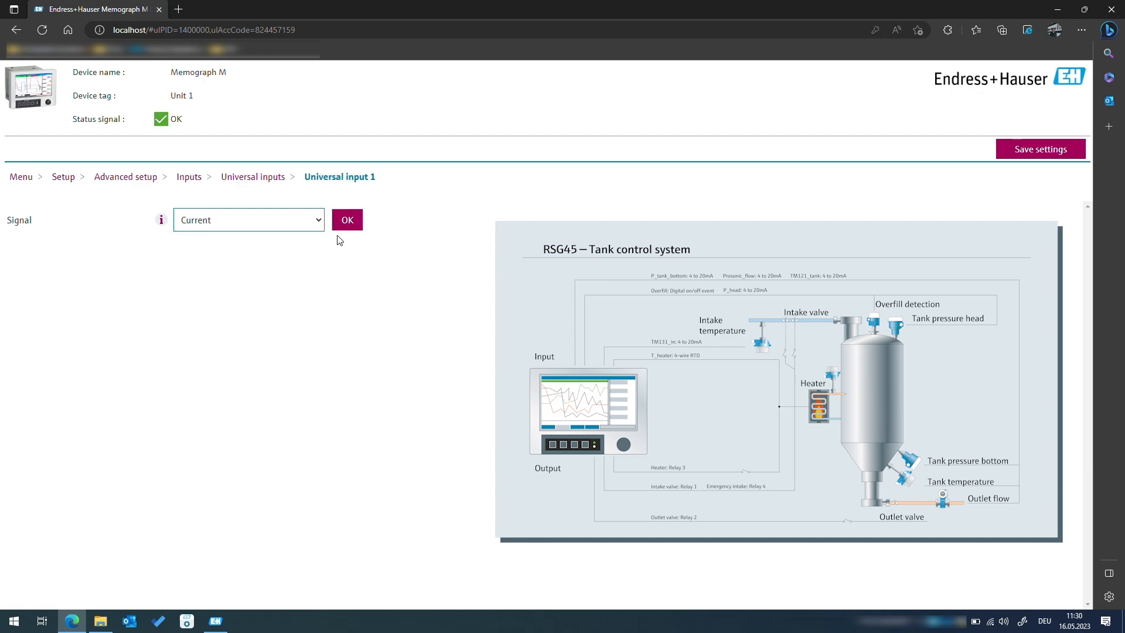
left_click(347, 220)
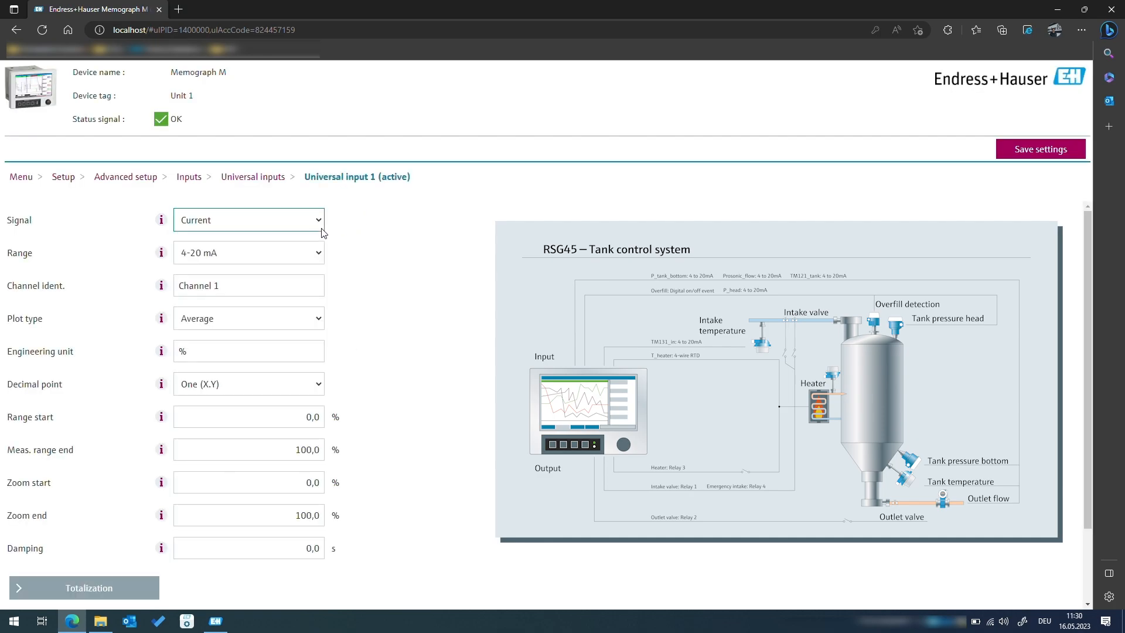
left_click(247, 252)
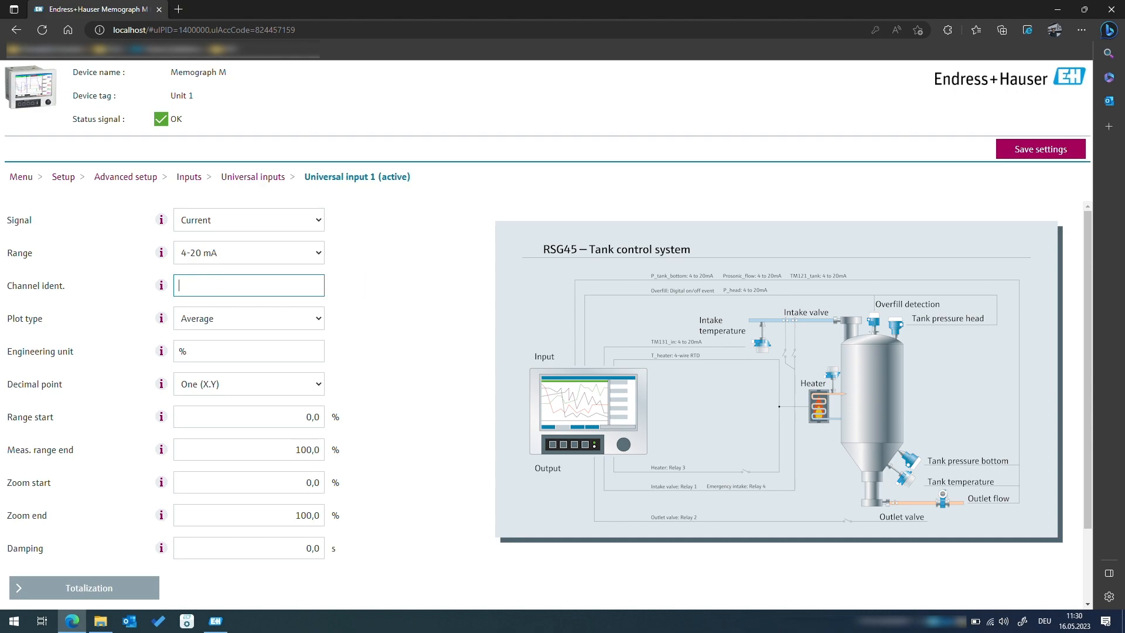
- Keep the 4–20 mA range and name input 1 p_tank_bottom
left_click(248, 285)
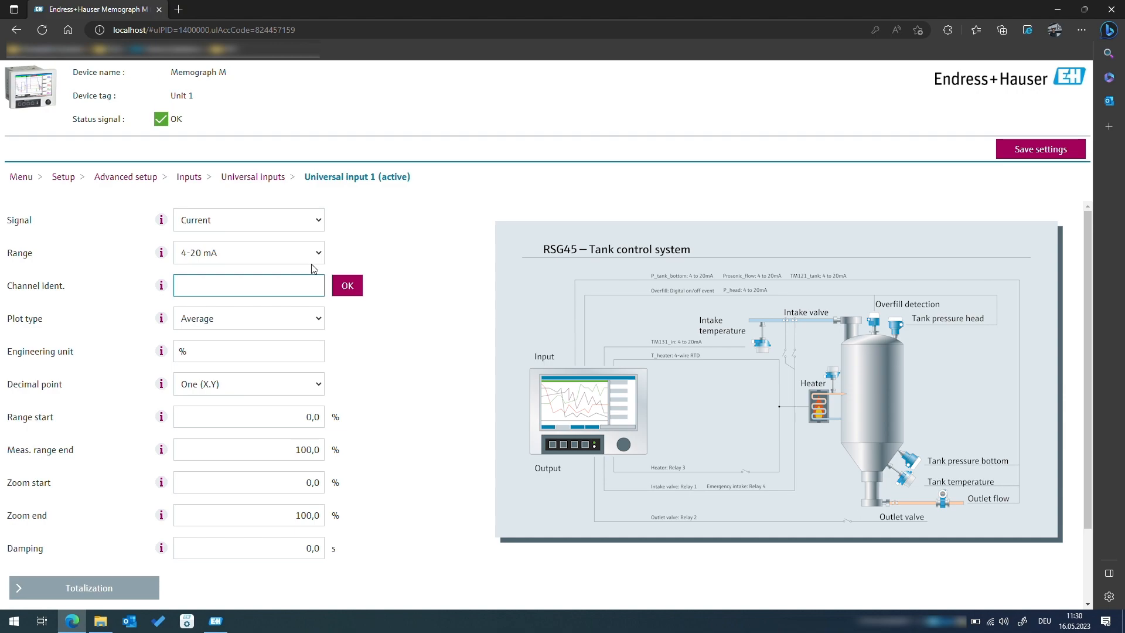
mouse_move(324, 253)
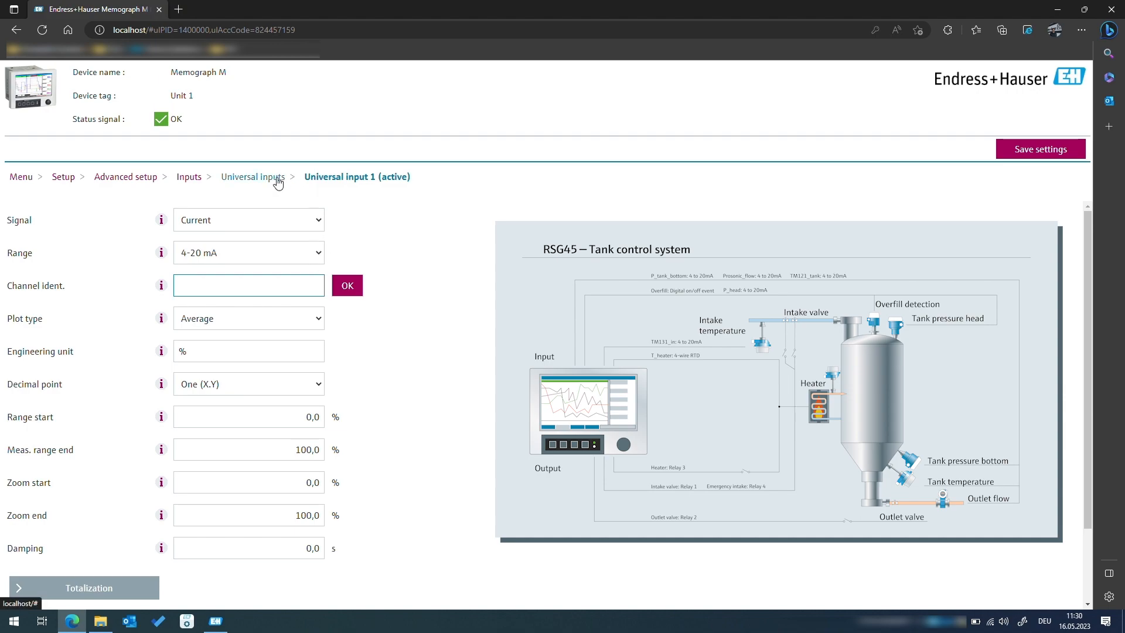
left_click(247, 252)
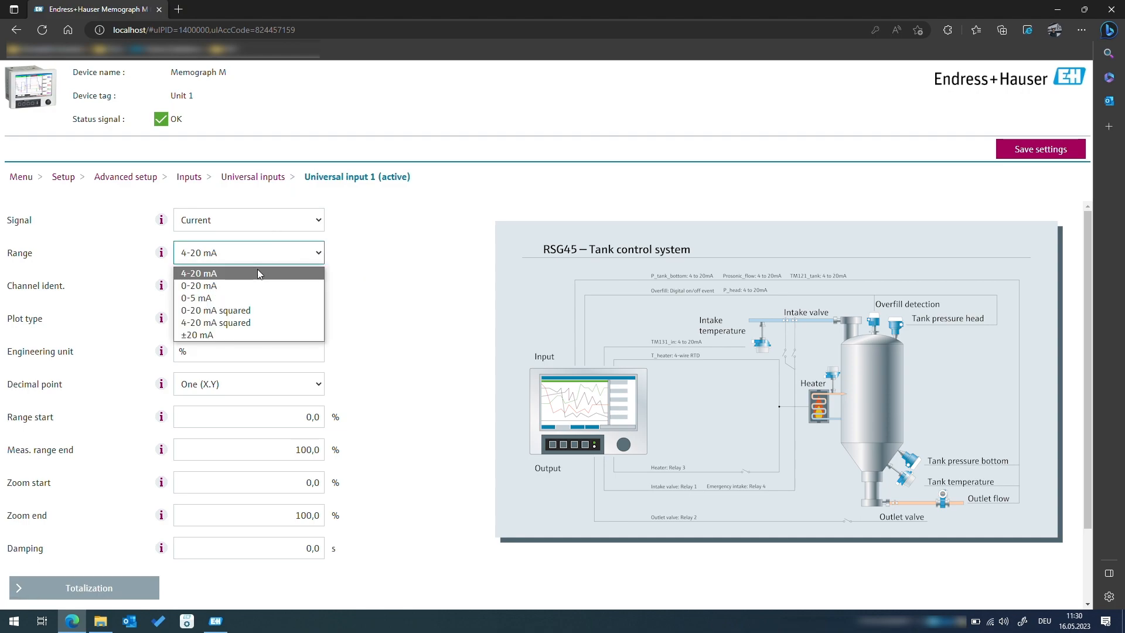
left_click(198, 272)
type("p")
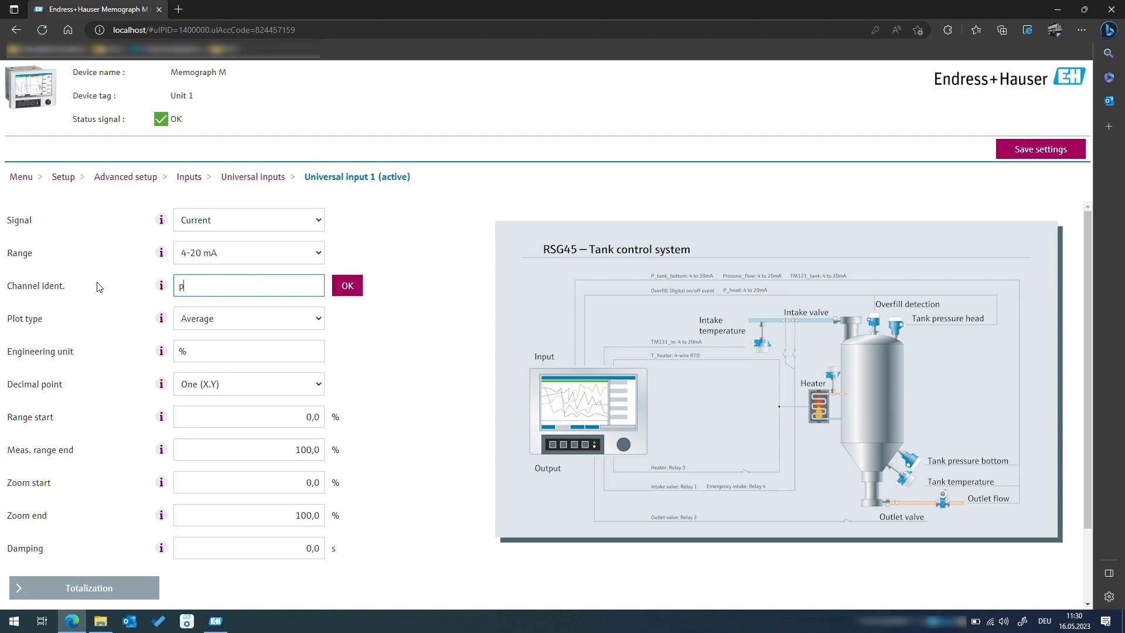
type("_tank_bottom")
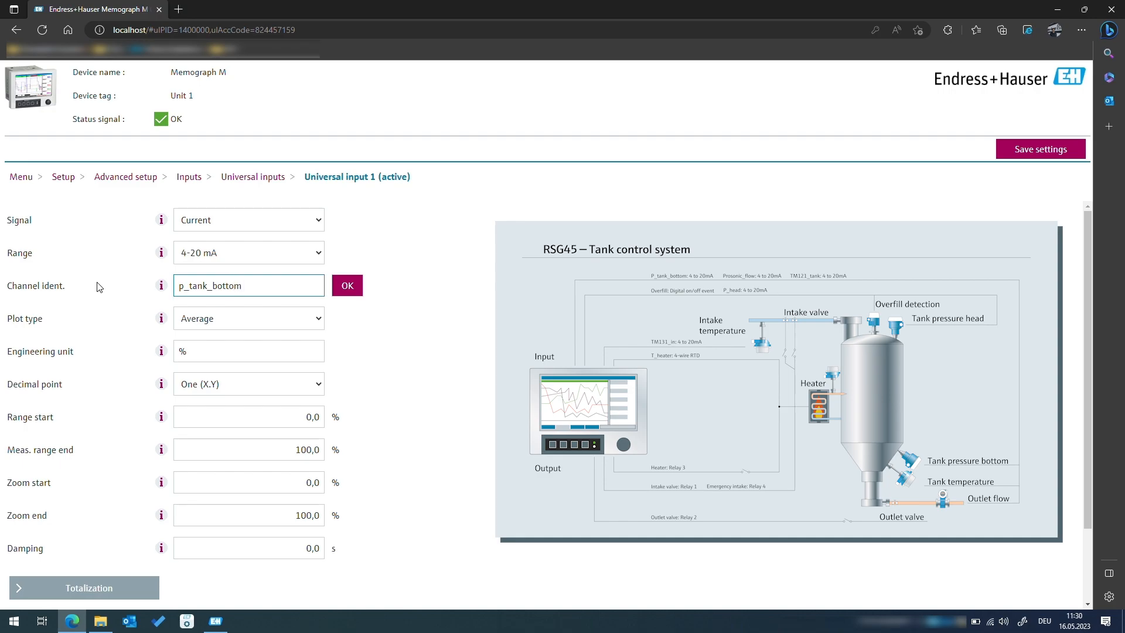
left_click(347, 285)
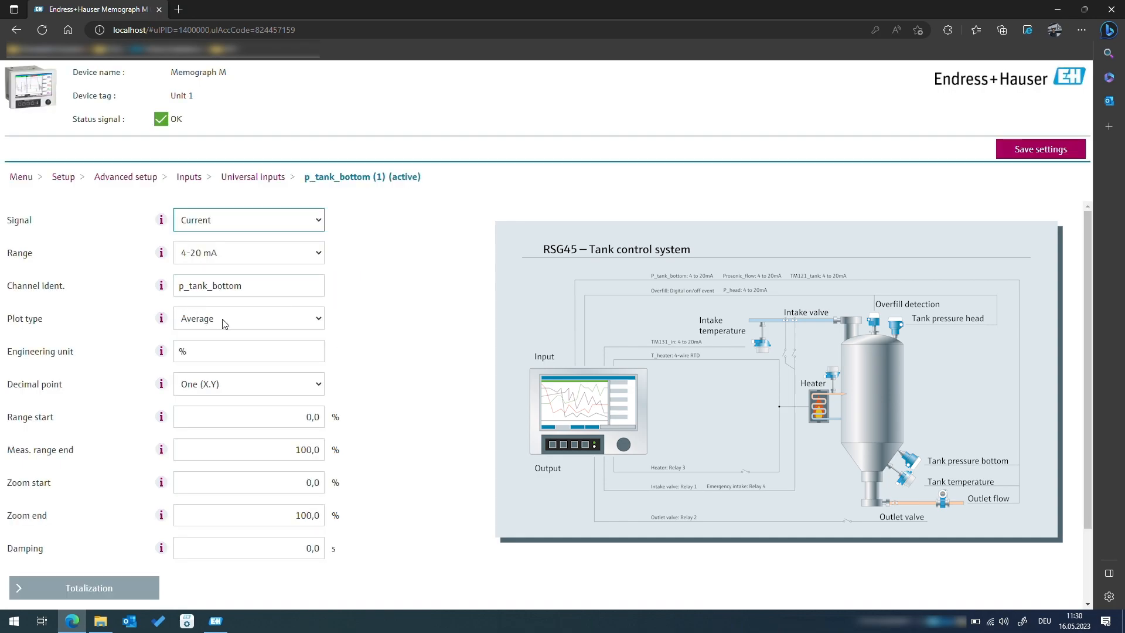
mouse_move(228, 326)
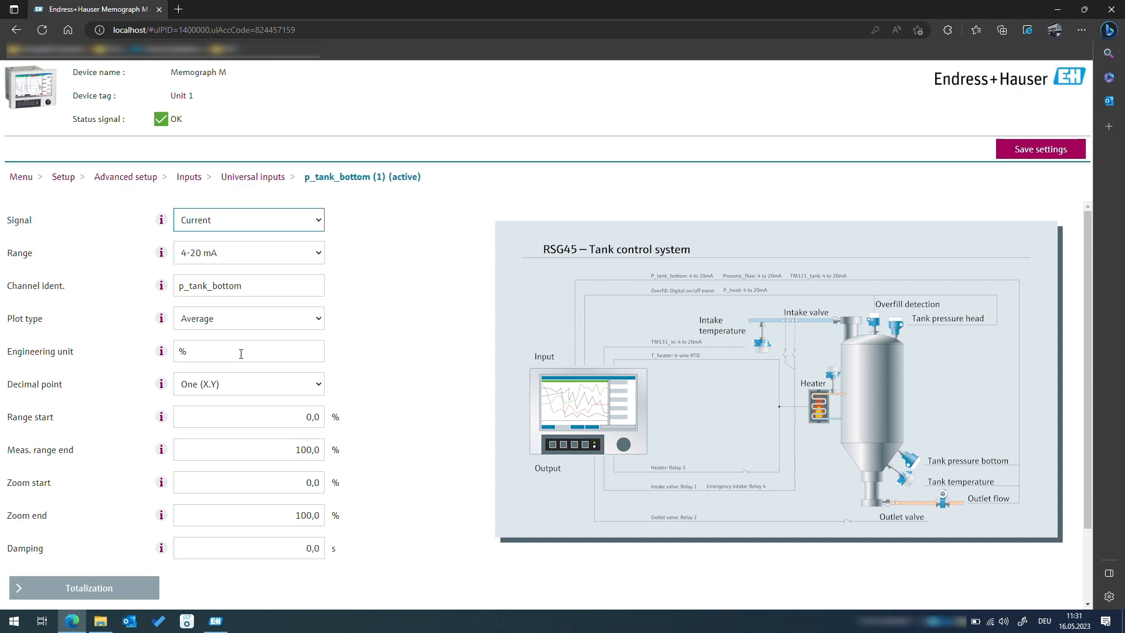
- Set p_tank_bottom's engineering unit to bar, keeping the Average plot type
left_click(247, 351)
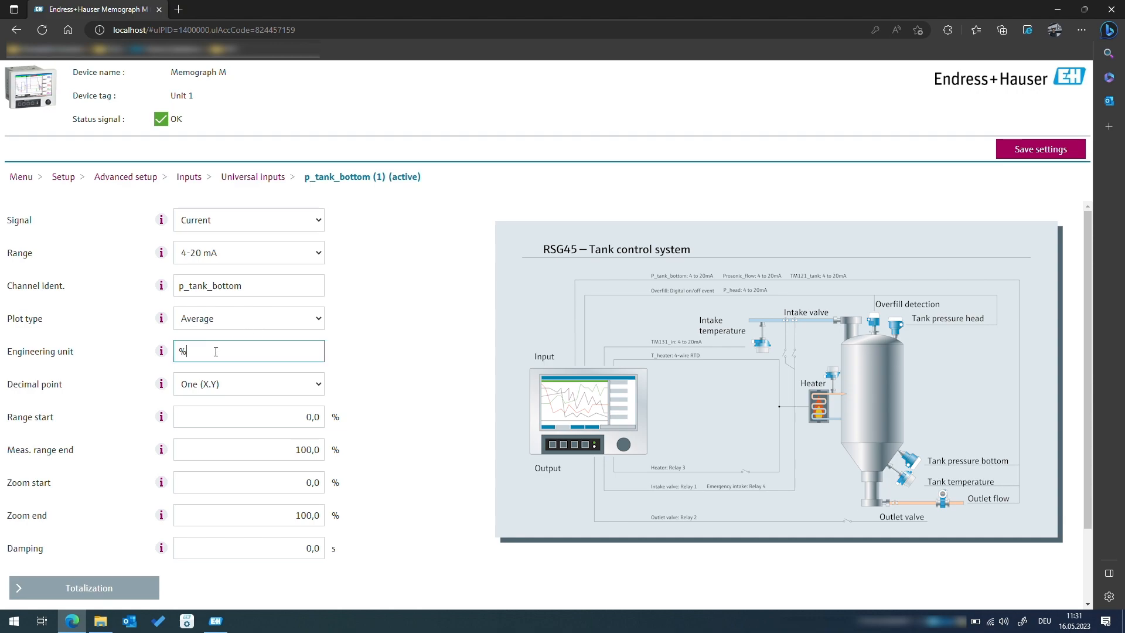
type("bar")
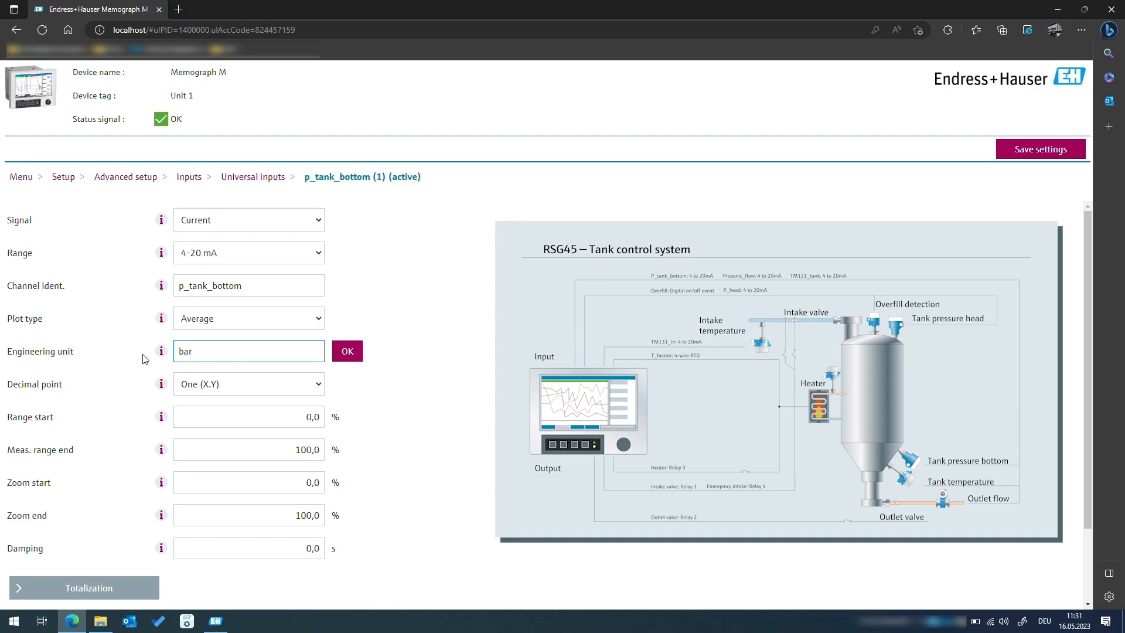
left_click(346, 351)
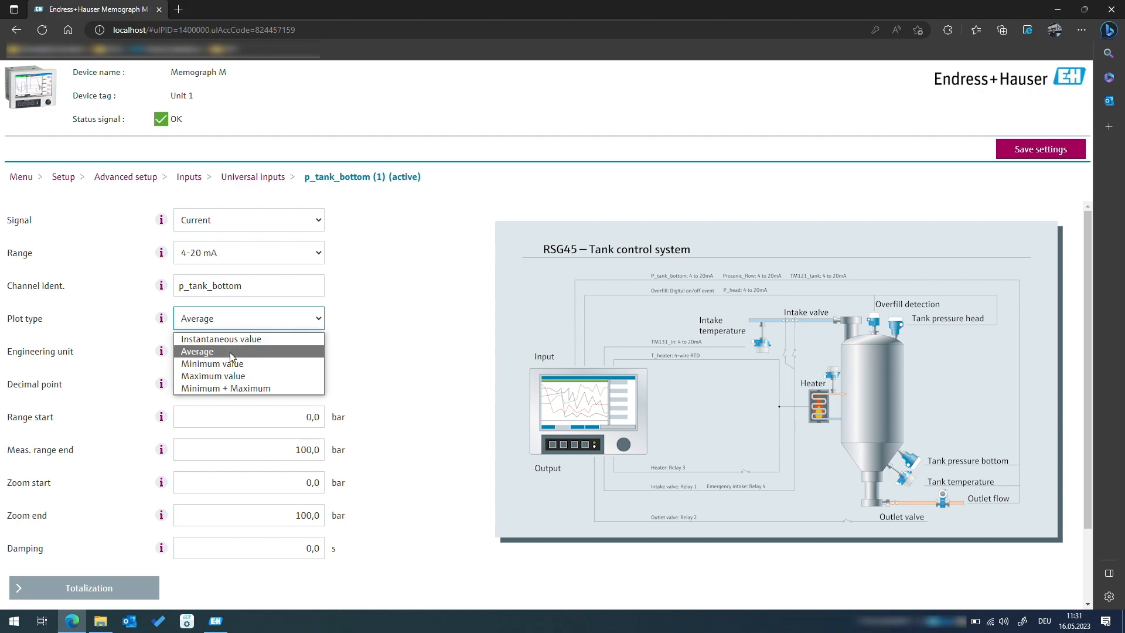
left_click(197, 351)
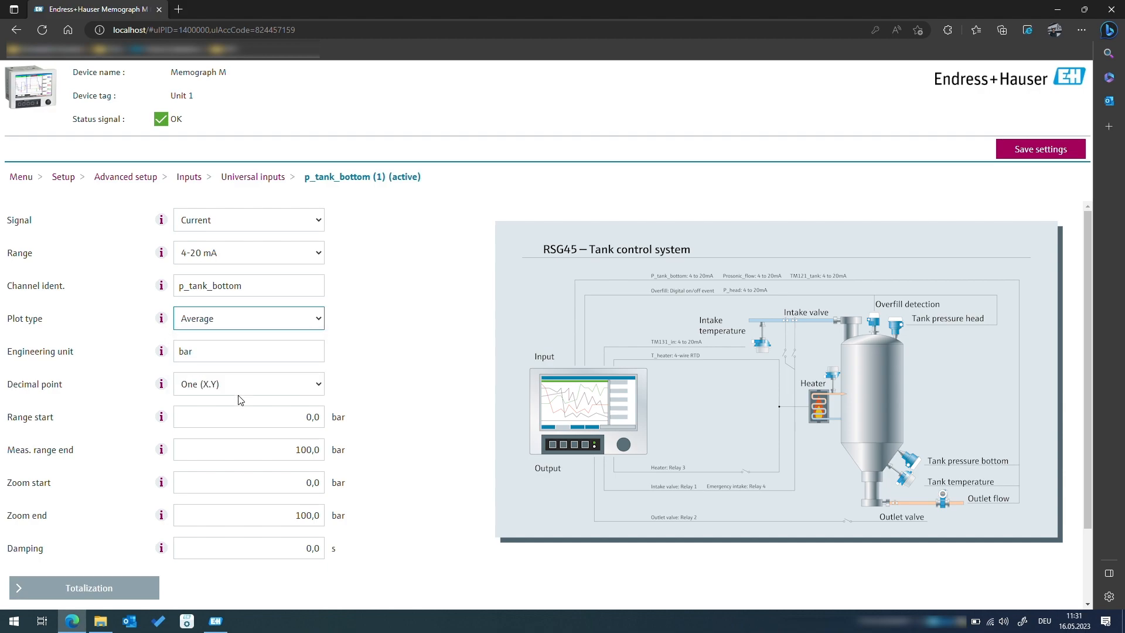
- Set the measuring range end to 4 and the zoom to 0–4 bar
left_click(248, 417)
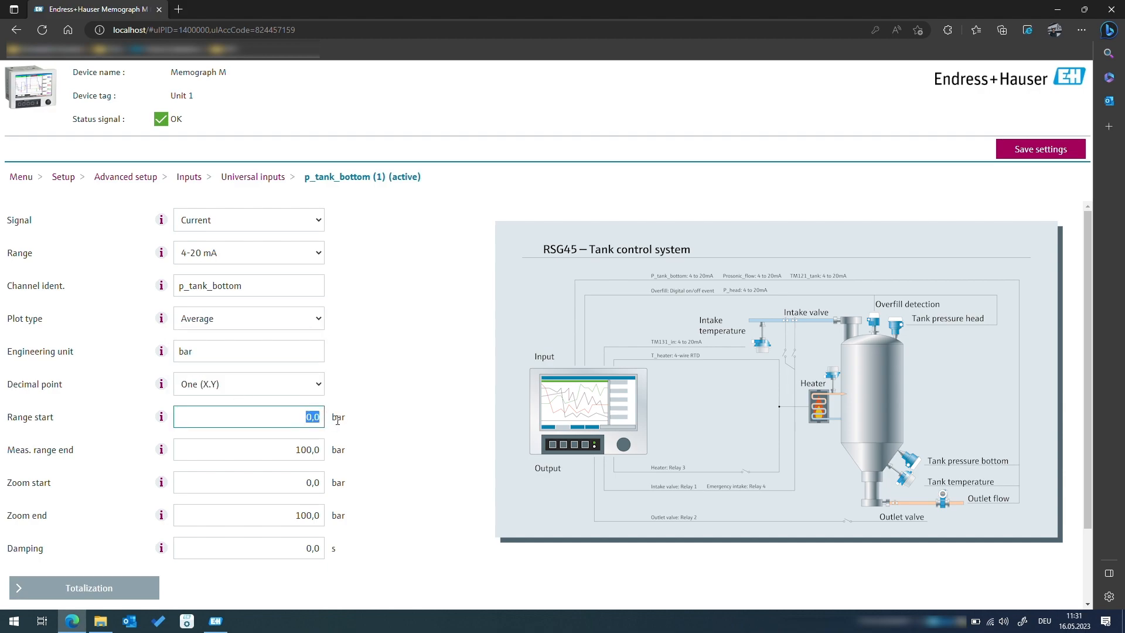
type("4")
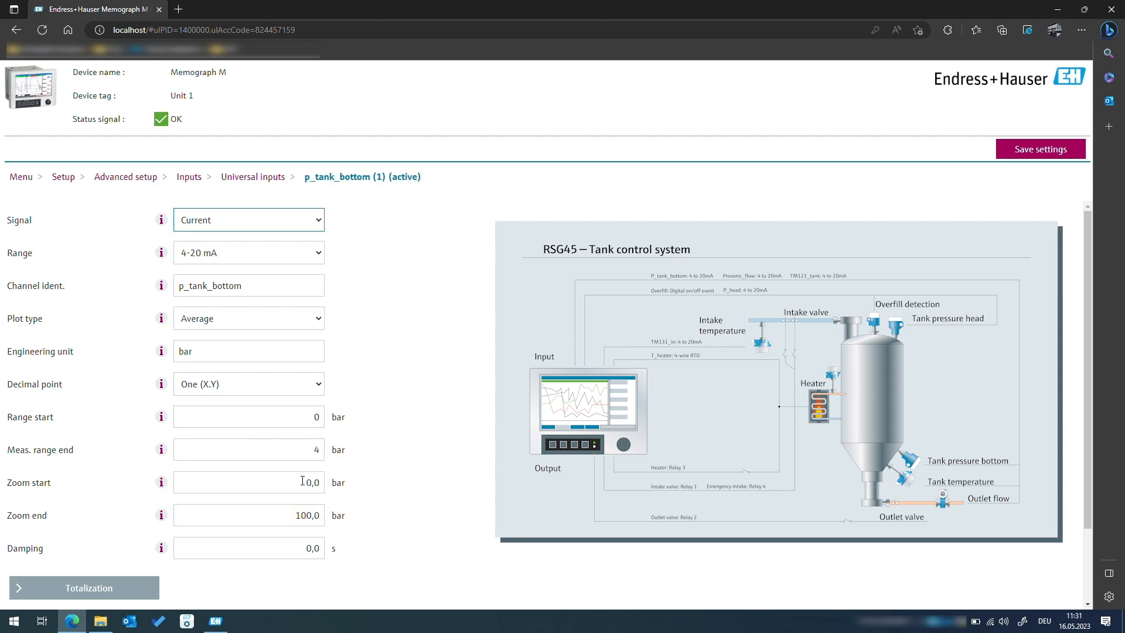
left_click(248, 482)
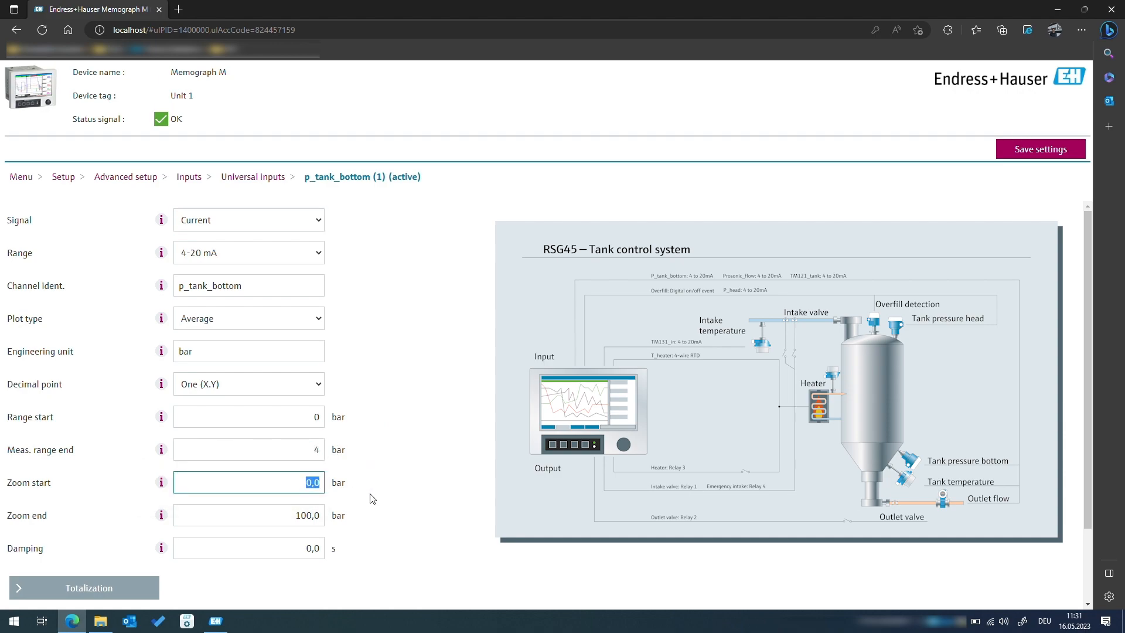
left_click(247, 514)
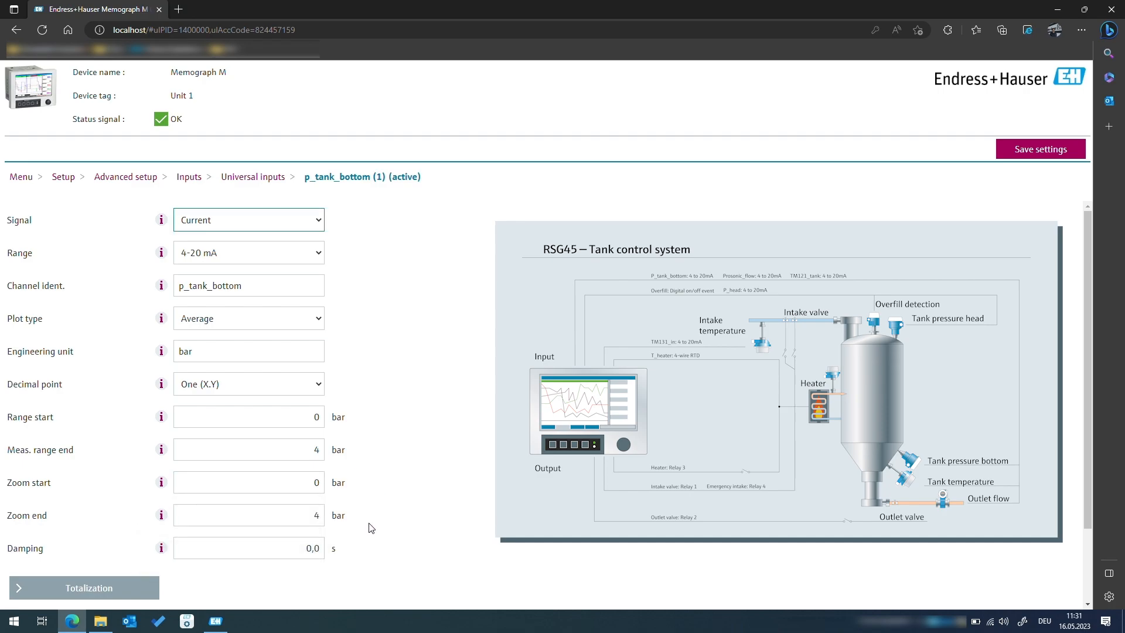
mouse_move(1032, 164)
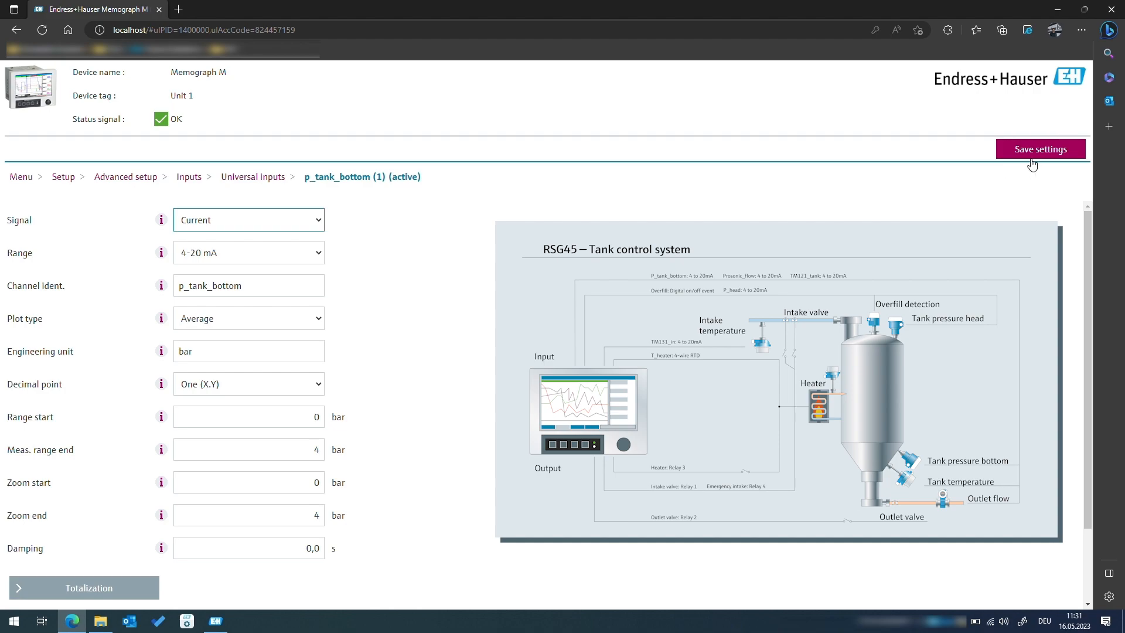
- Copy p_tank_bottom's settings to universal input 2
scroll("down", 3)
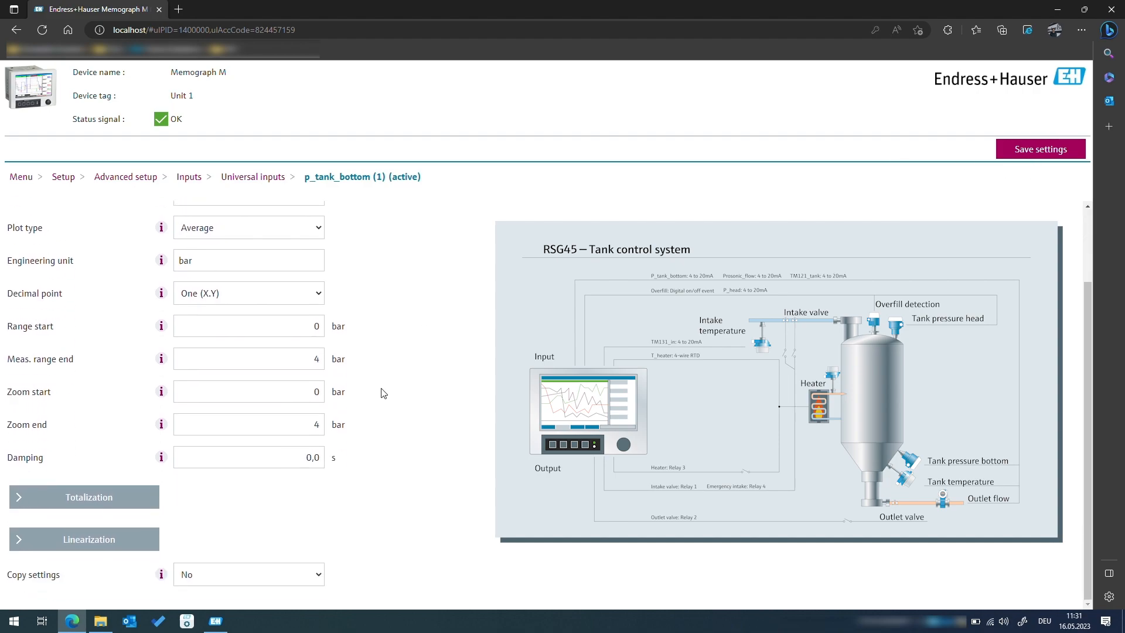
mouse_move(247, 583)
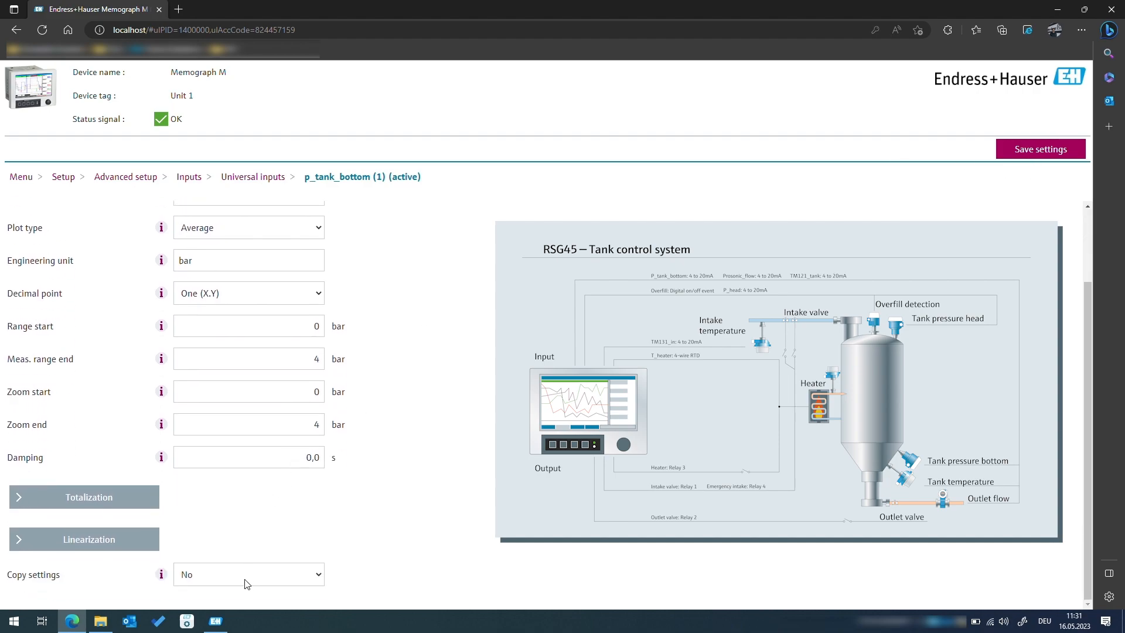
left_click(248, 574)
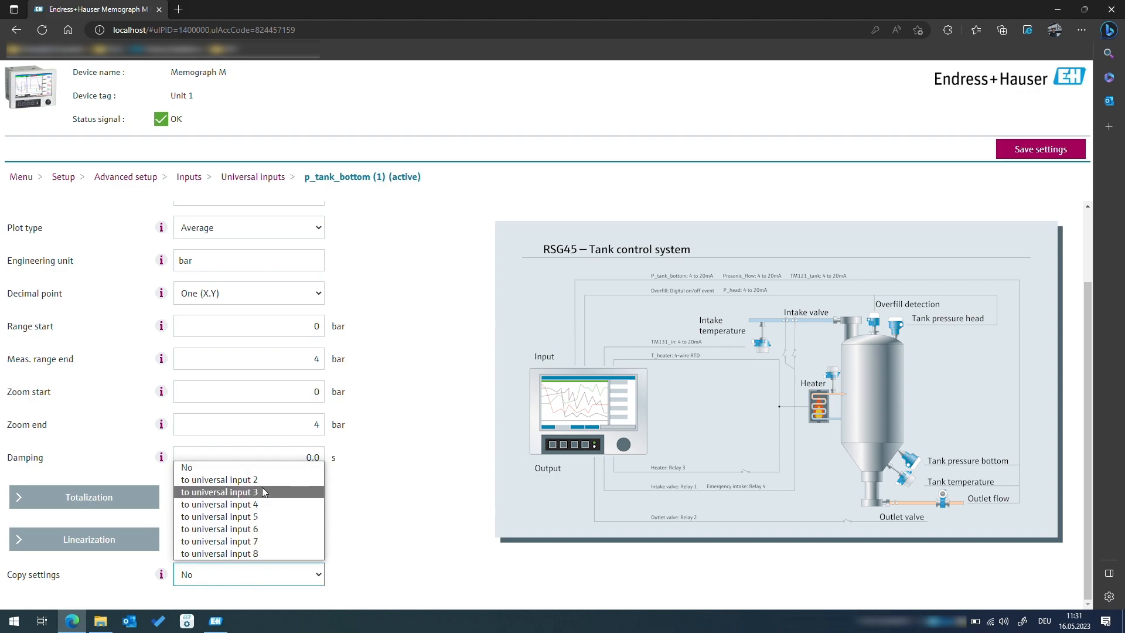
mouse_move(221, 479)
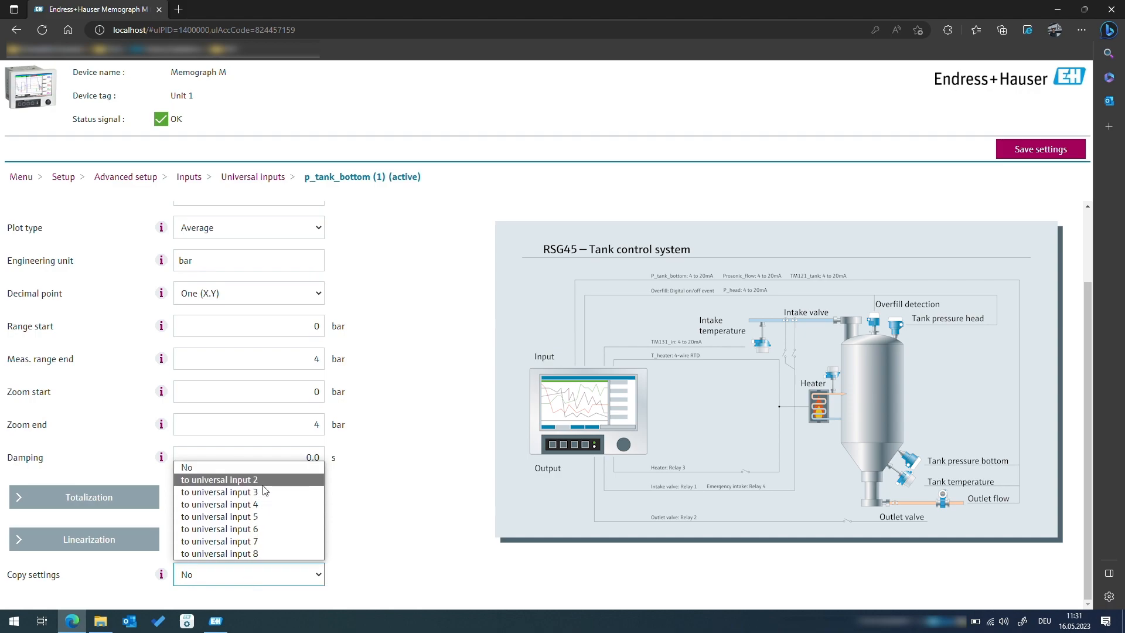
left_click(219, 479)
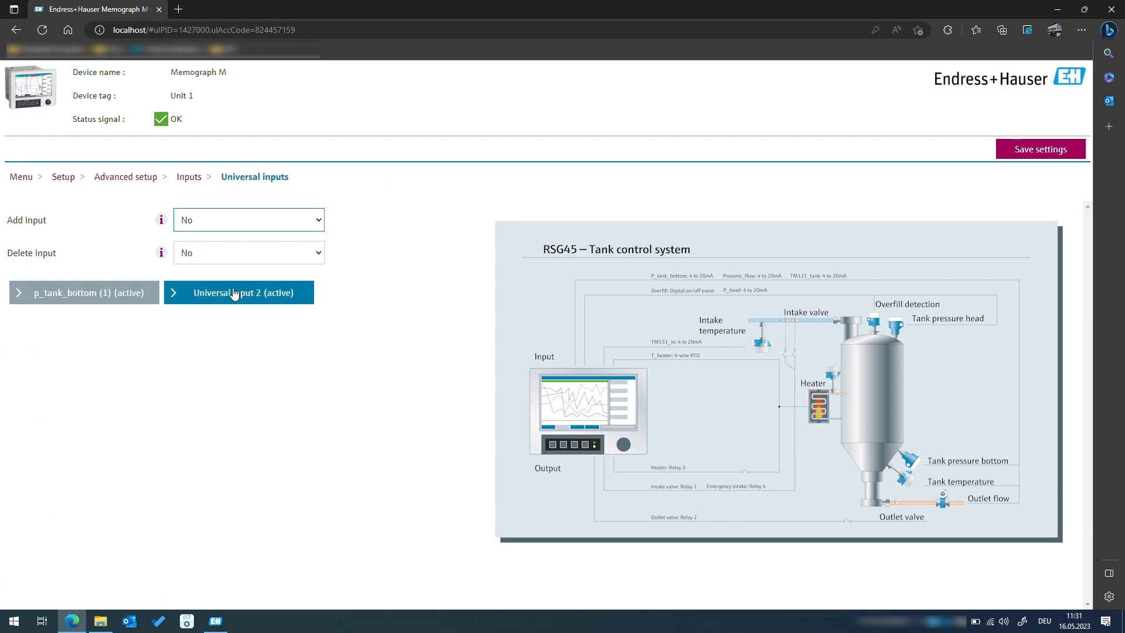
- Rename universal input 2's channel identifier to p_head
left_click(242, 292)
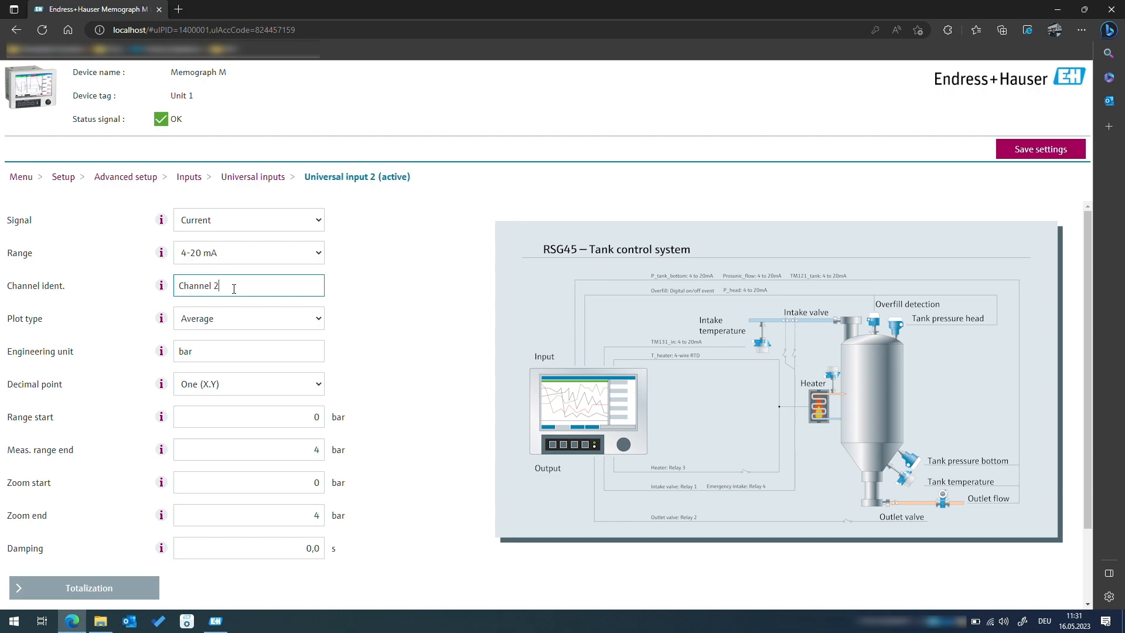
type("P_")
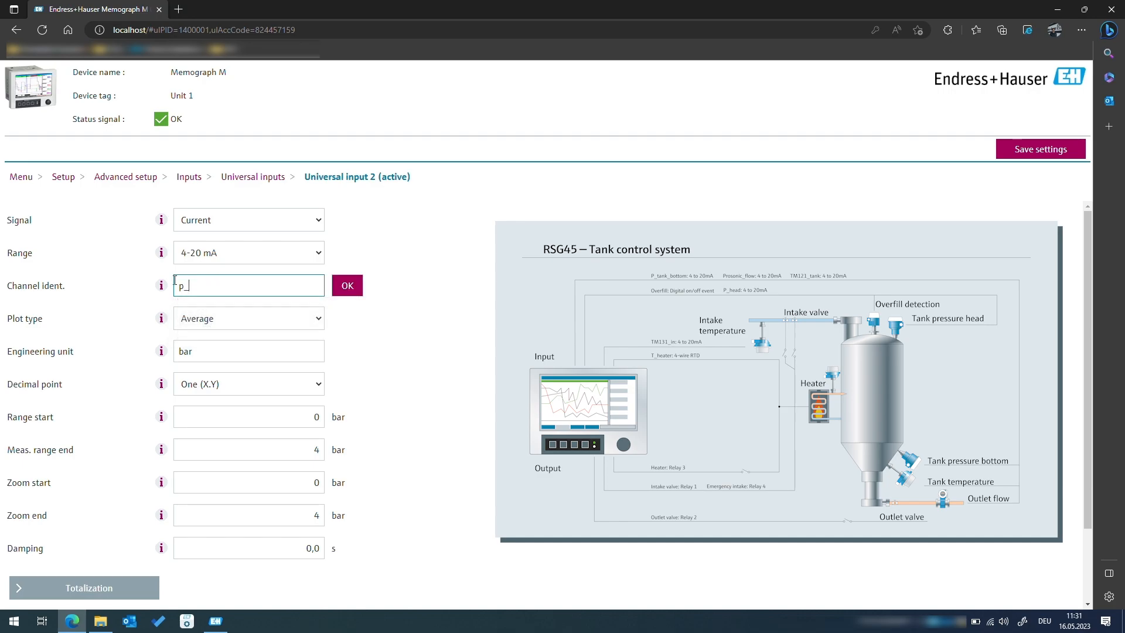
left_click(124, 176)
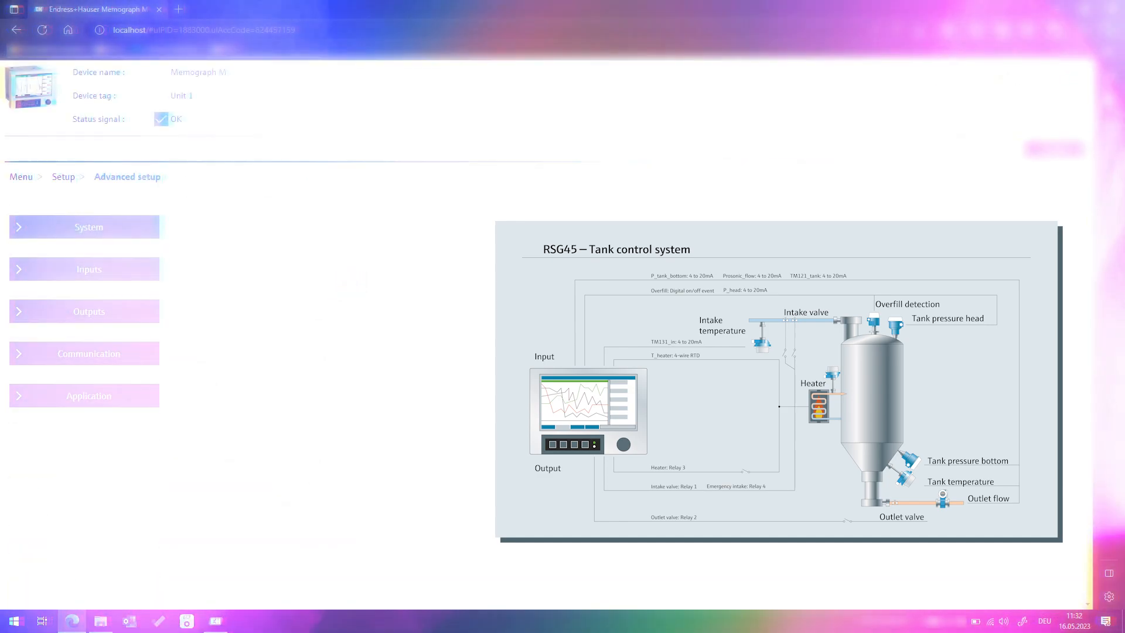
left_click(89, 269)
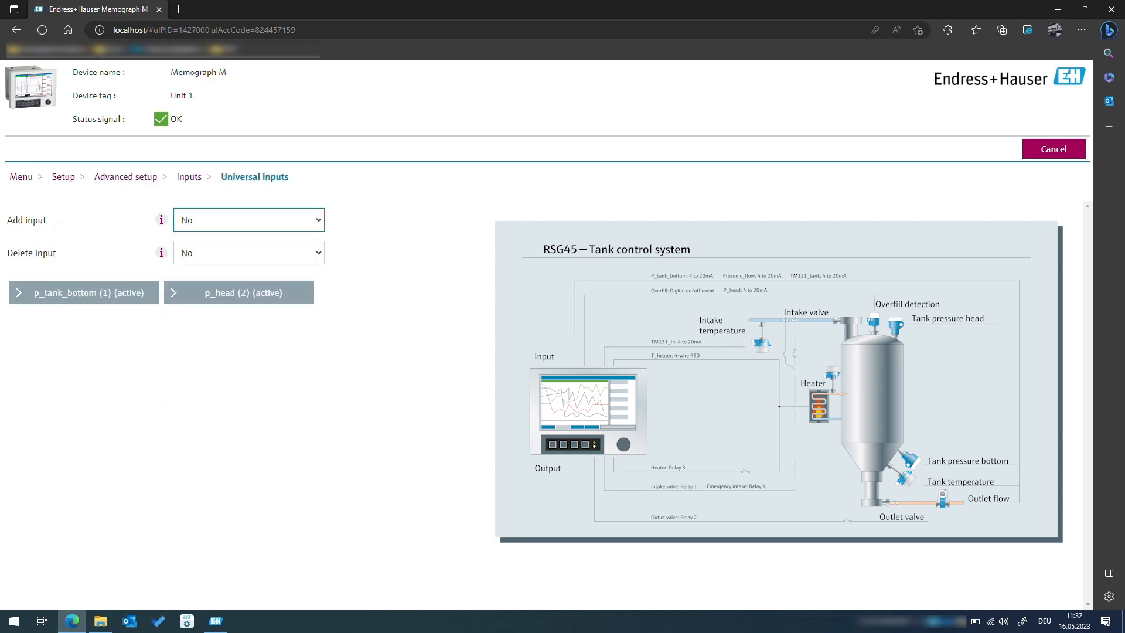
- Add Universal input 3 from the Add input list
left_click(248, 219)
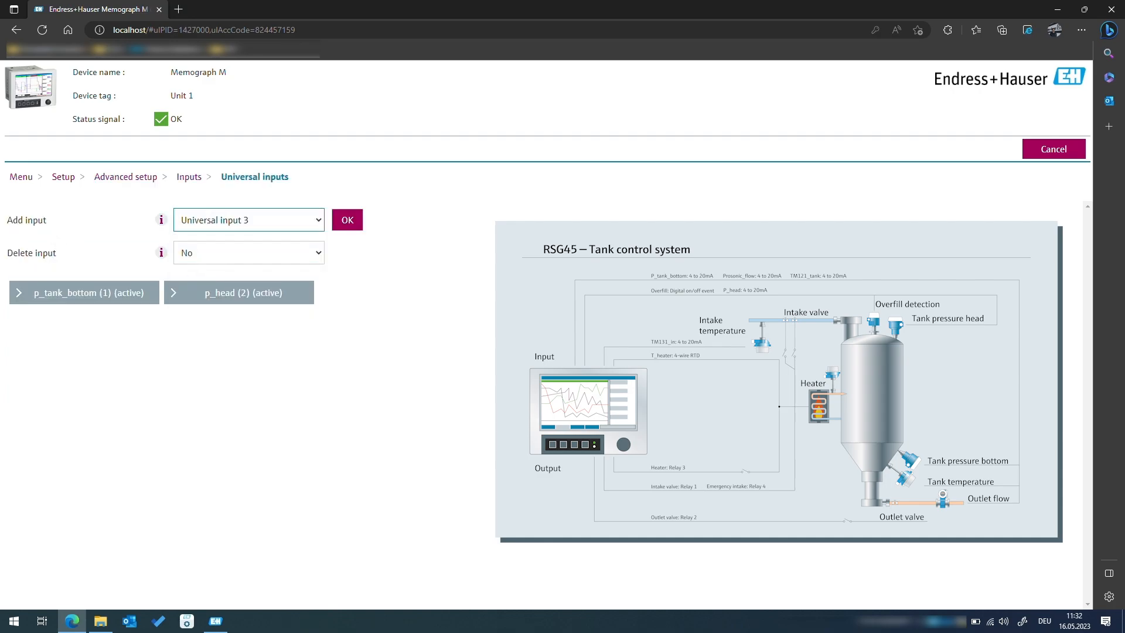
left_click(346, 220)
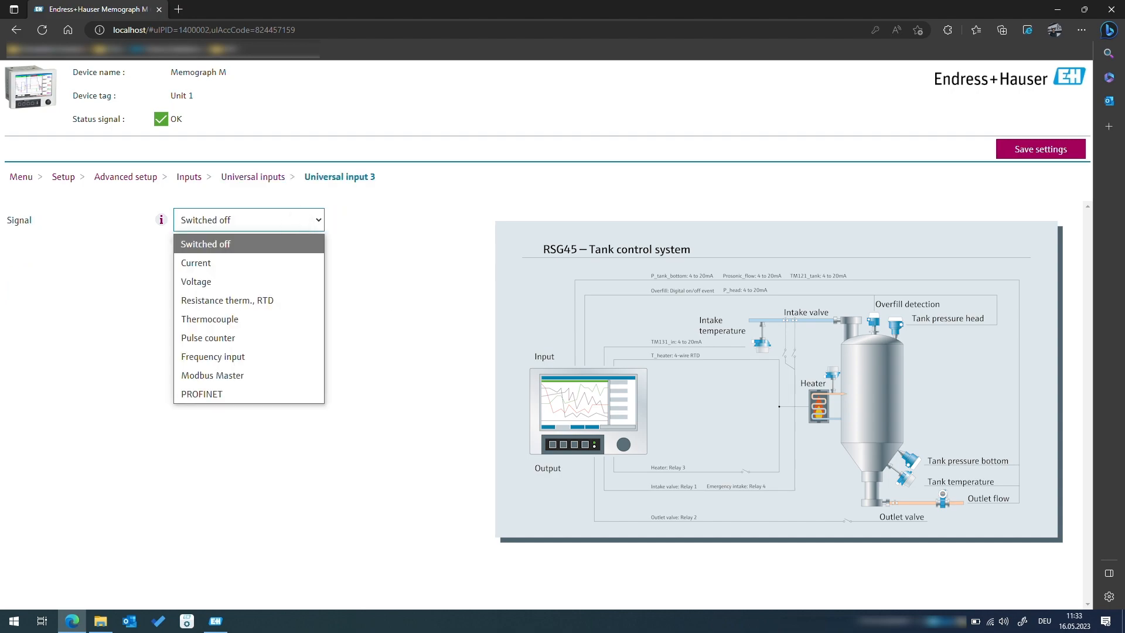
- Set input 3 to Current signal, named TM131_in, with Instantaneous value plot type
left_click(195, 262)
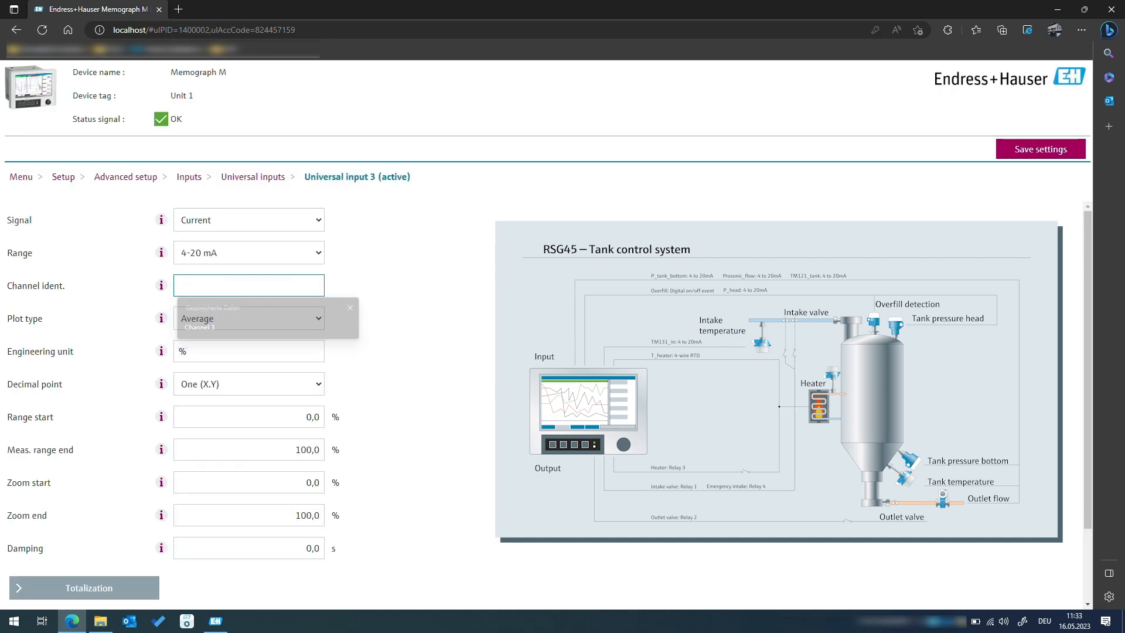
type("TM131_")
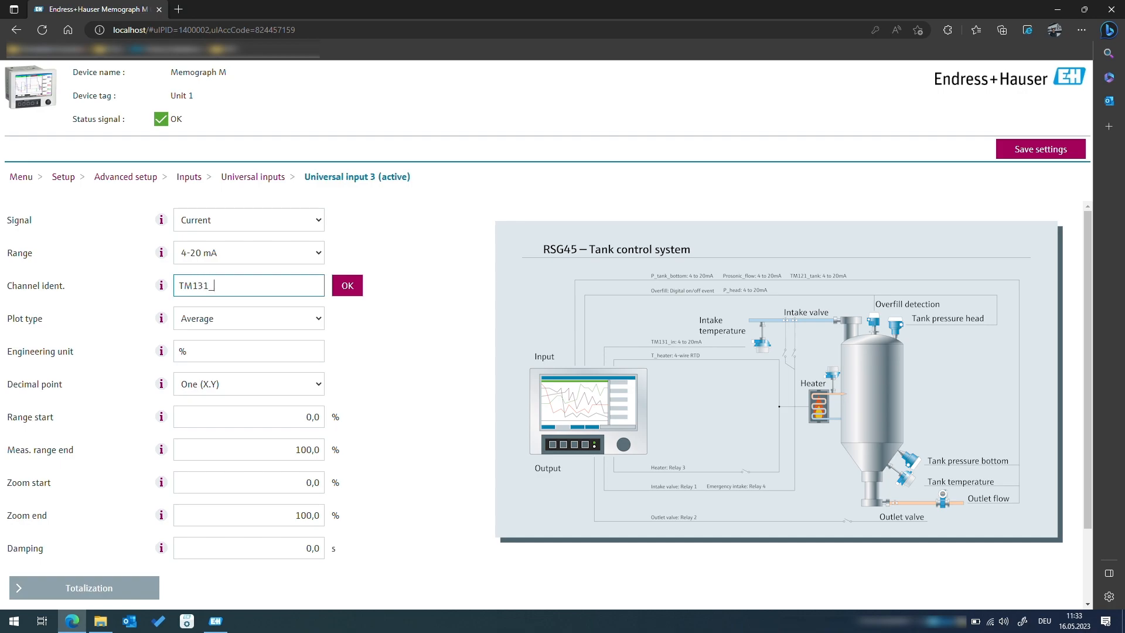
left_click(346, 284)
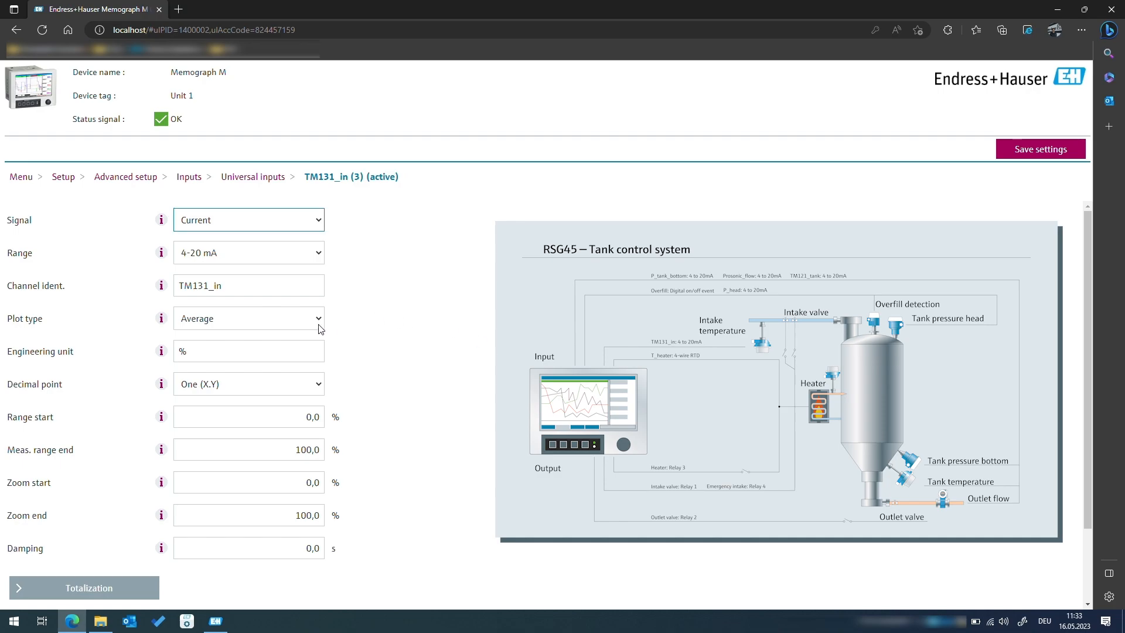
left_click(247, 317)
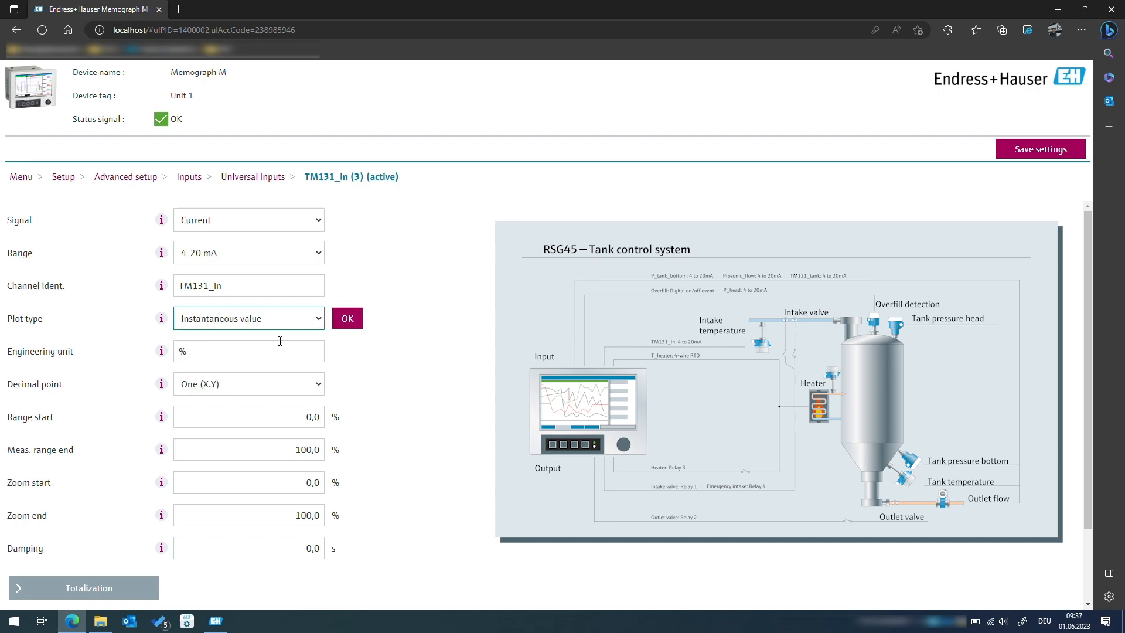
left_click(347, 317)
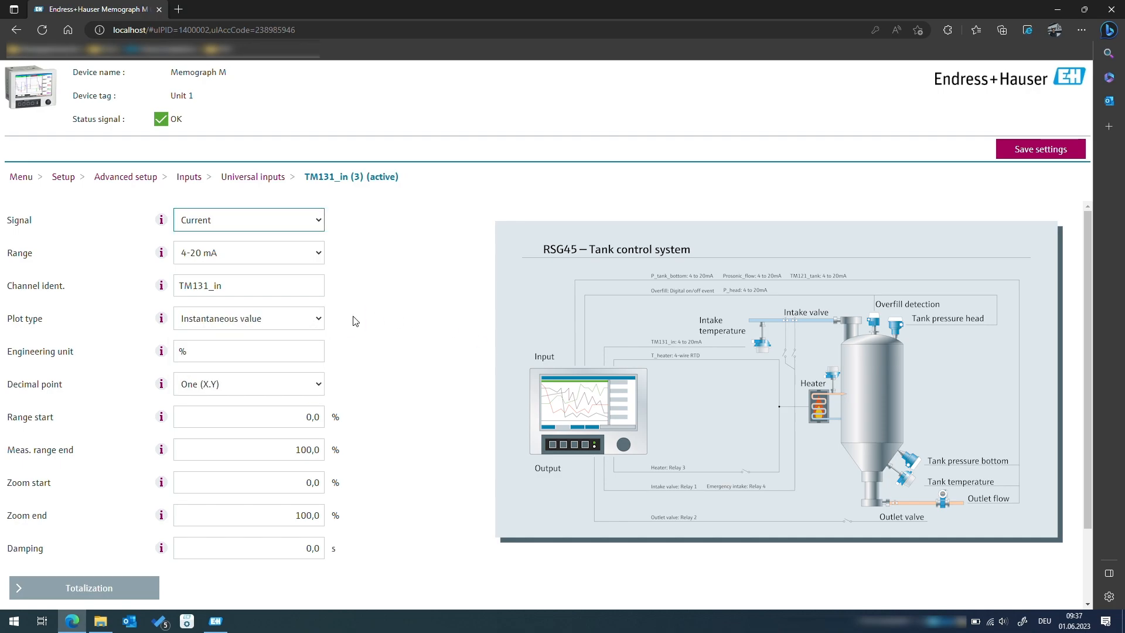
- Set TM131_in's unit to °C with measuring range −10 to 120
left_click(248, 351)
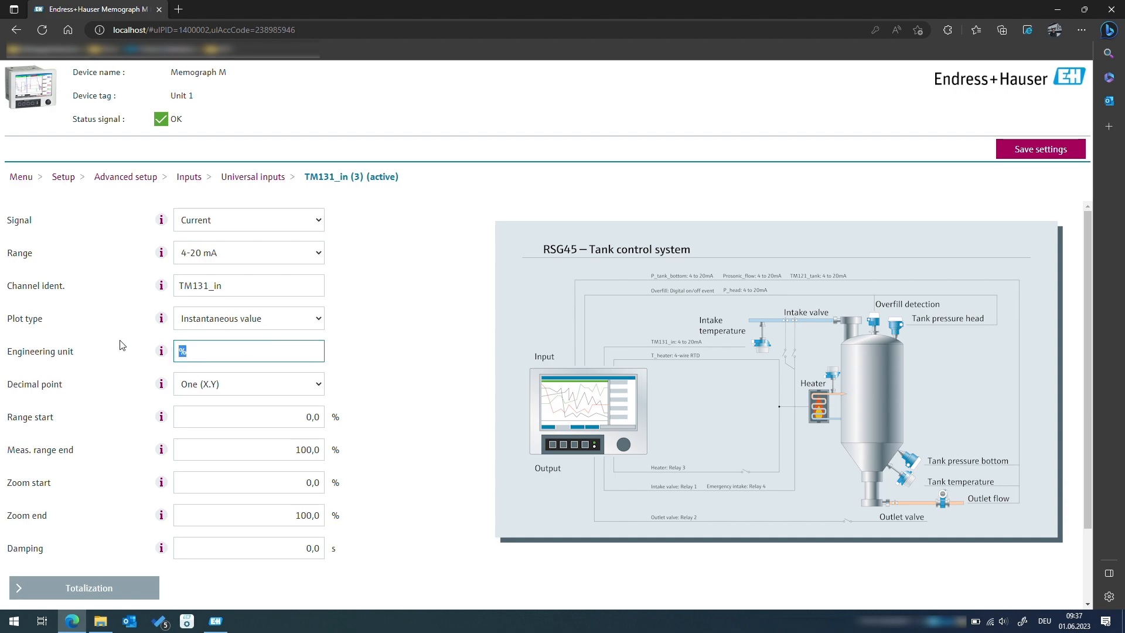
type("°C")
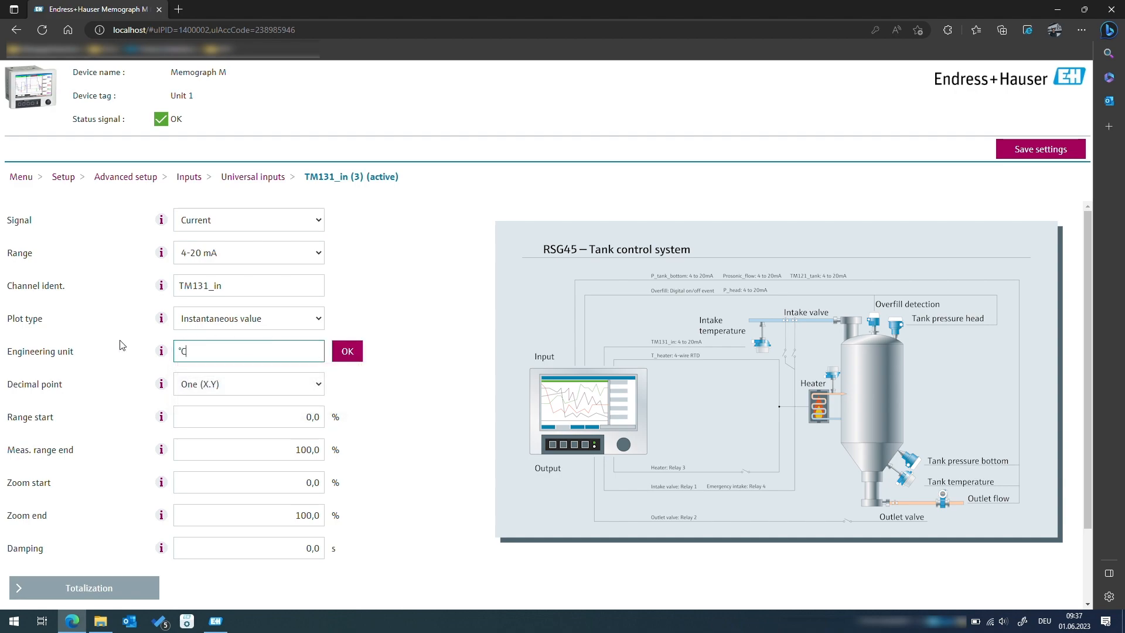
left_click(346, 351)
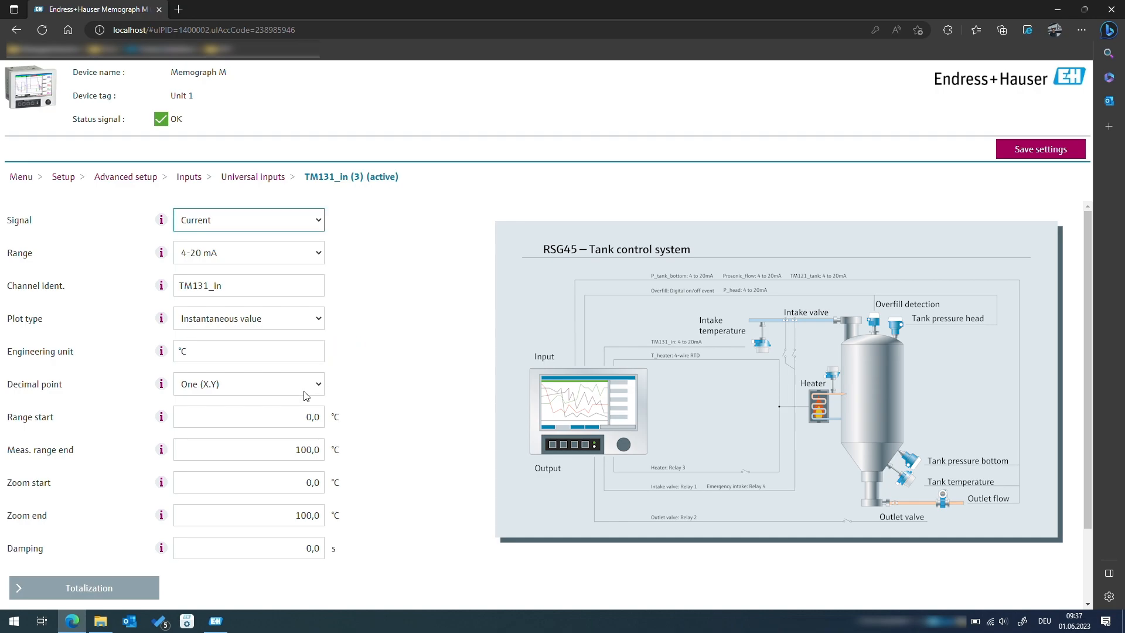
left_click(249, 417)
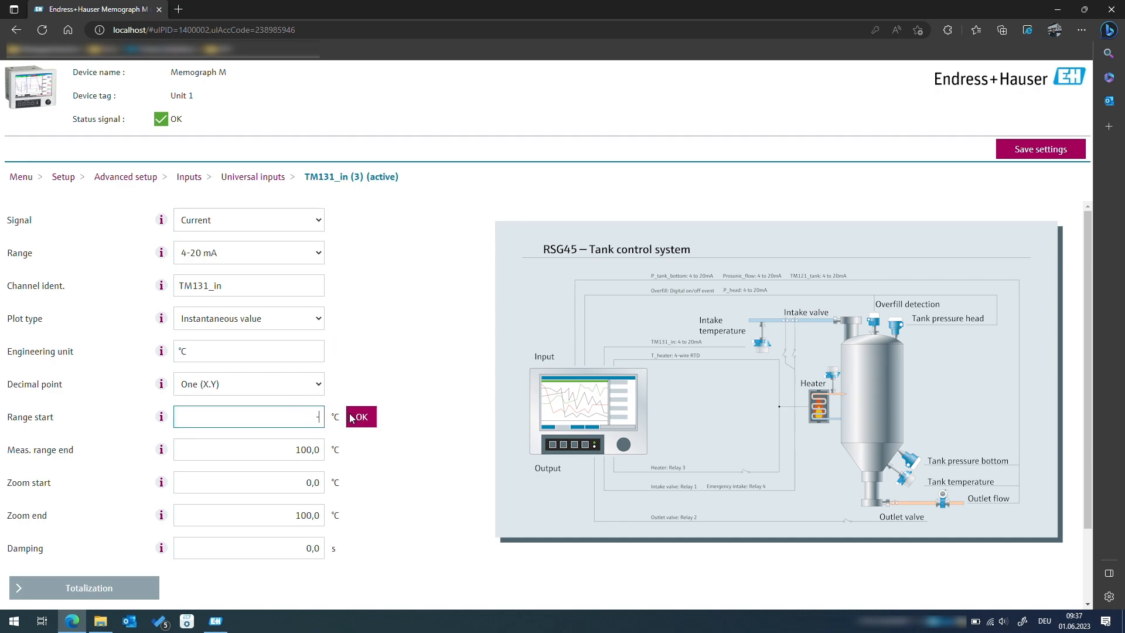
type("-10")
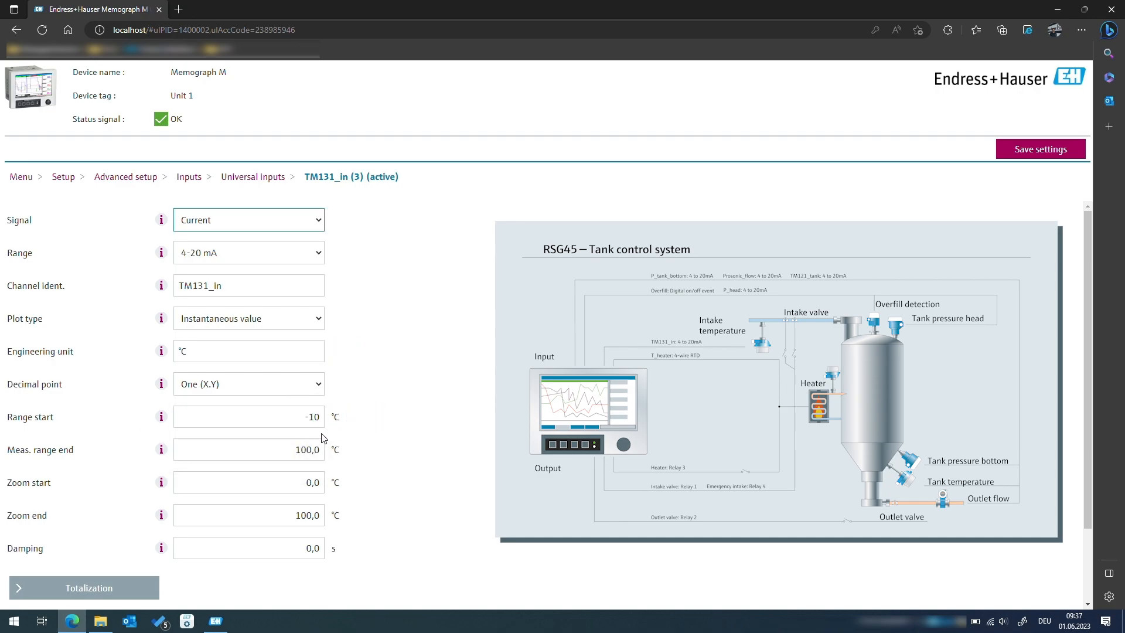
type("120")
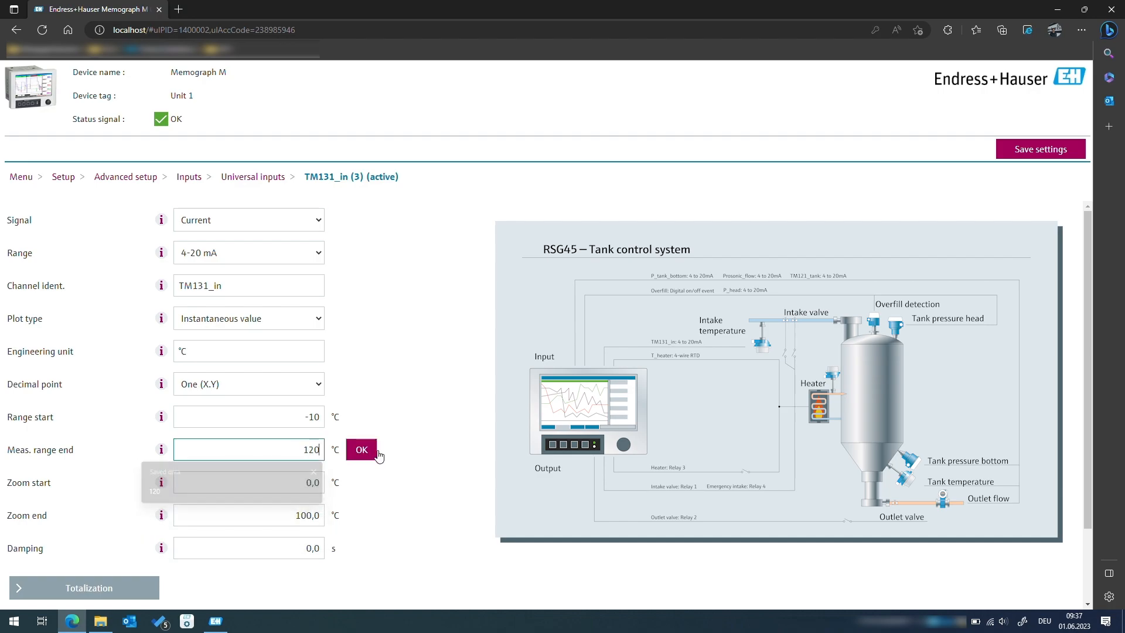
left_click(361, 450)
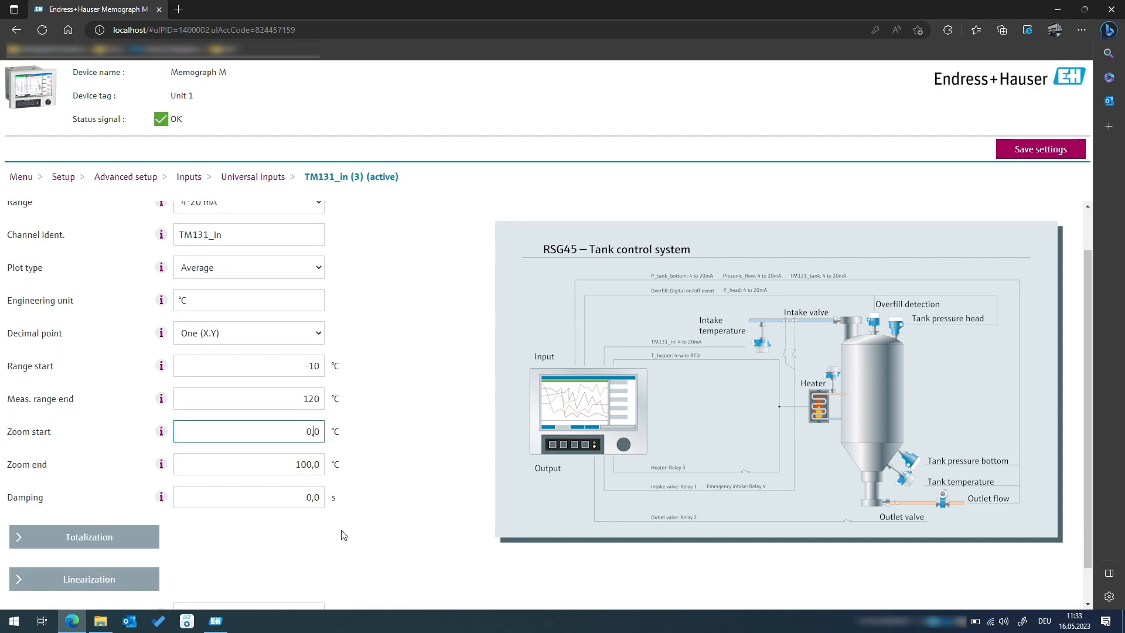
- Copy TM131_in's settings to universal input 4
scroll("down", 3)
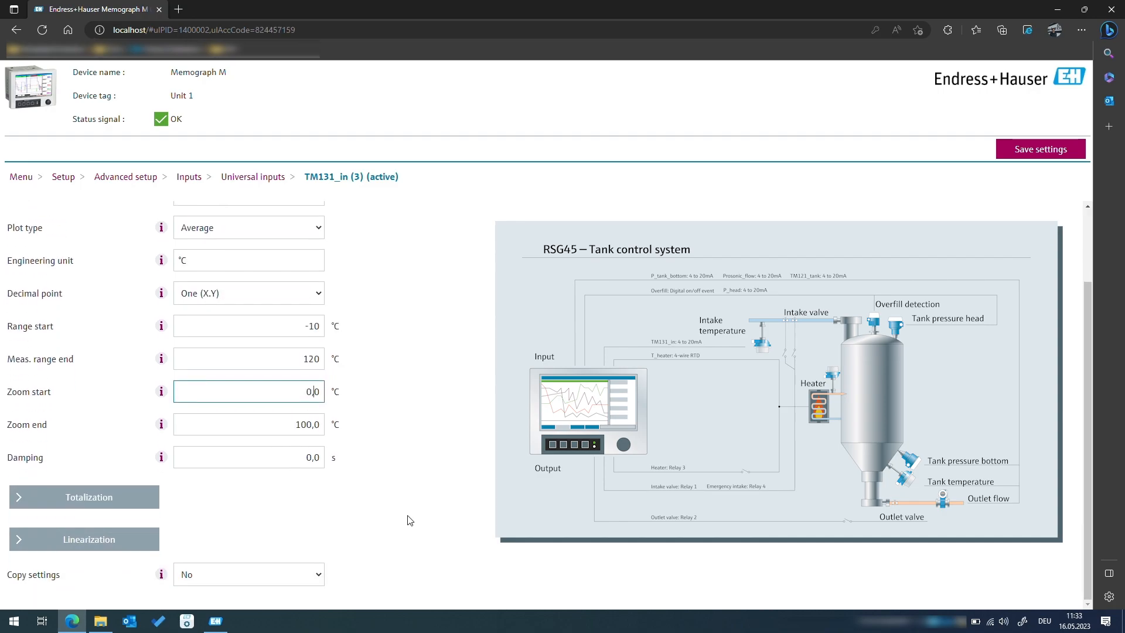
mouse_move(265, 553)
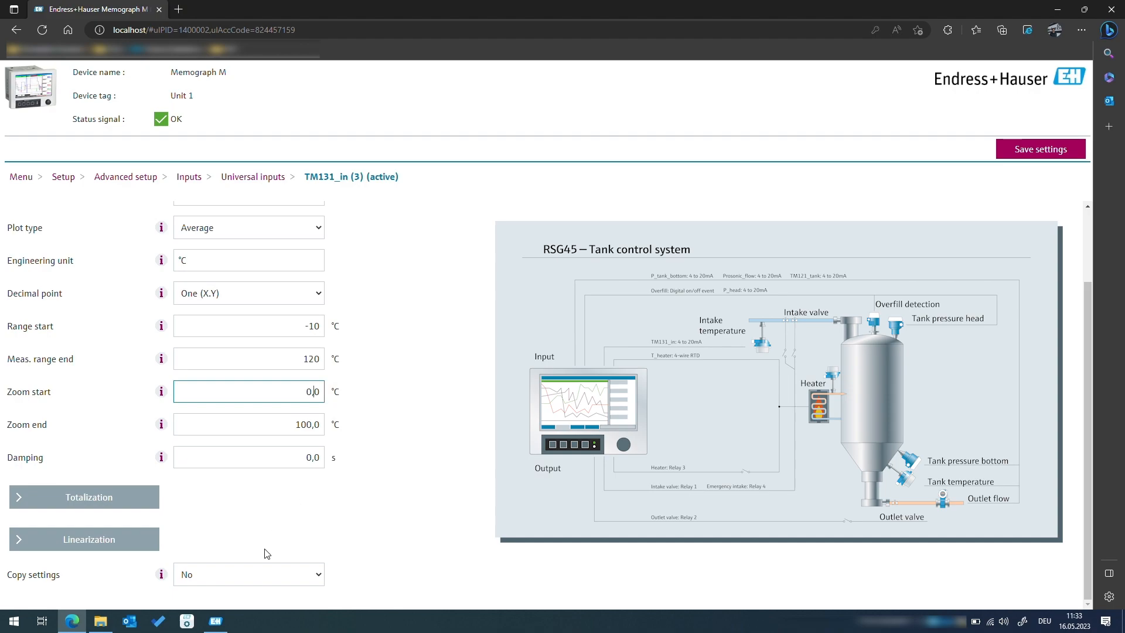
left_click(247, 575)
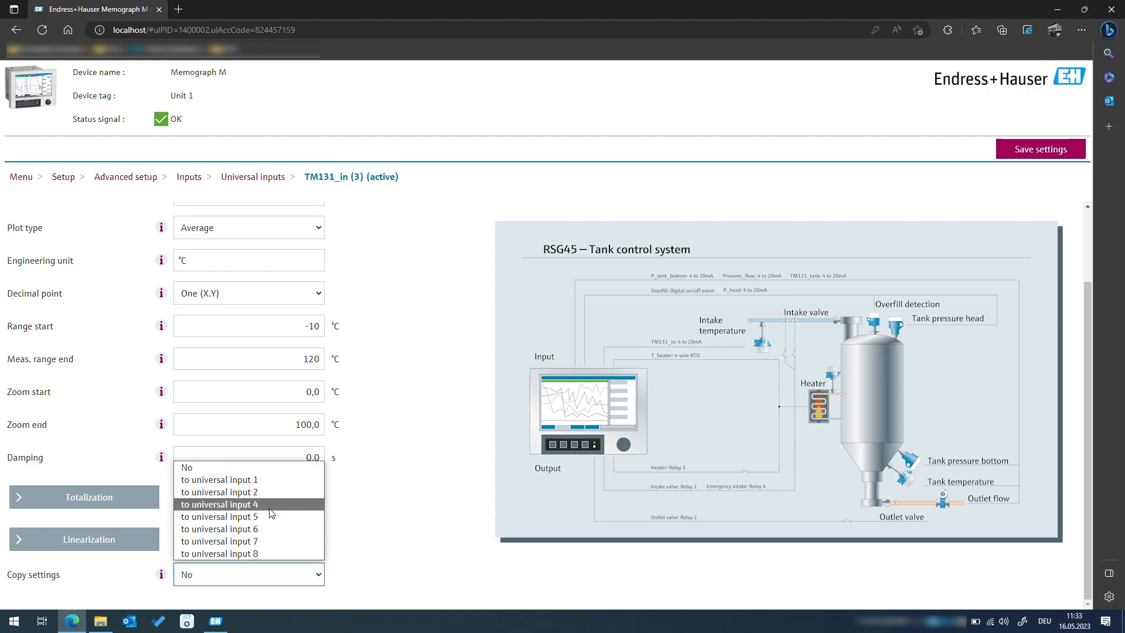
left_click(220, 504)
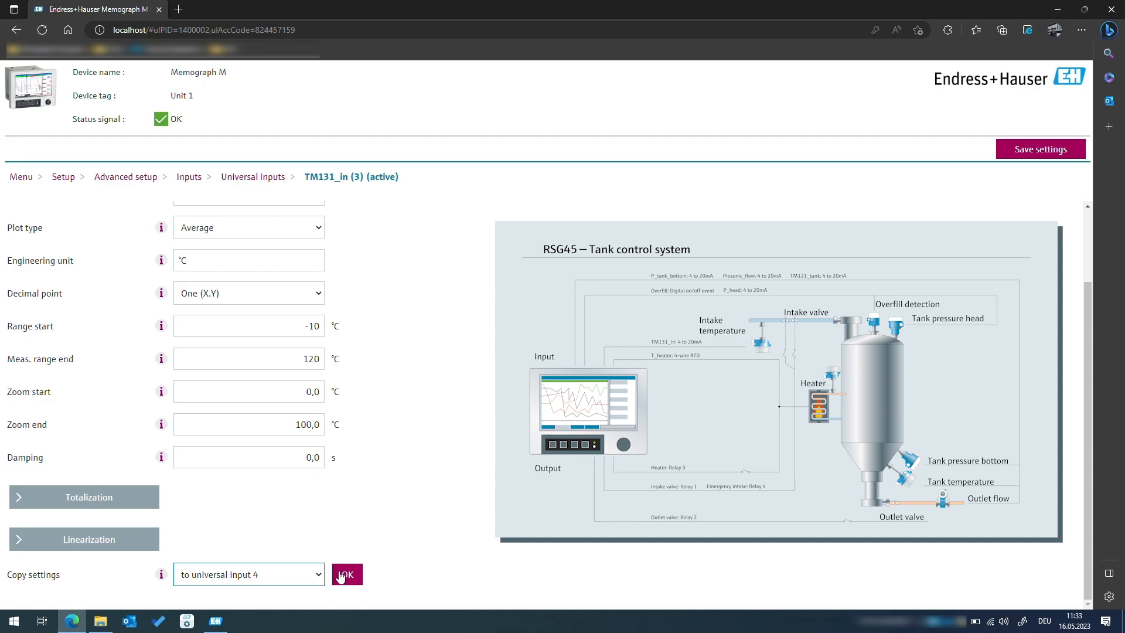
- Name universal input 4 TM121_tank and return to the Setup overview
scroll("up", 3)
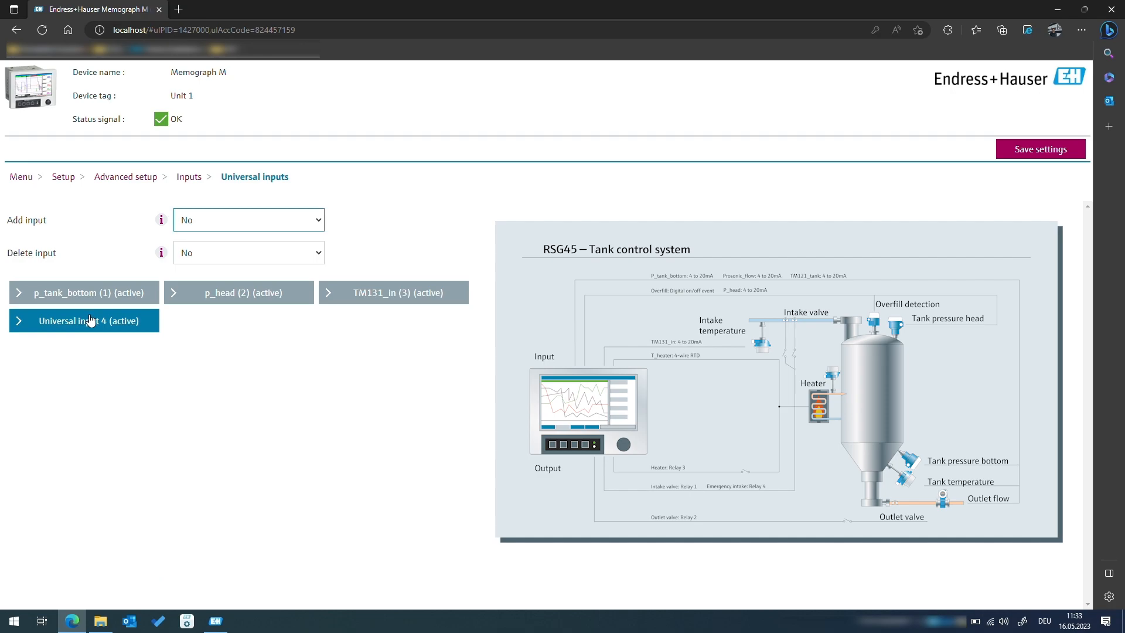
left_click(83, 320)
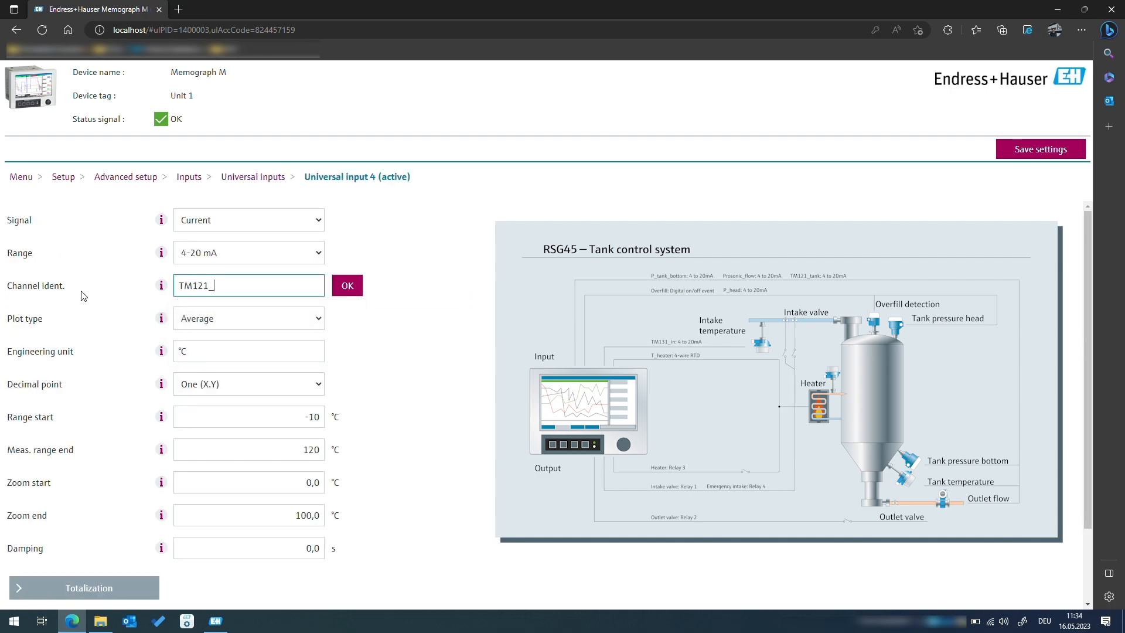
left_click(347, 285)
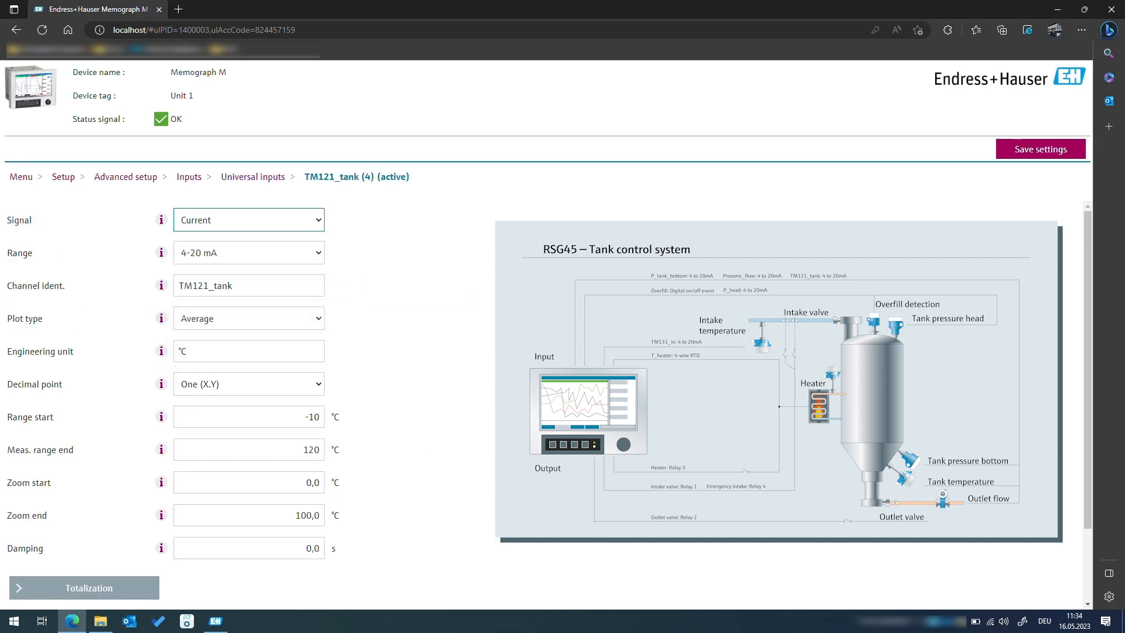
left_click(63, 176)
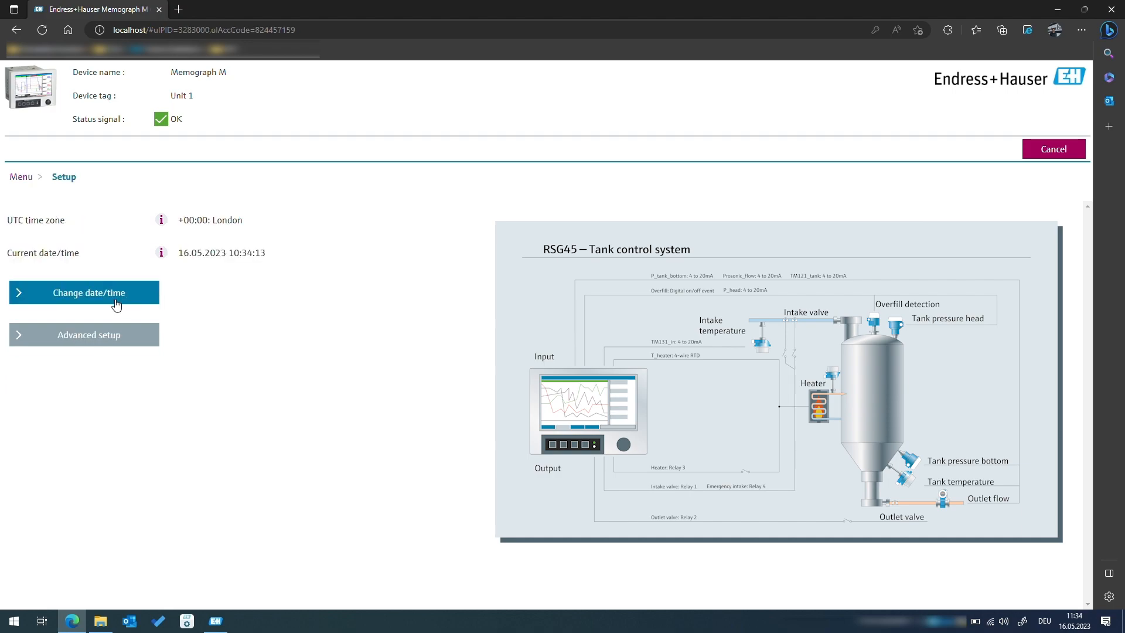
- Add Universal input 5 under Advanced setup > Inputs and open its settings
left_click(83, 334)
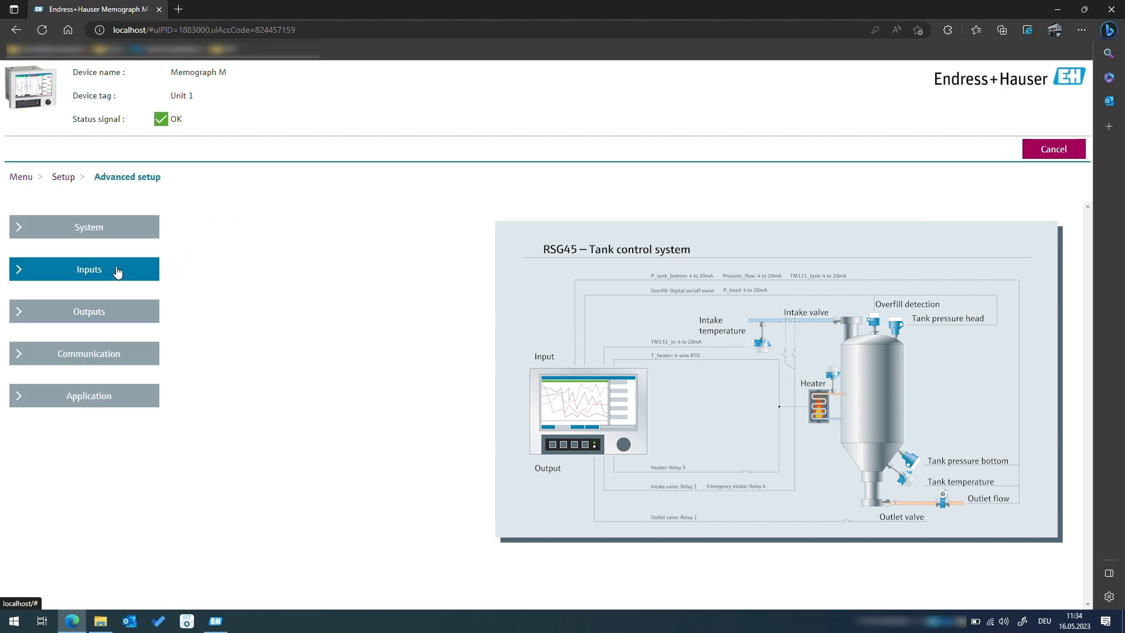
left_click(84, 269)
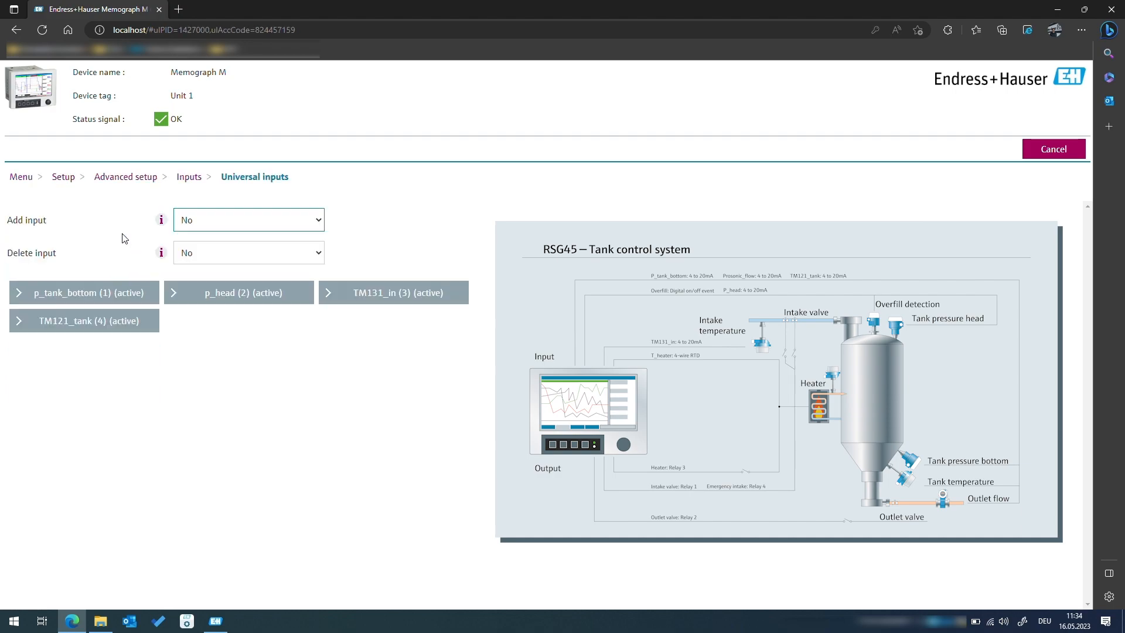
left_click(247, 220)
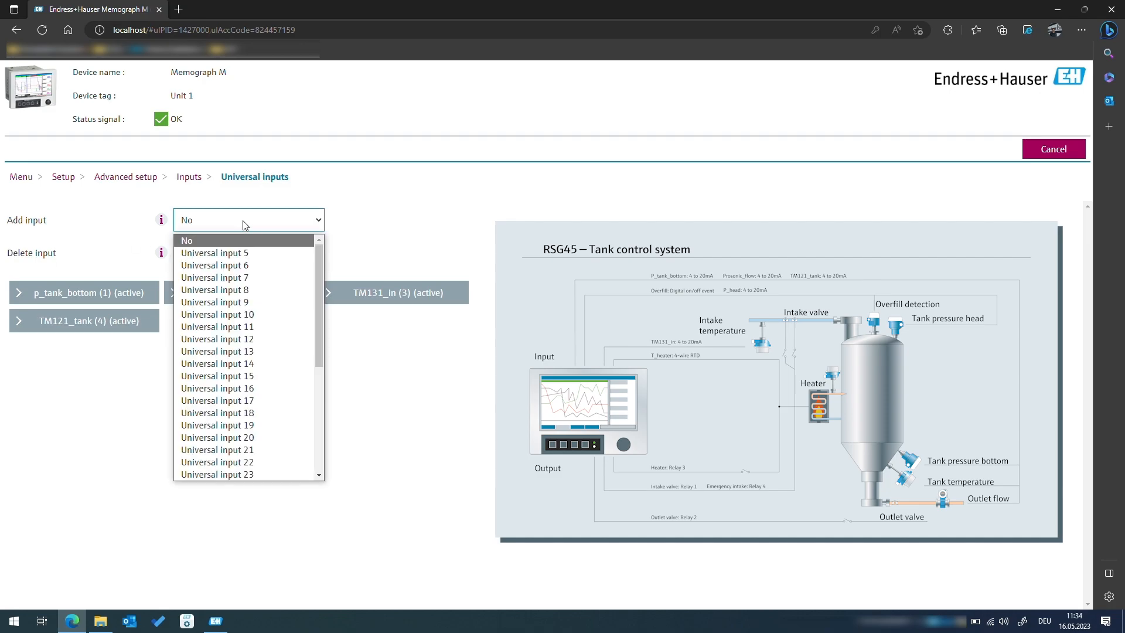
left_click(214, 253)
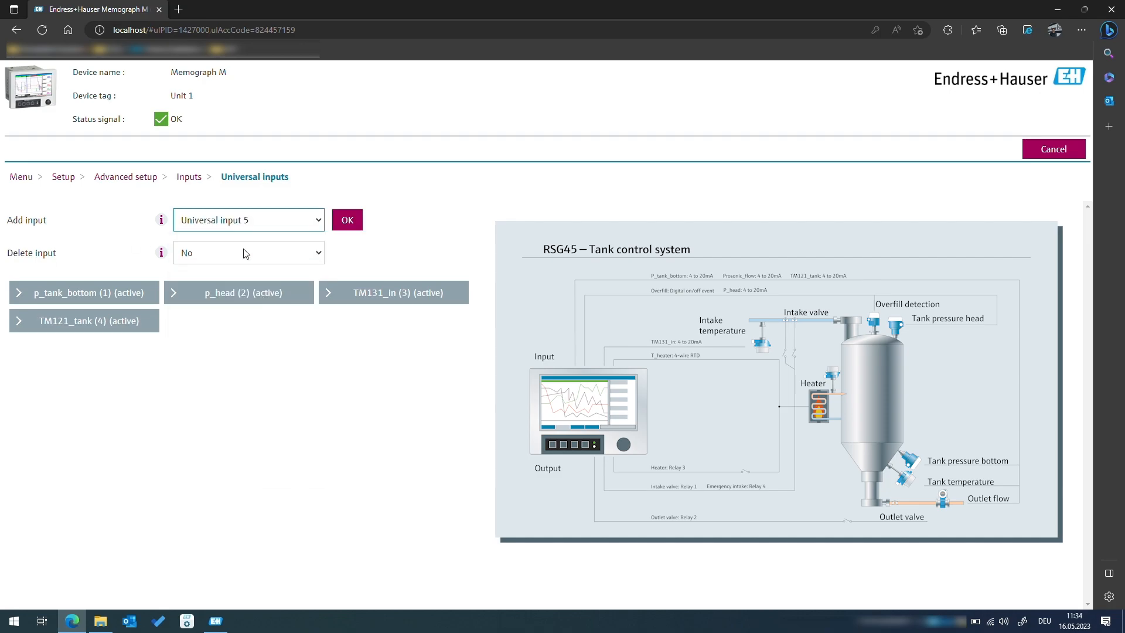
left_click(346, 220)
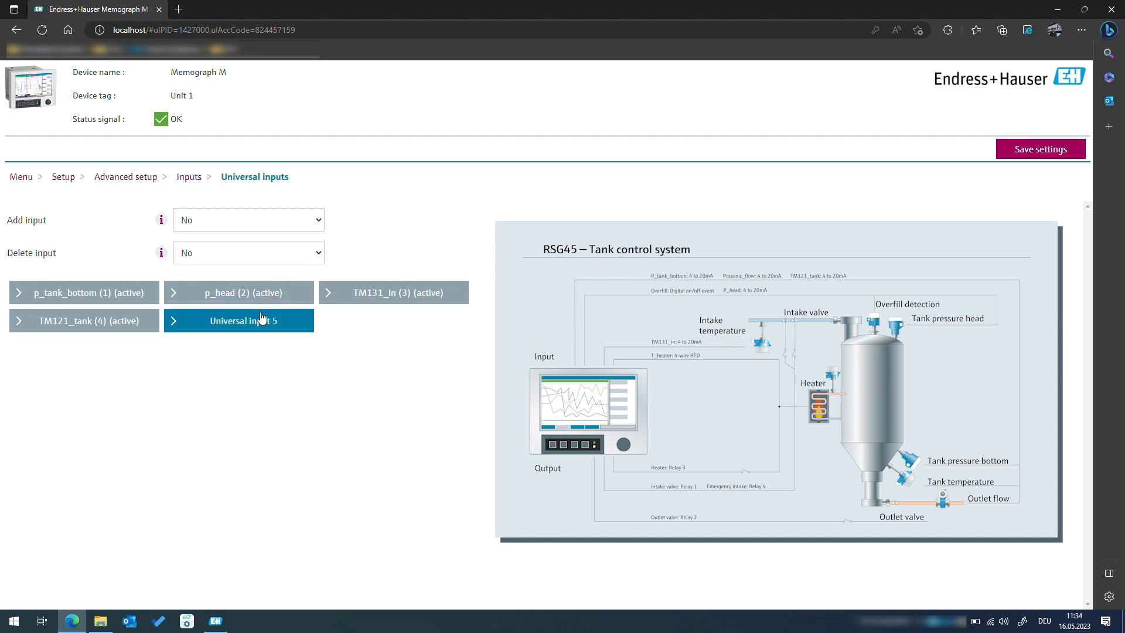
left_click(239, 321)
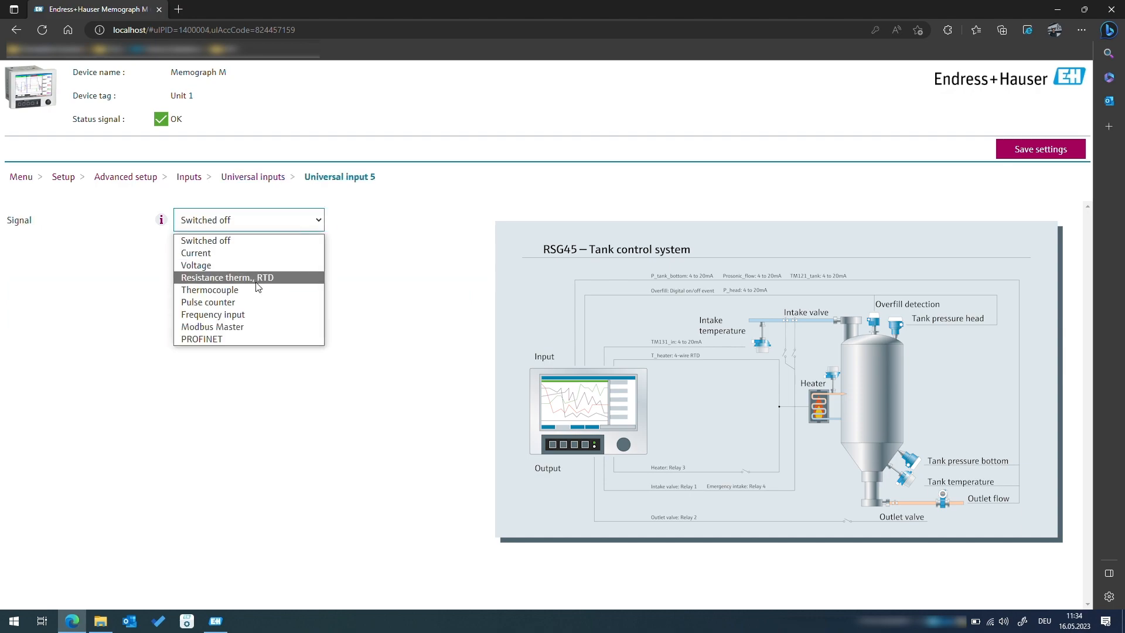
- Configure input 5 as a 4-wire RTD resistance thermometer named T_heater
left_click(227, 278)
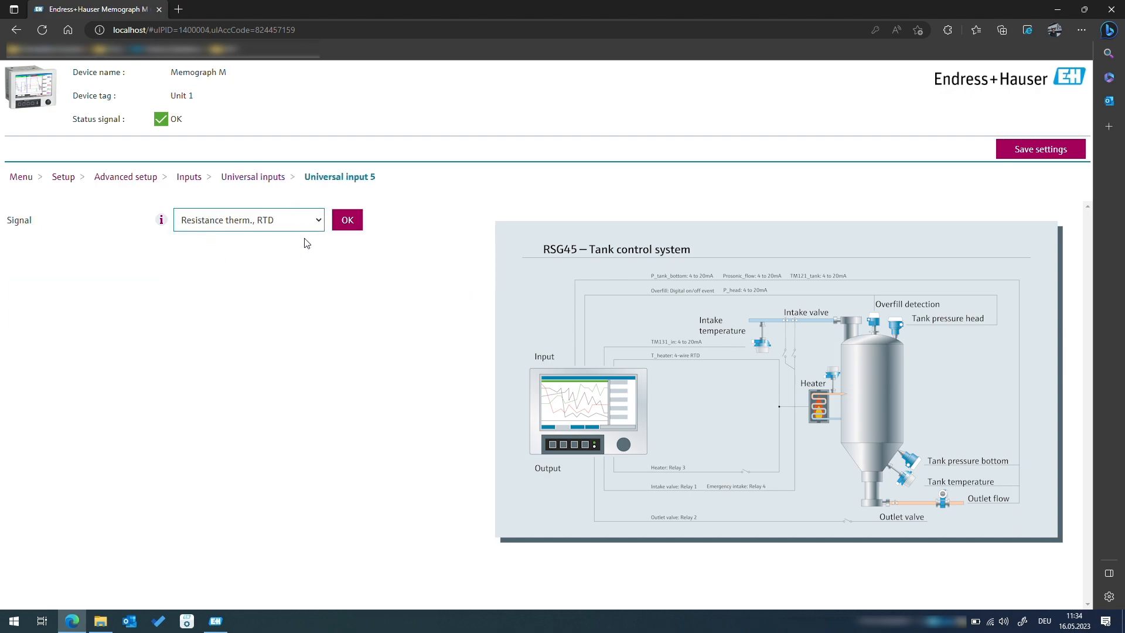
left_click(346, 219)
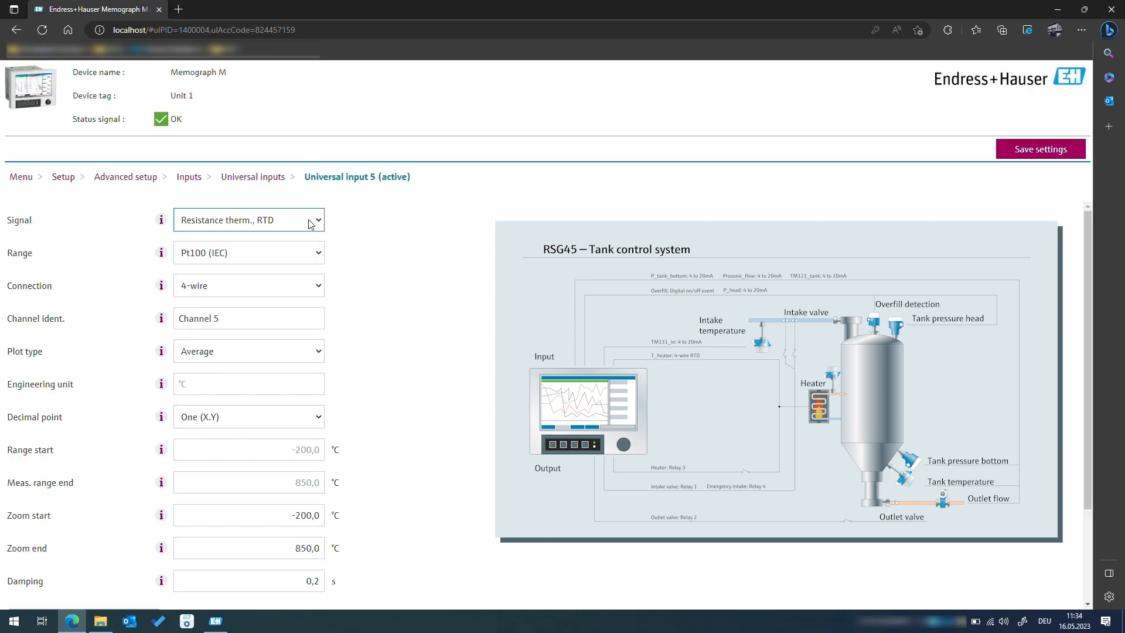
left_click(248, 252)
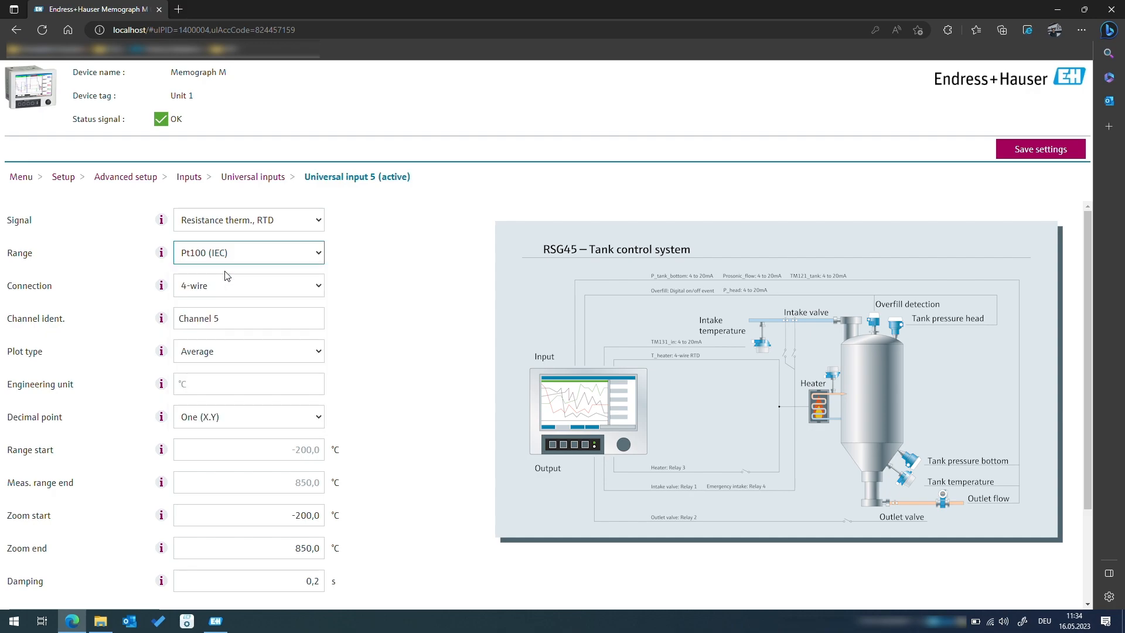
left_click(248, 285)
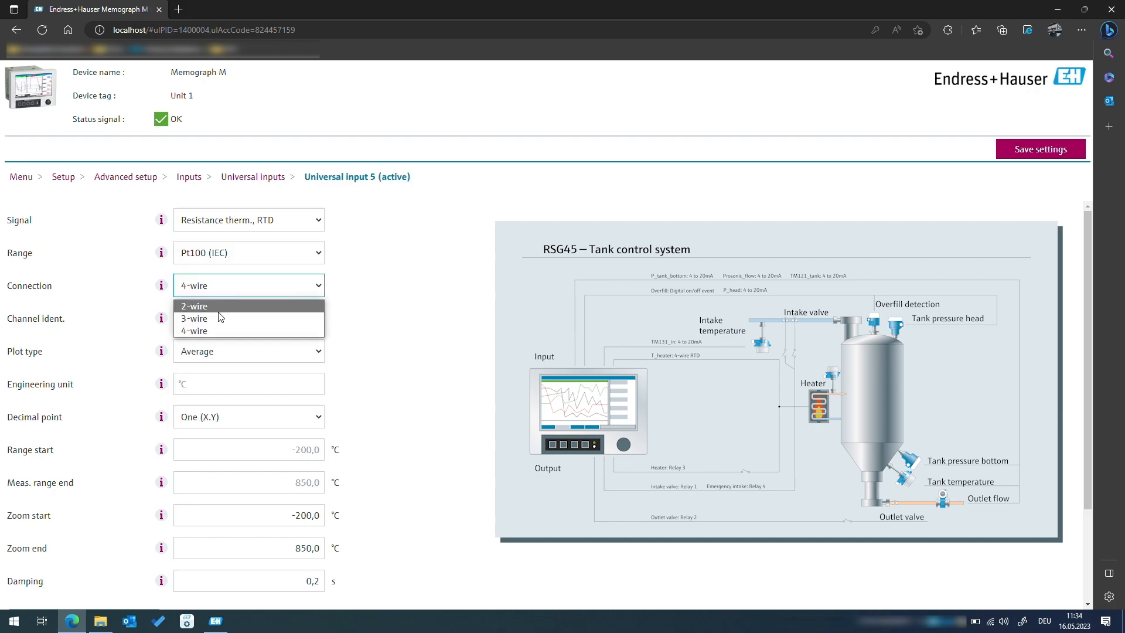
mouse_move(215, 330)
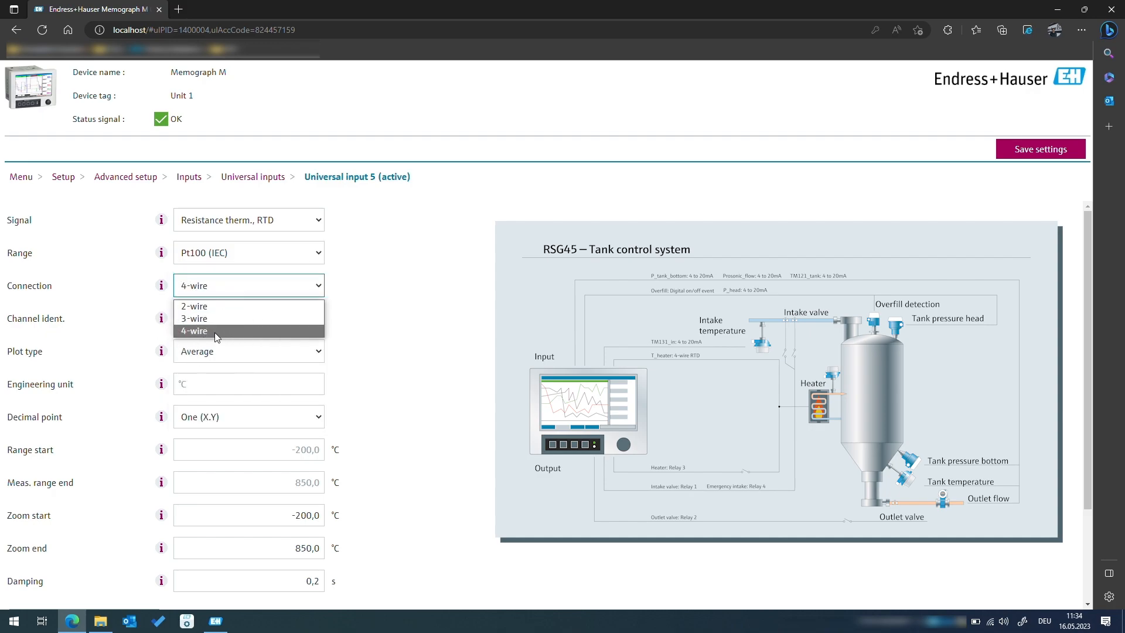
left_click(192, 331)
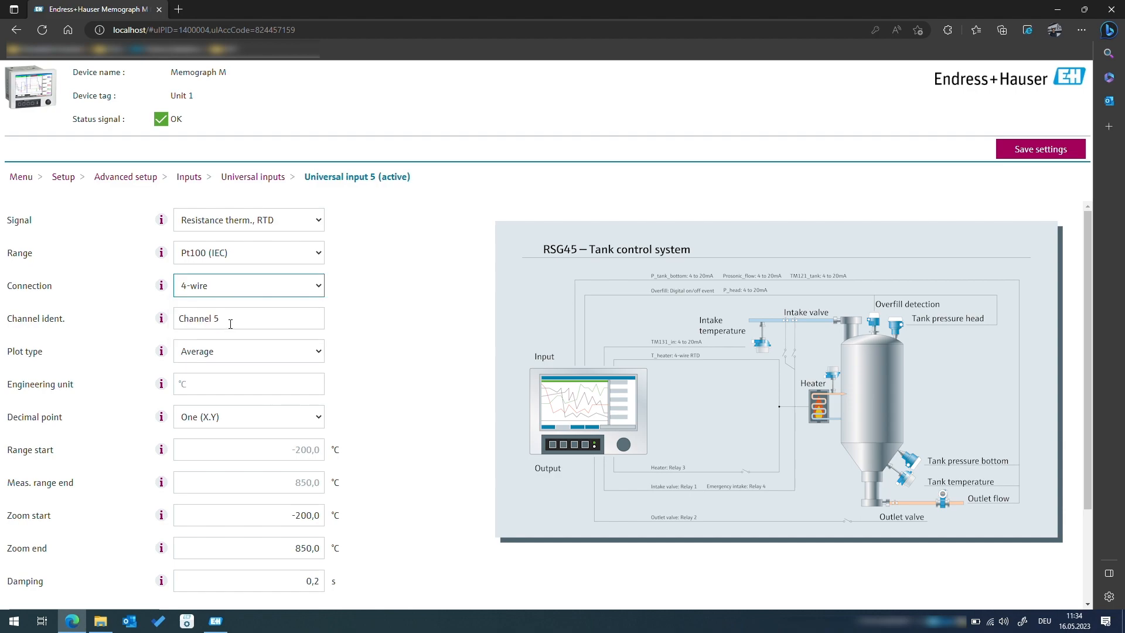
type("T_heater")
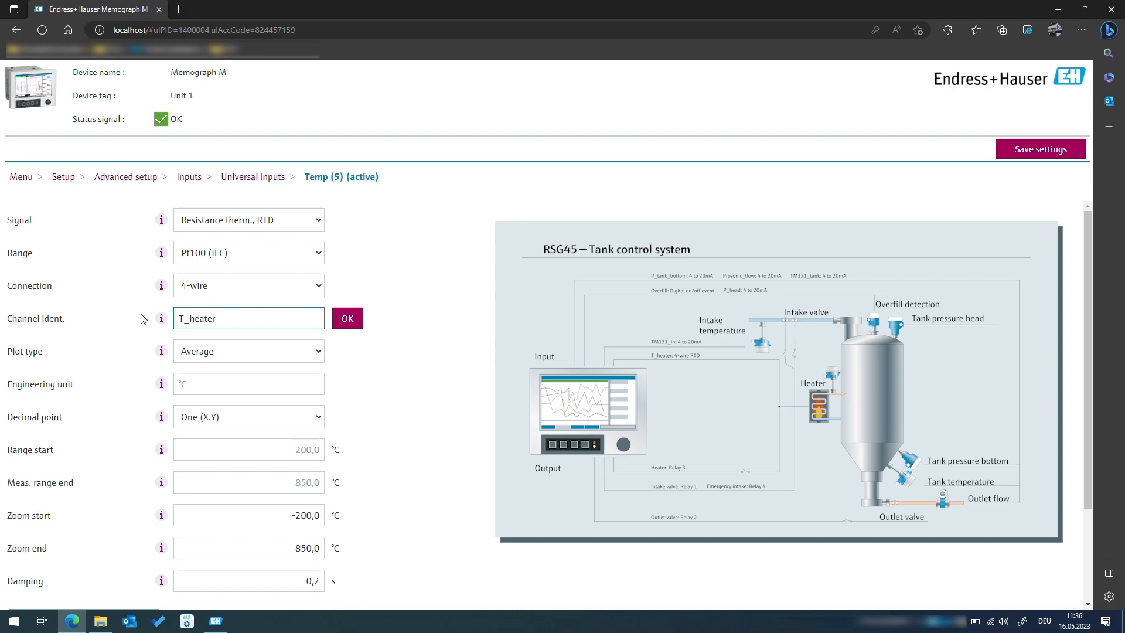
left_click(347, 318)
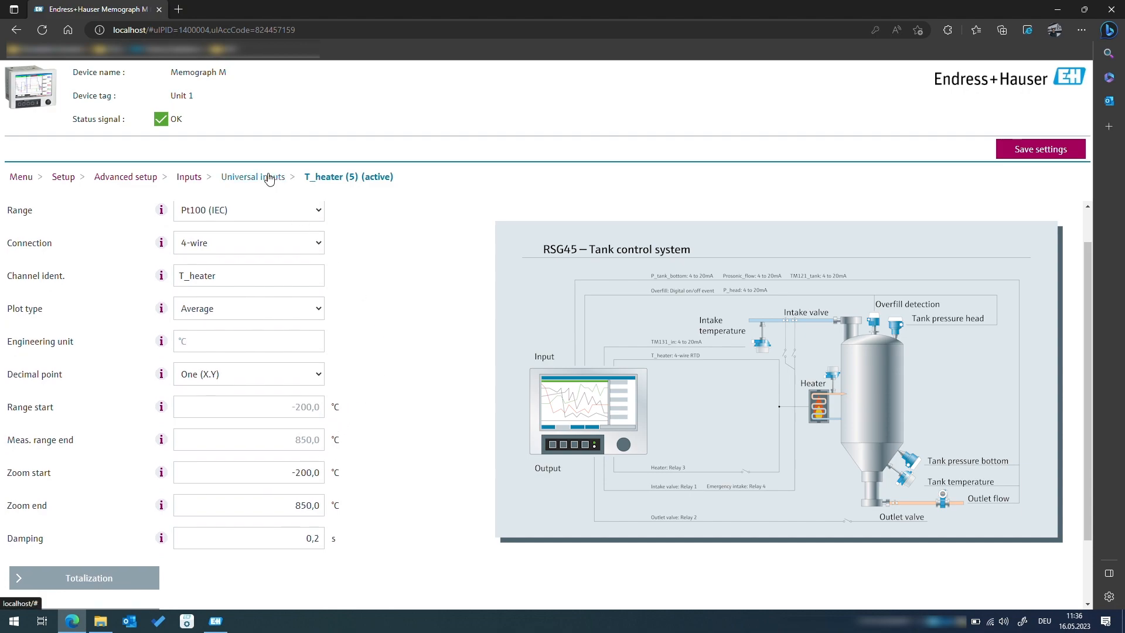
- Add Universal input 6 and set its signal to Current
left_click(253, 177)
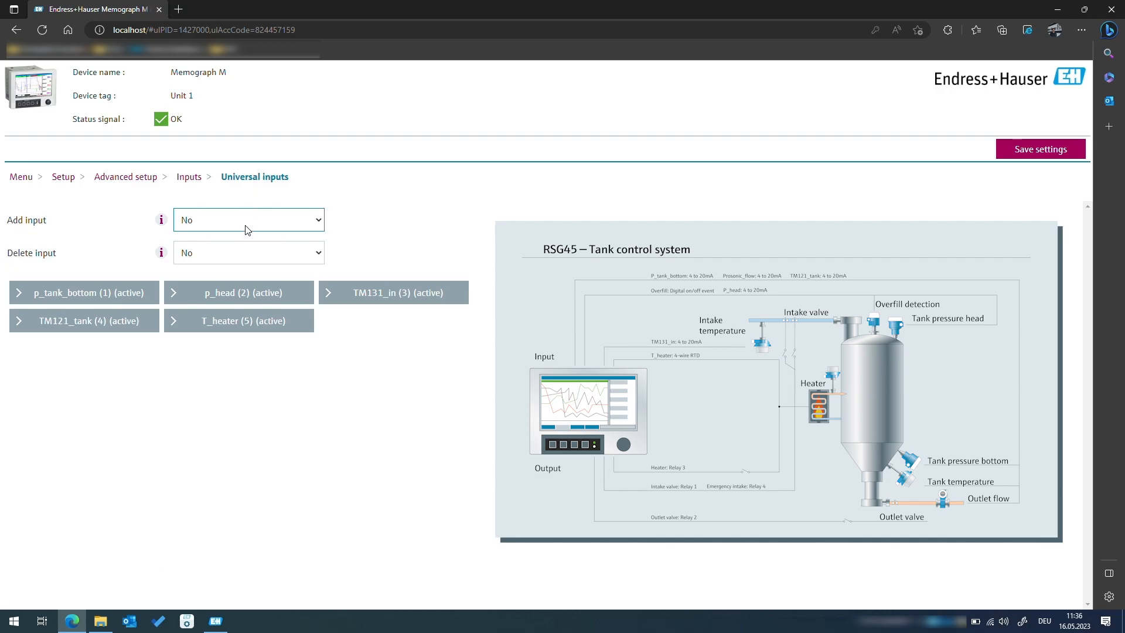
left_click(248, 220)
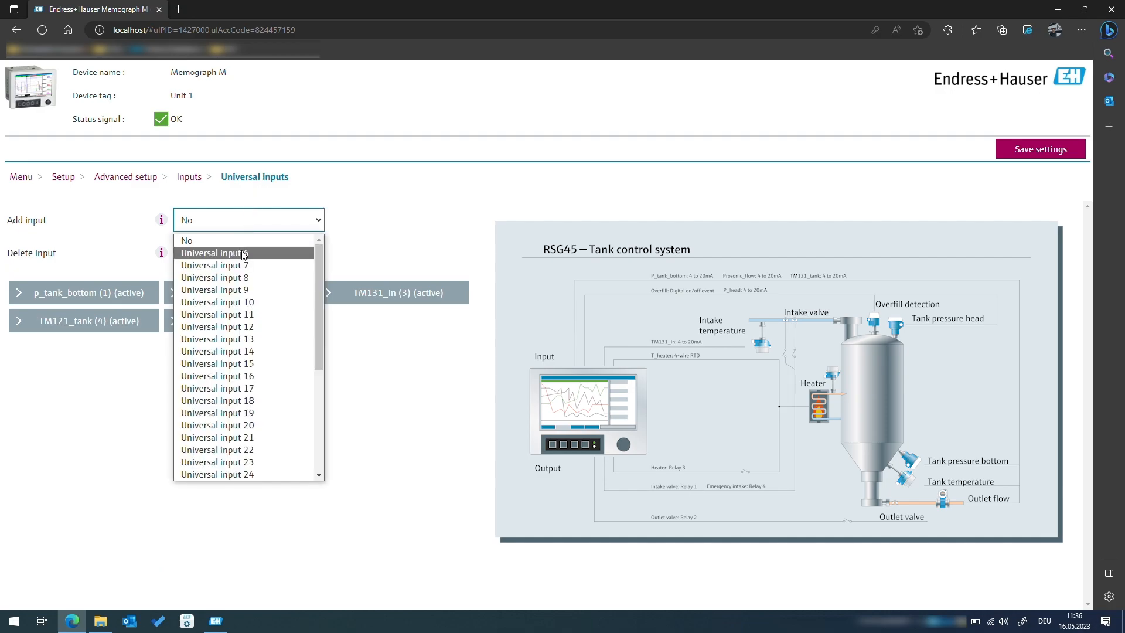
left_click(215, 252)
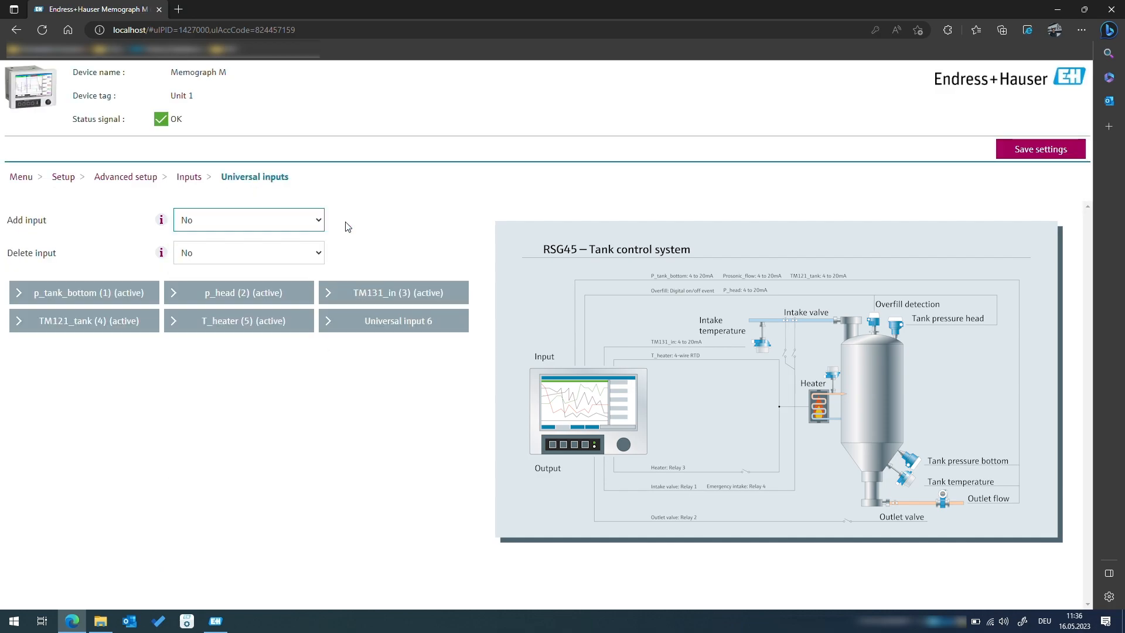
left_click(393, 320)
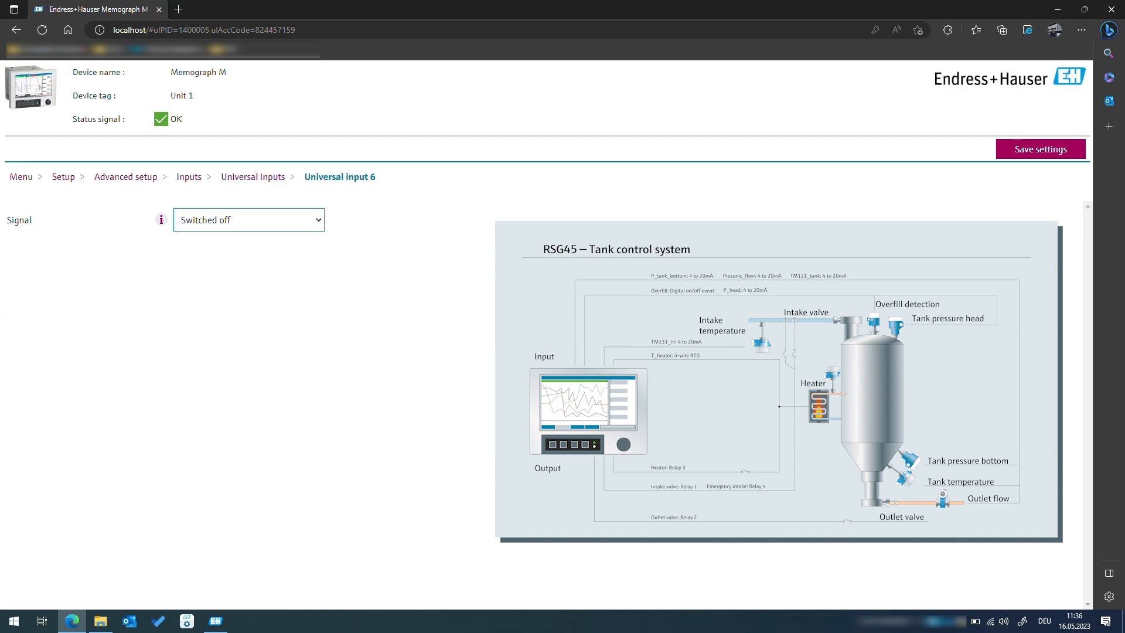
left_click(249, 220)
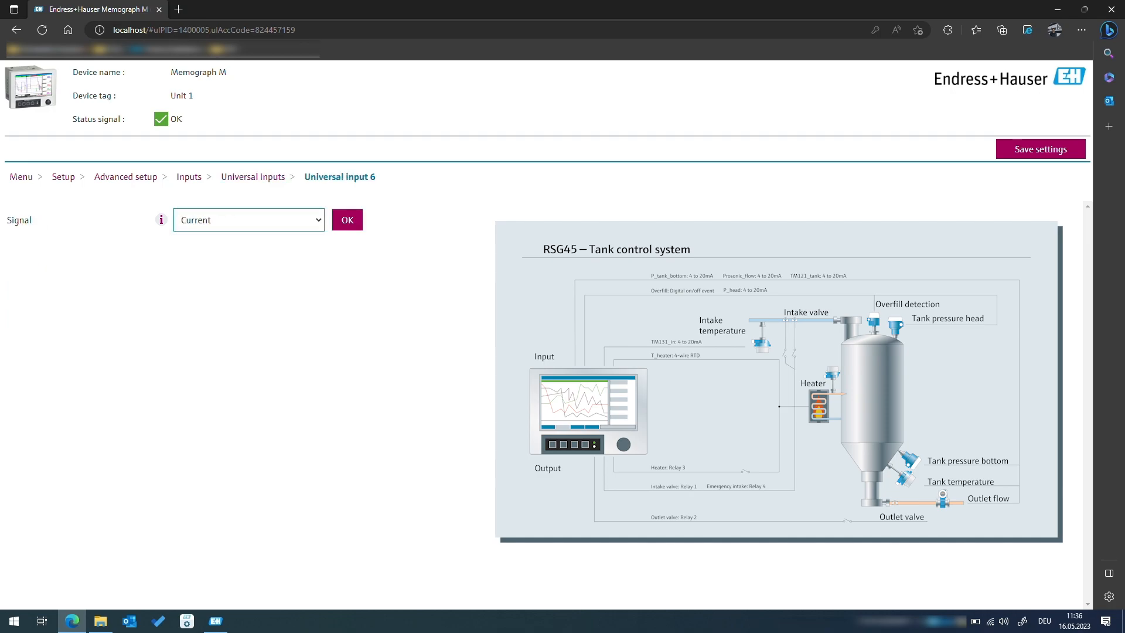
left_click(346, 220)
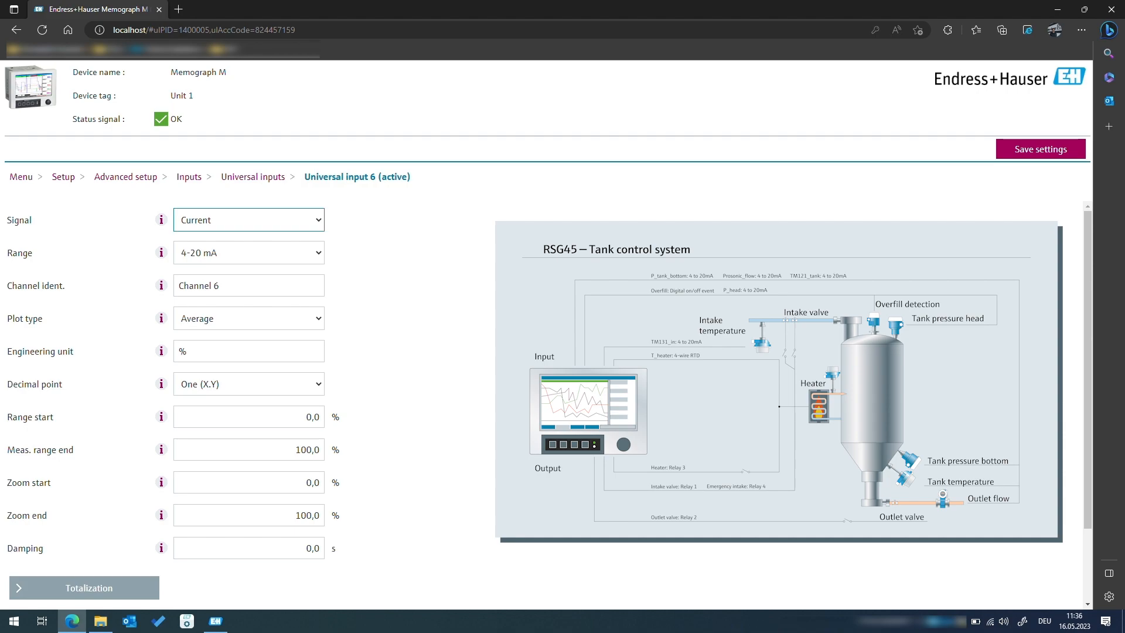
- Keep input 6 at the 4-20 mA range and name it Prosonic_flow
left_click(248, 252)
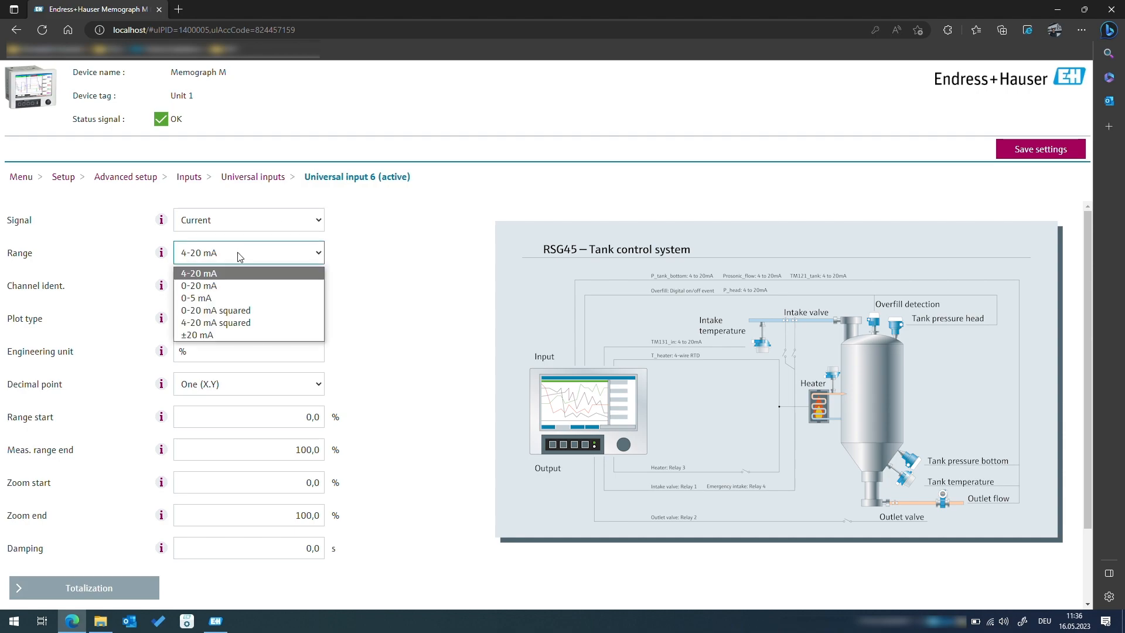
left_click(197, 273)
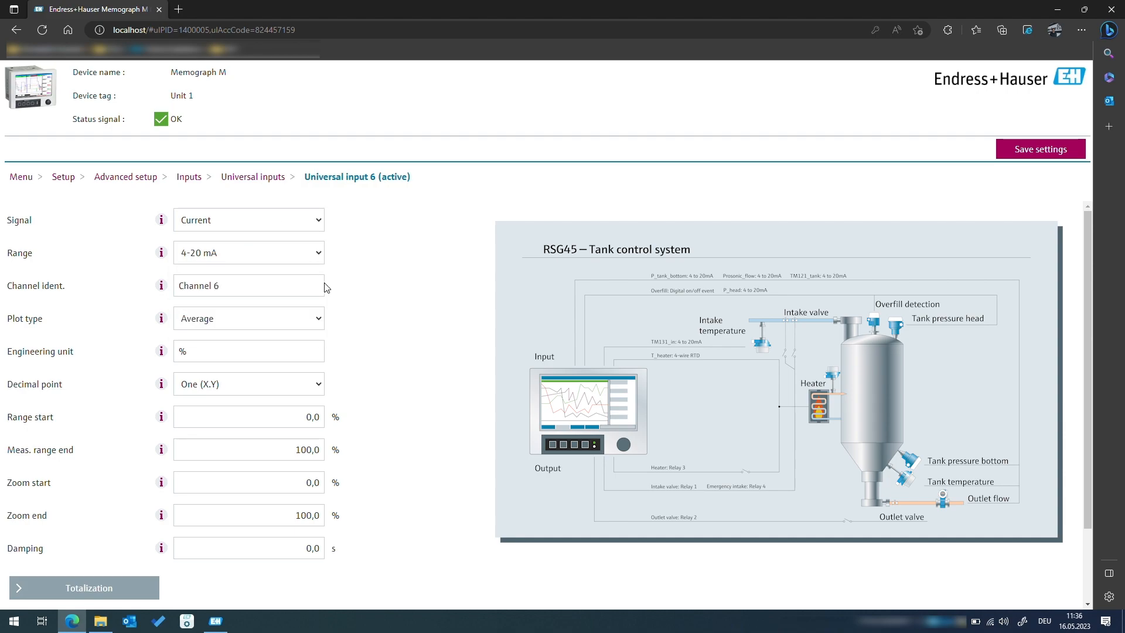
type("Prosonic_f")
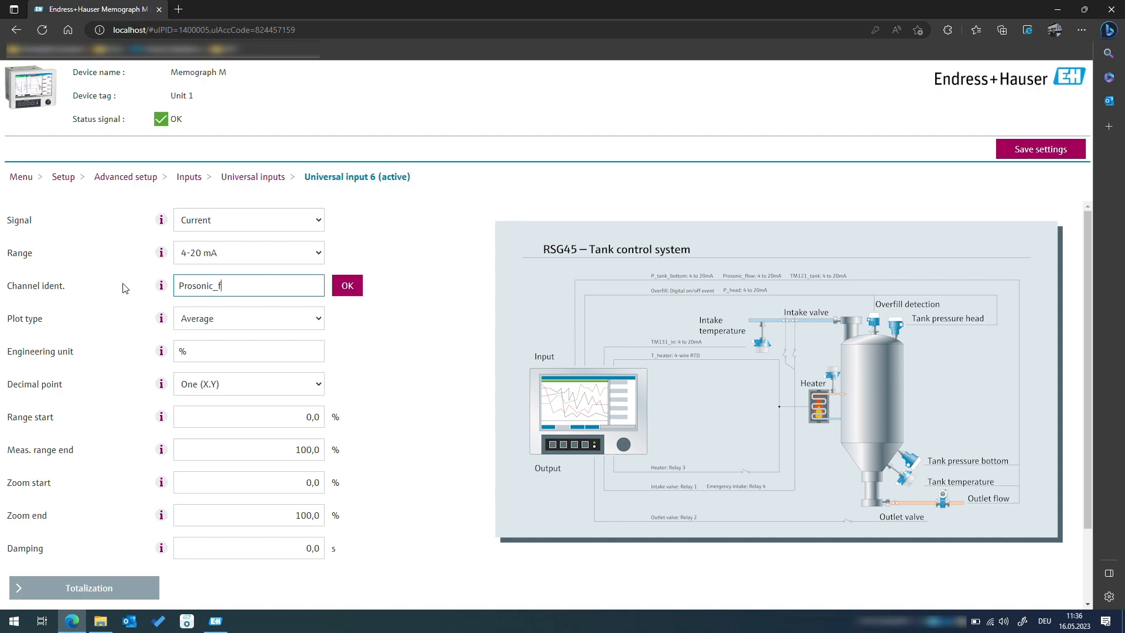
left_click(346, 285)
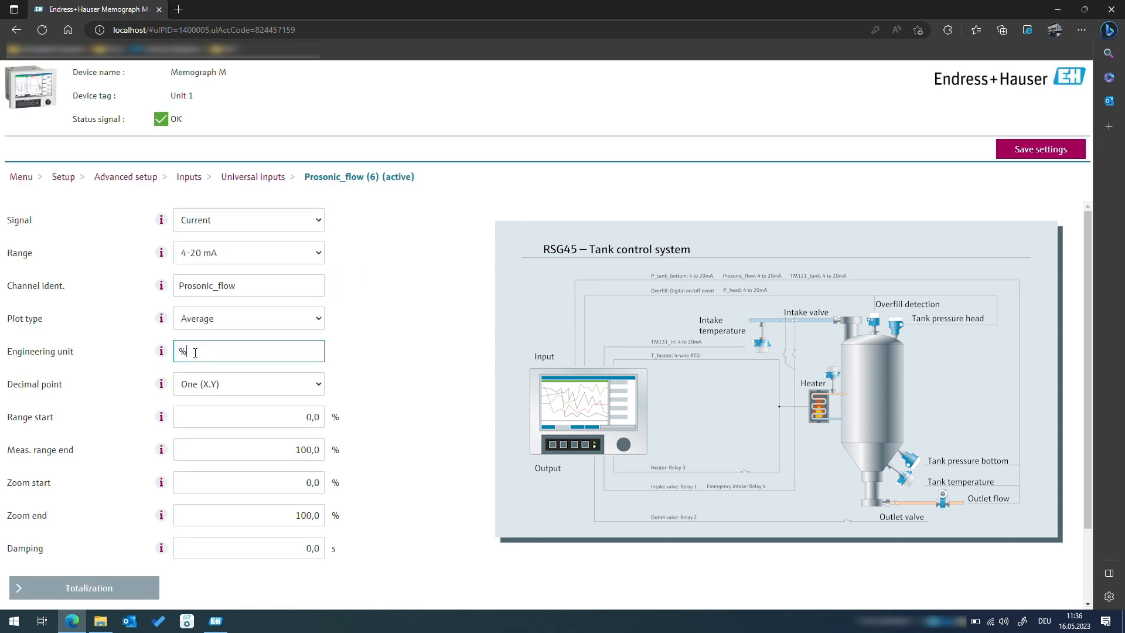
- Set Prosonic_flow's engineering unit to l/s with zoom end 80 l/s
type("l/s")
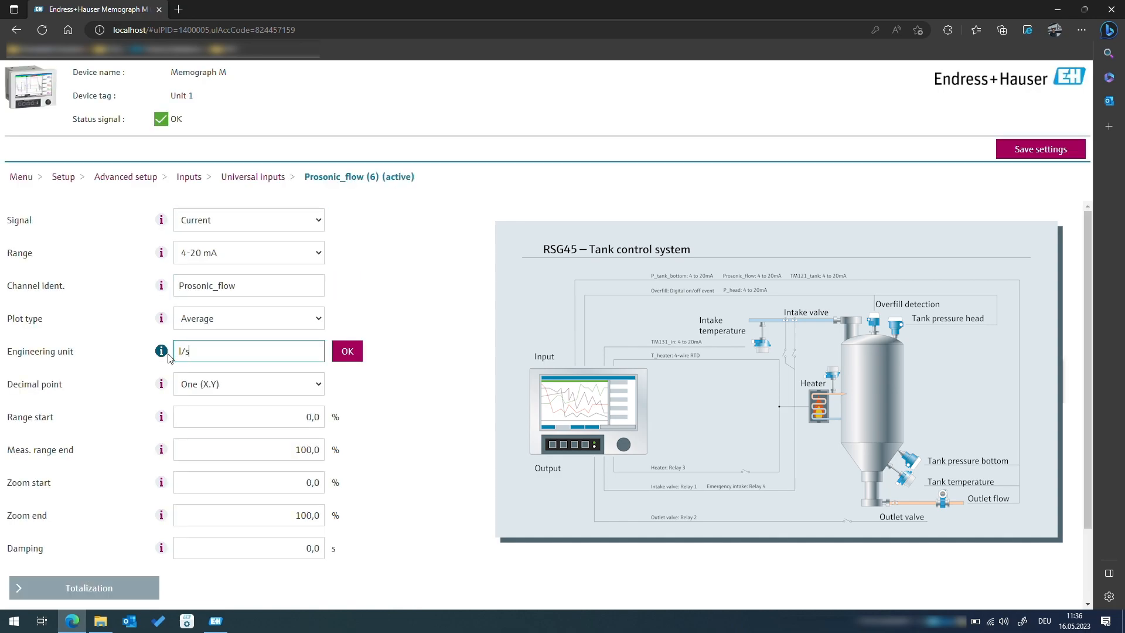
left_click(346, 351)
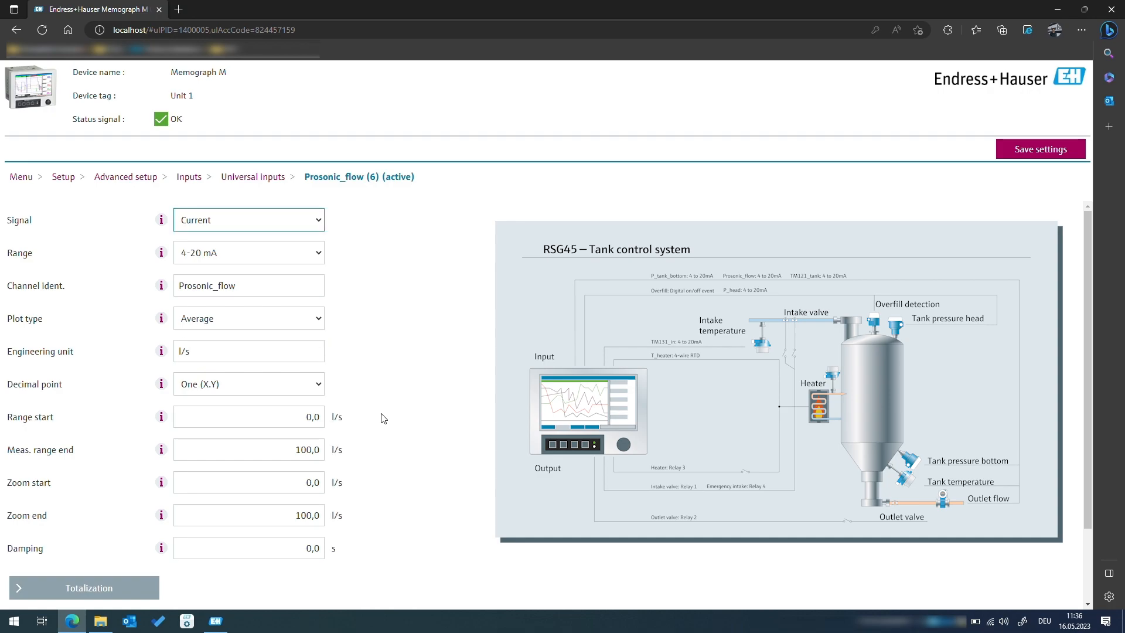
mouse_move(293, 512)
type("80")
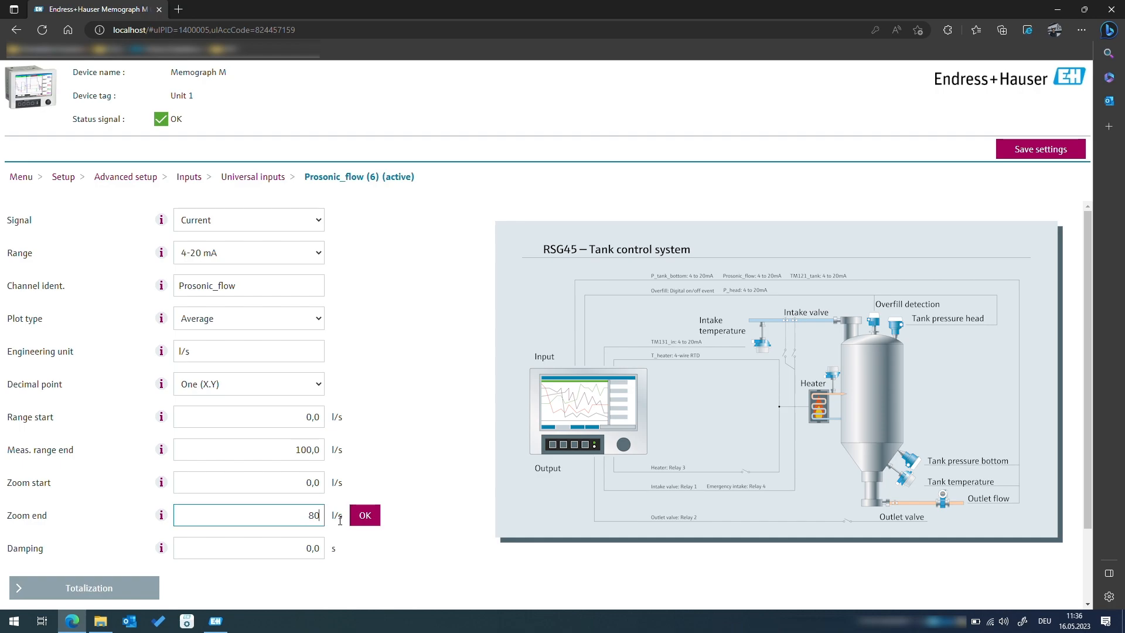
left_click(364, 515)
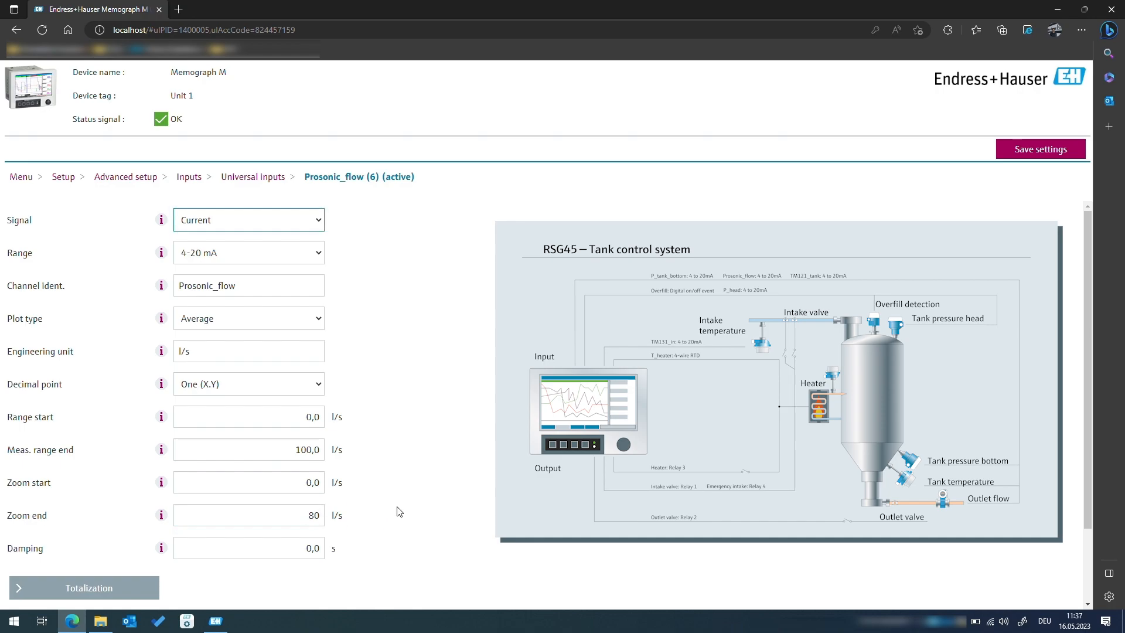
scroll("down", 3)
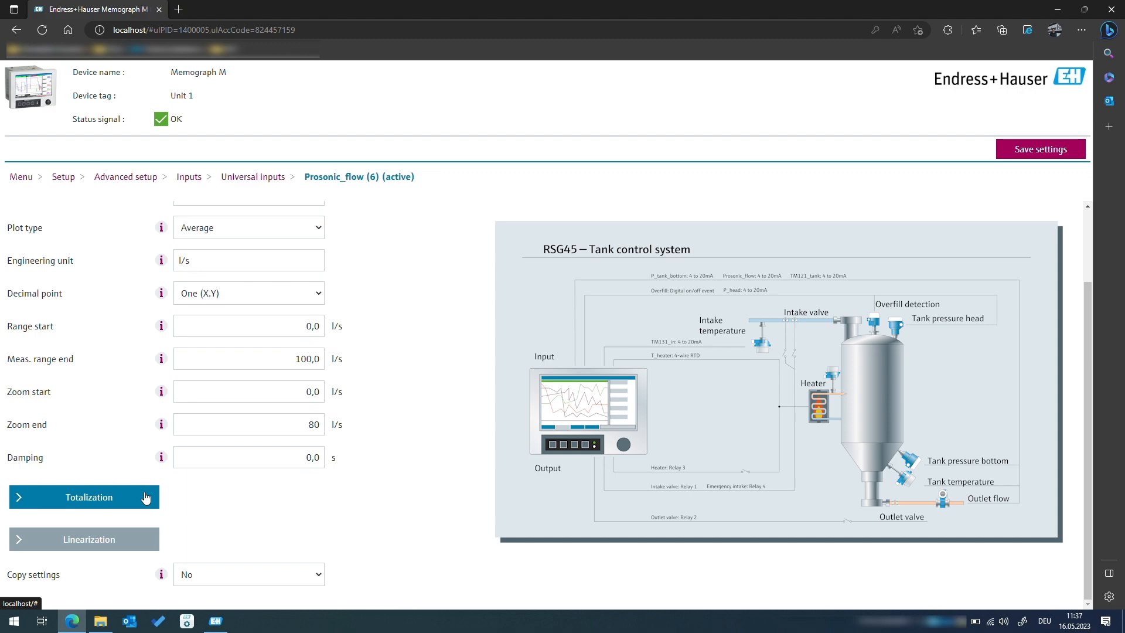
mouse_move(135, 493)
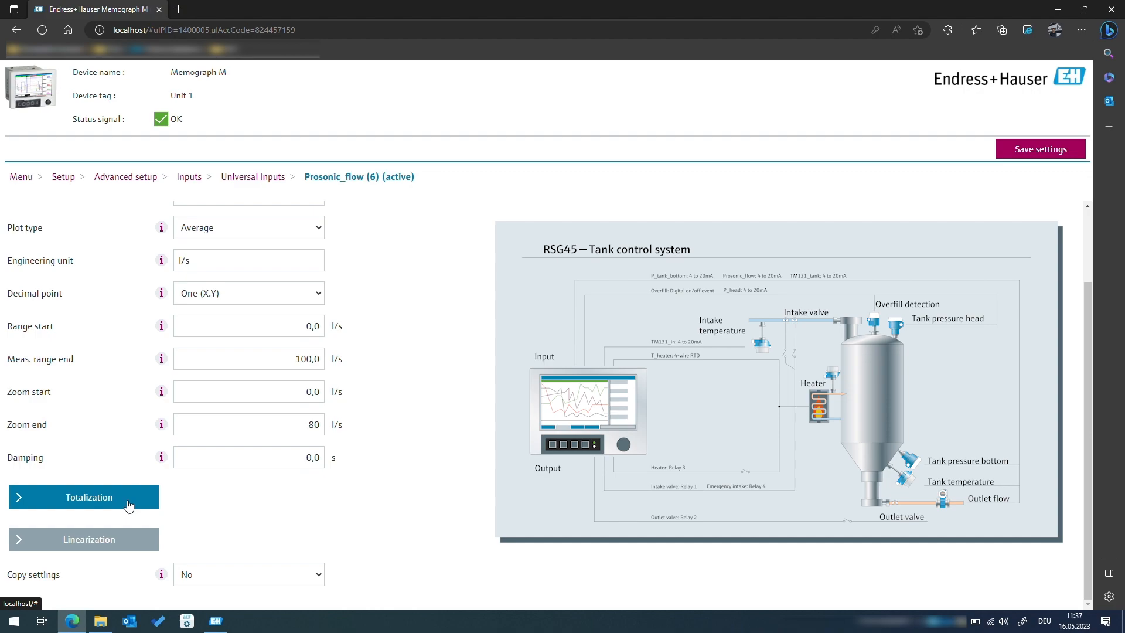
mouse_move(128, 506)
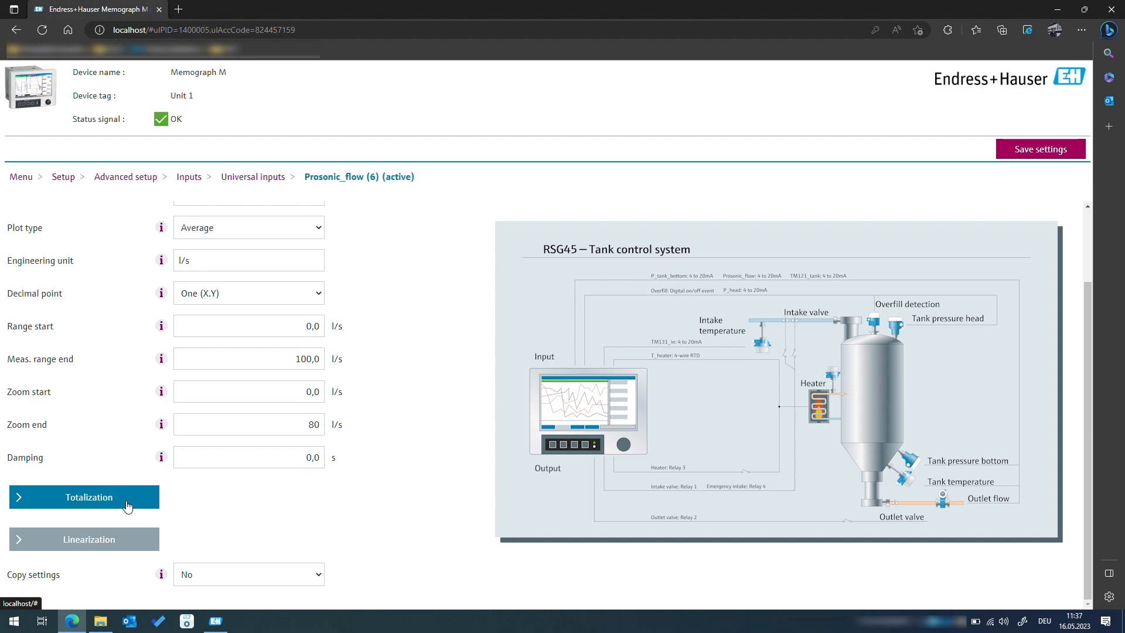
- Enable totalization for Prosonic_flow, keeping the Second (s) time base
left_click(84, 497)
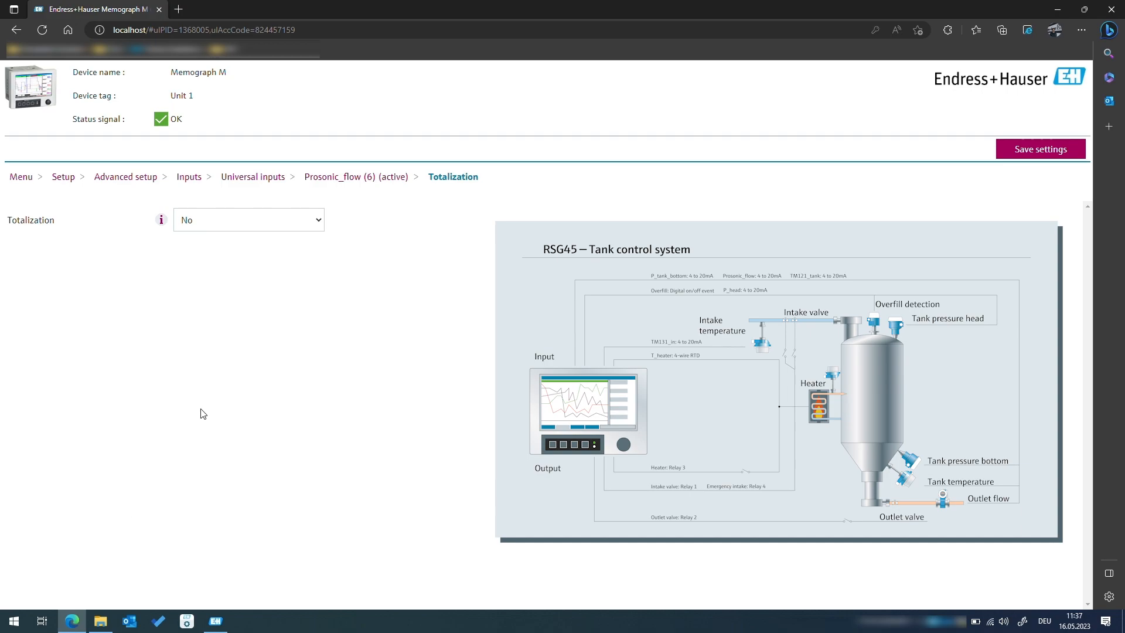
left_click(248, 220)
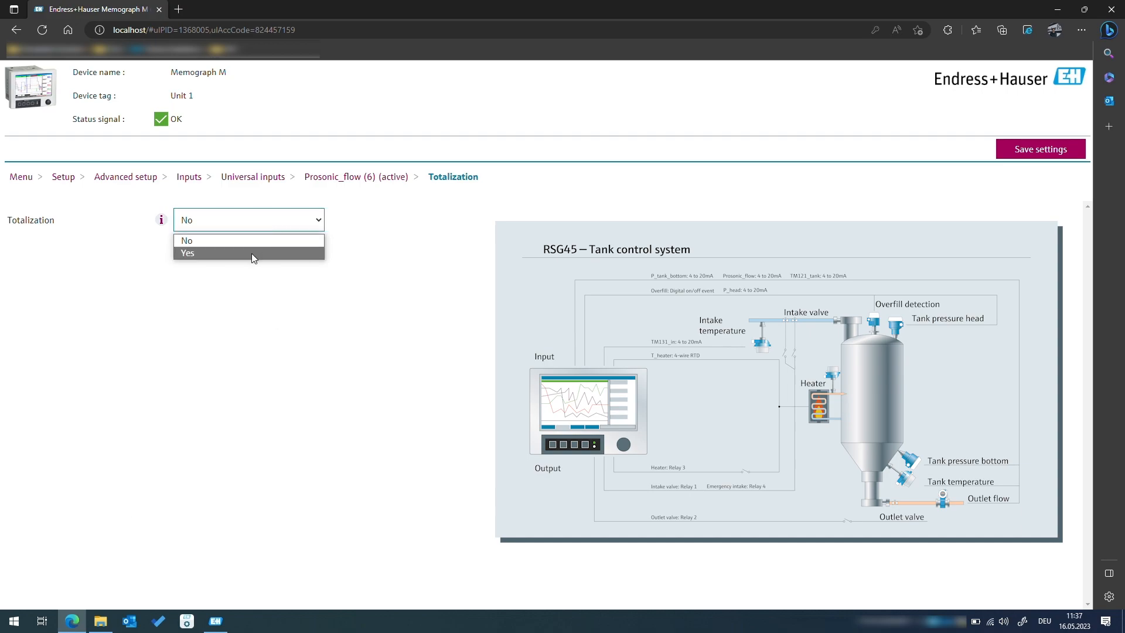
left_click(188, 253)
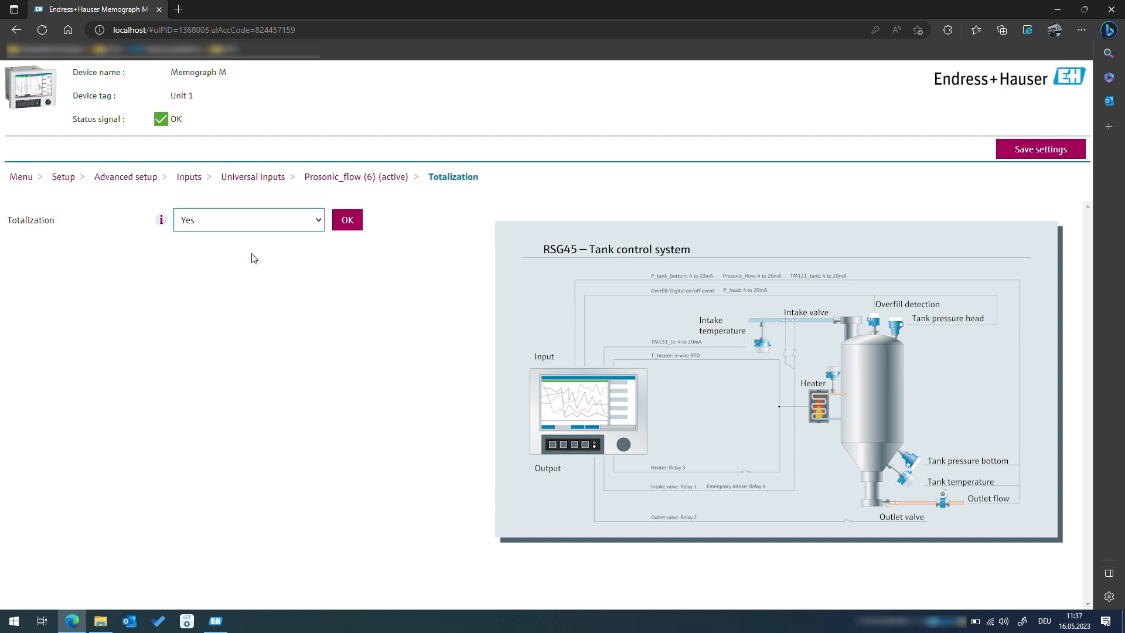
left_click(347, 220)
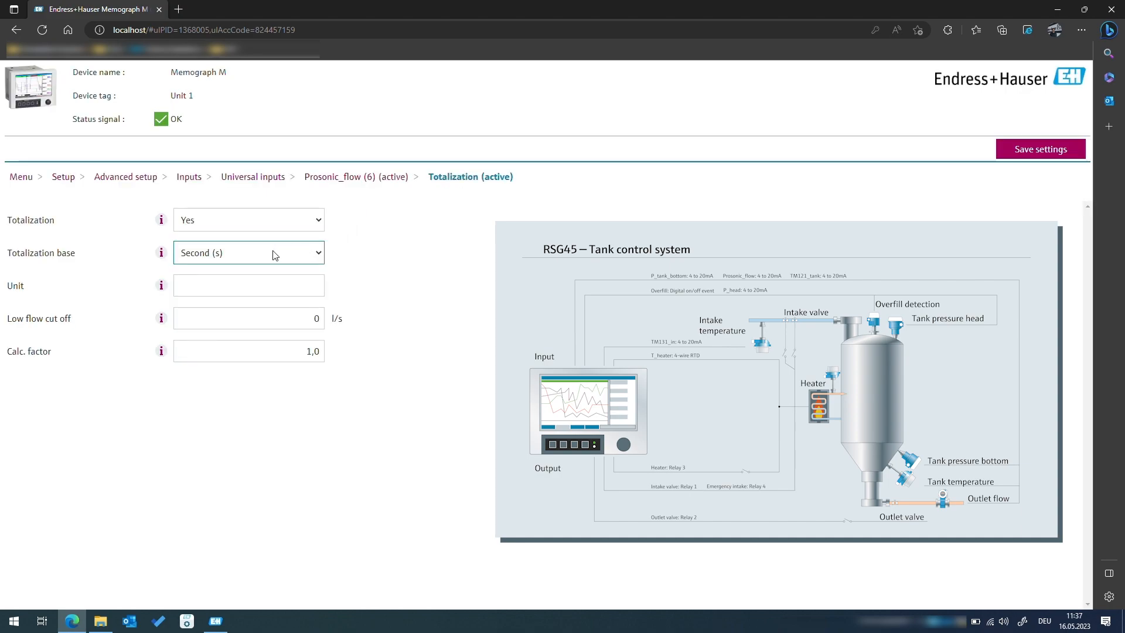
left_click(247, 252)
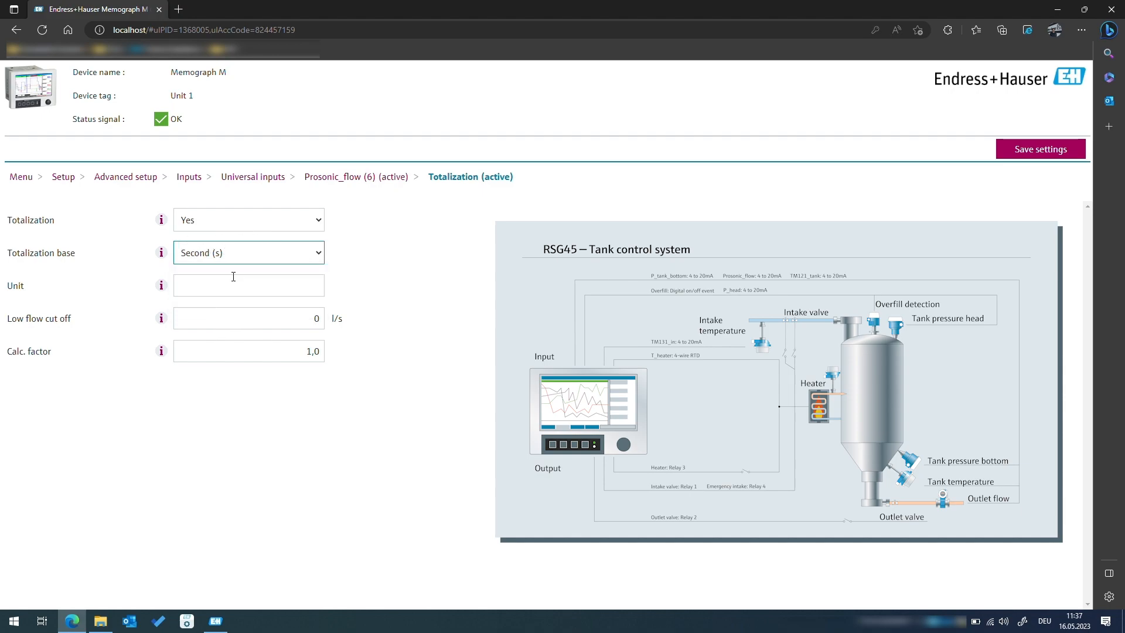
- Set the totalizer unit to m^3
left_click(249, 285)
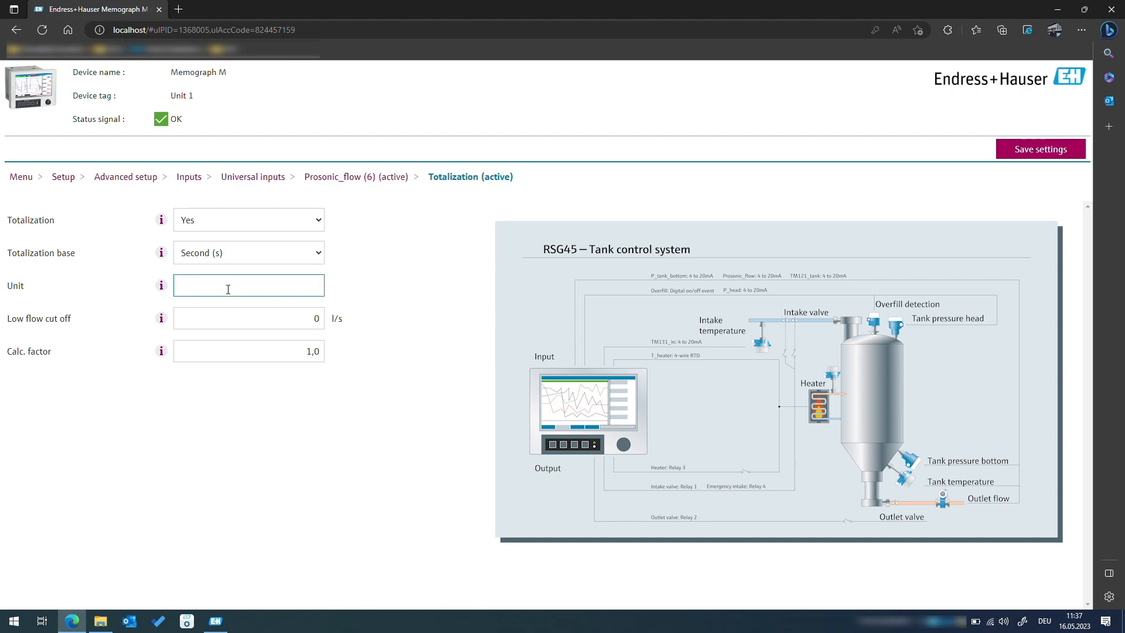
left_click(249, 285)
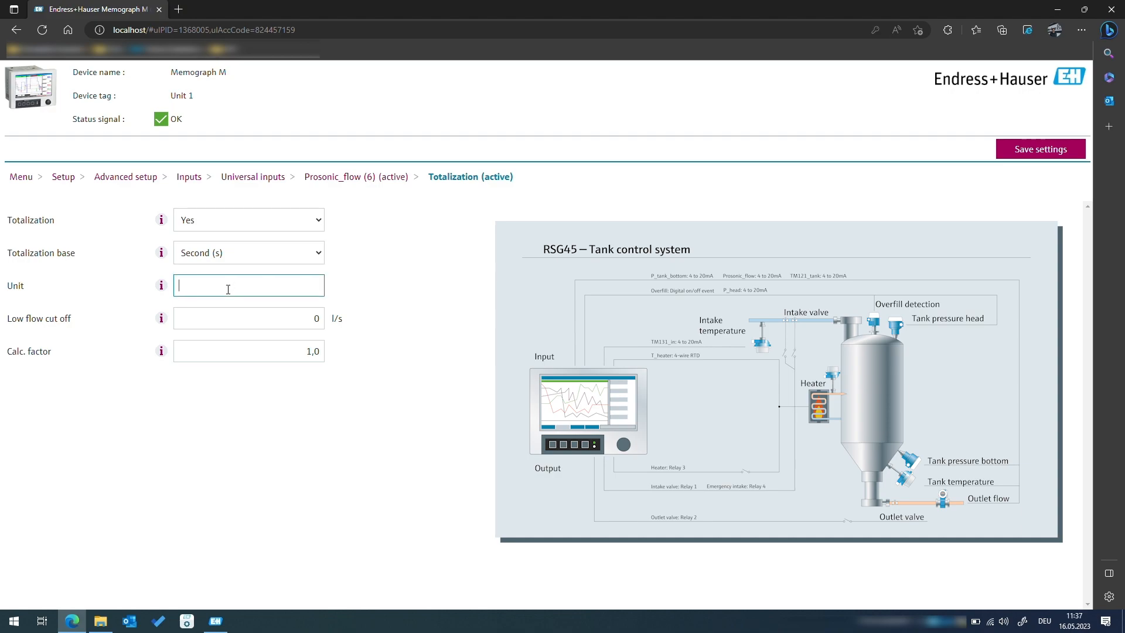
type("m³")
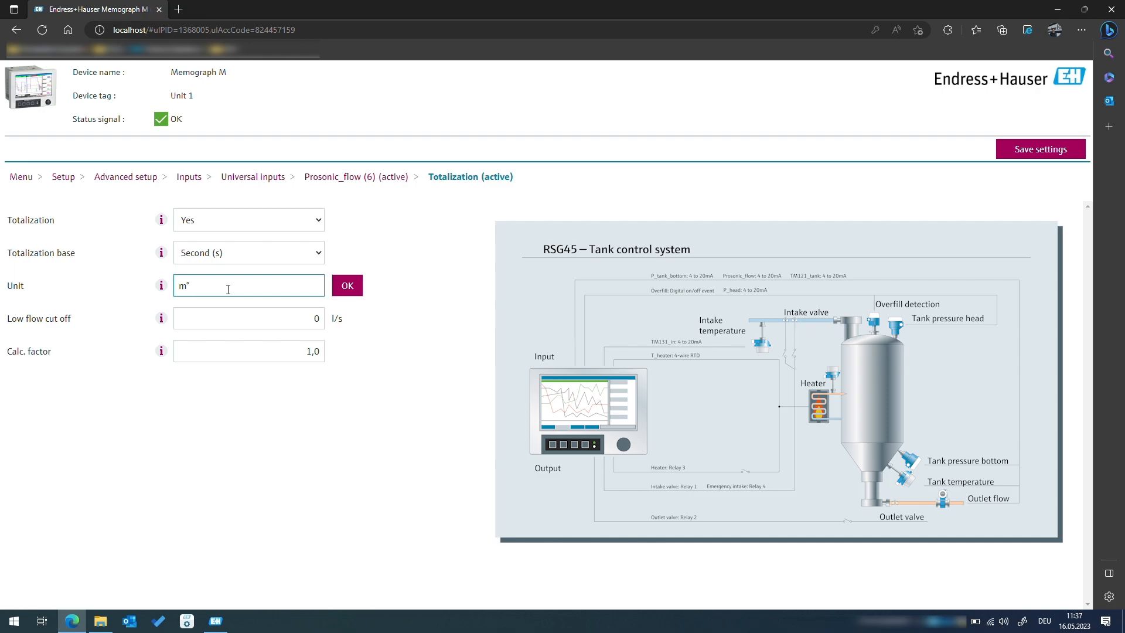
type("^3")
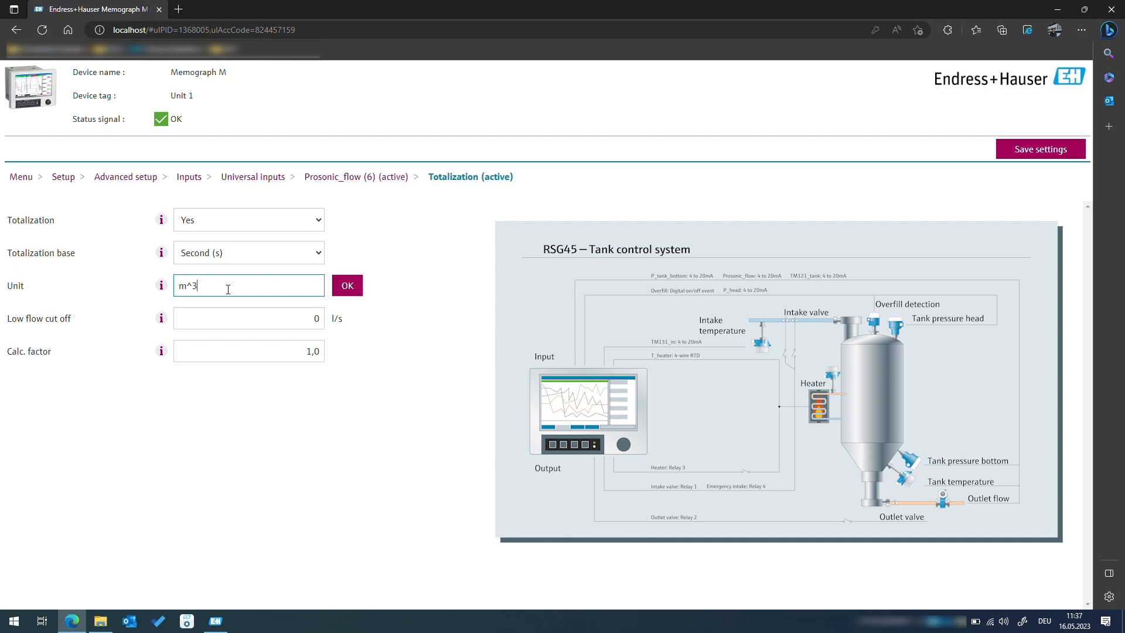
left_click(346, 285)
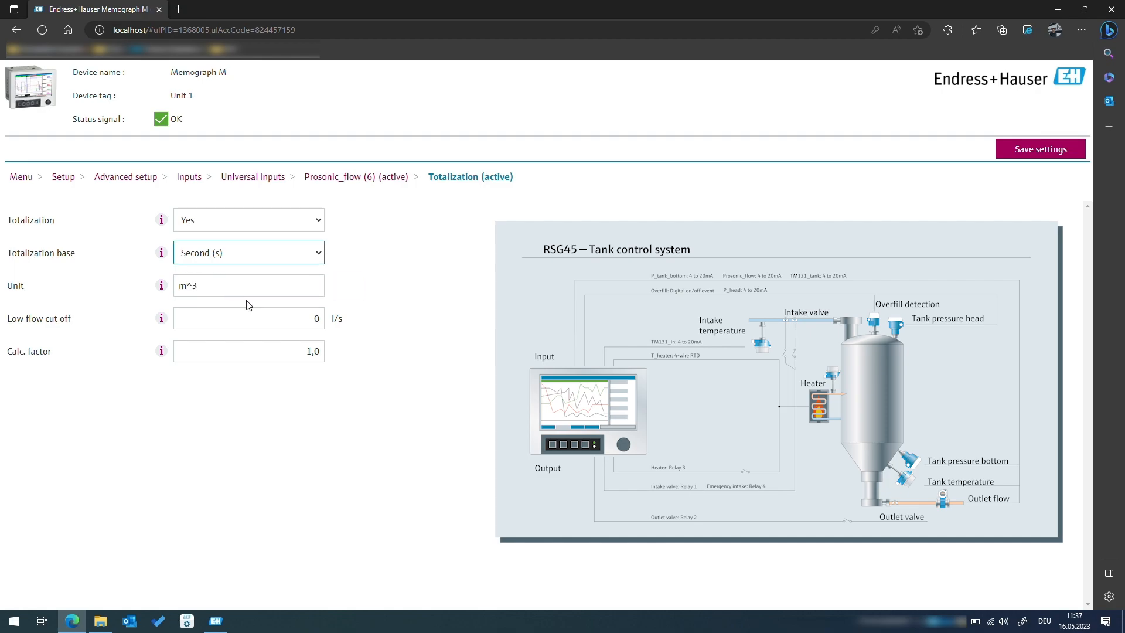
left_click(247, 351)
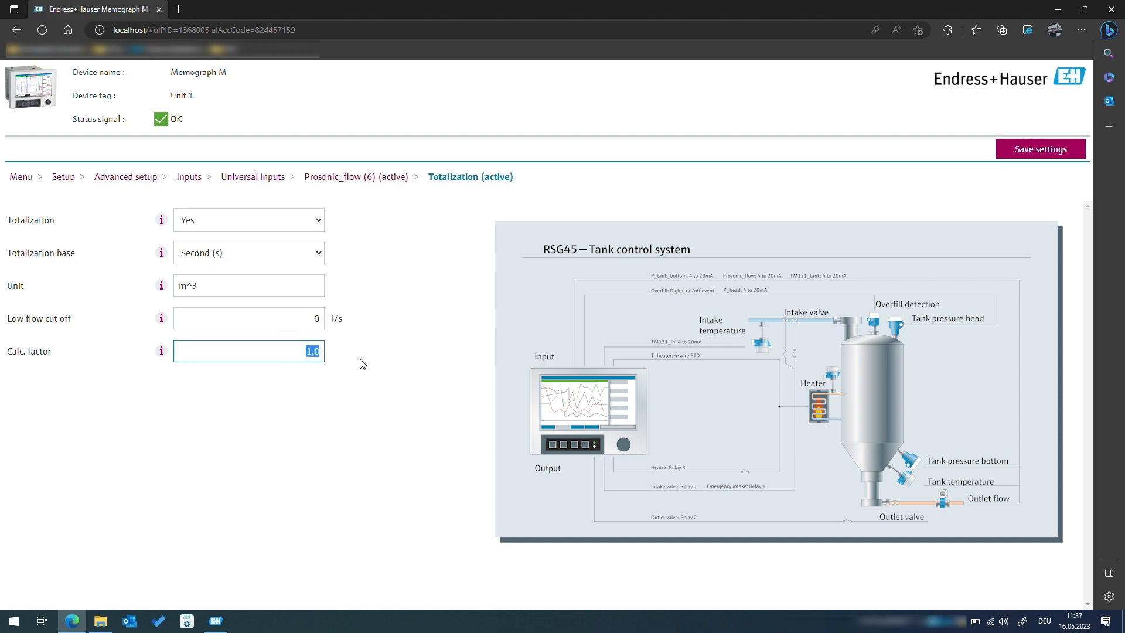